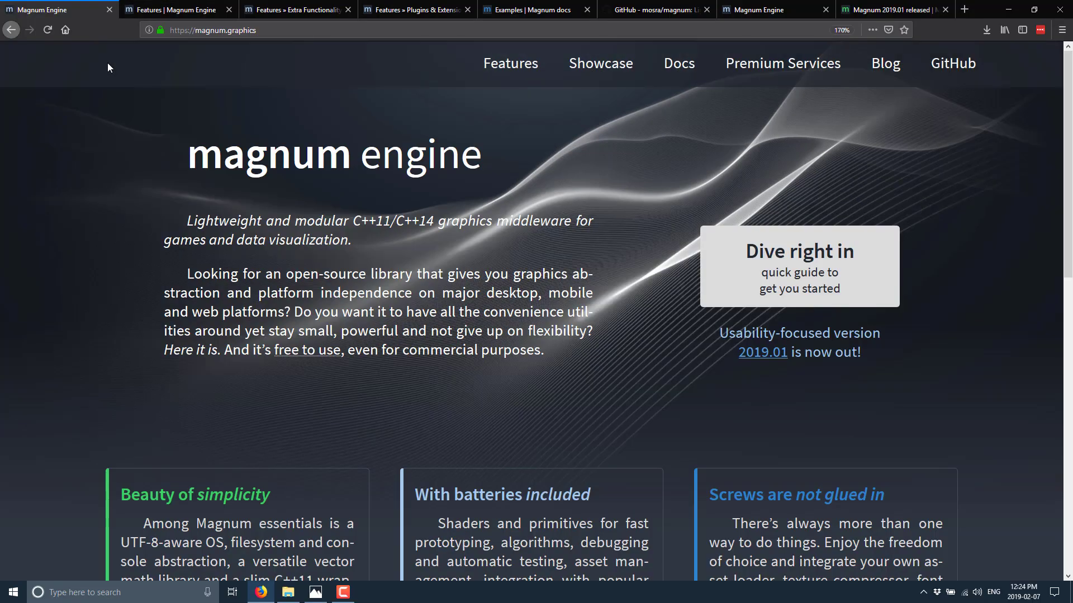
# Step: Scroll the home page down past the intro to the three feature cards and the Latest News on our Blog box
pyautogui.scroll(-3)
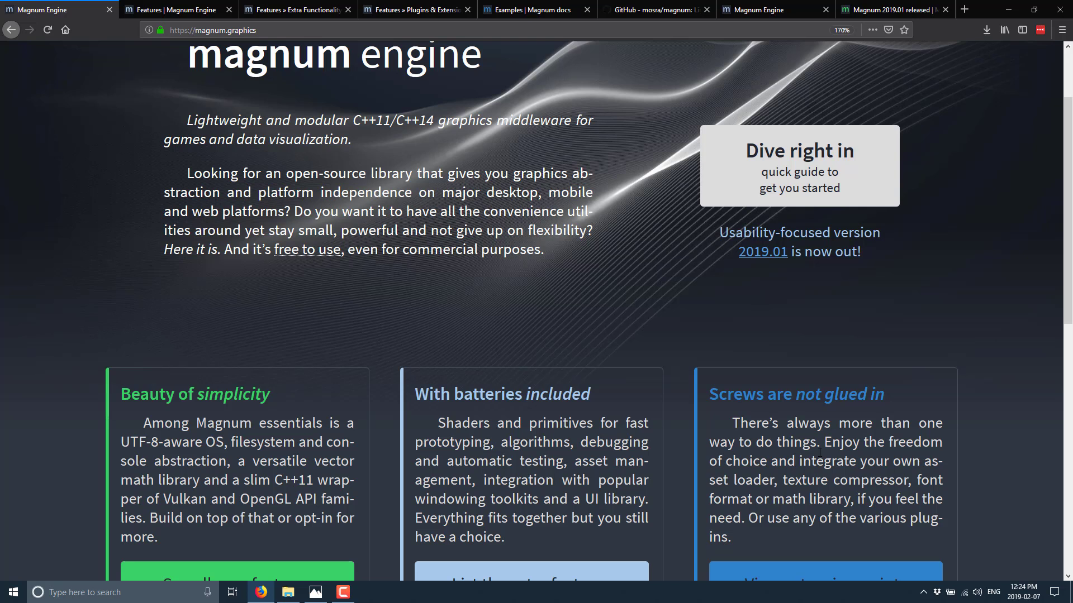
pyautogui.scroll(-3)
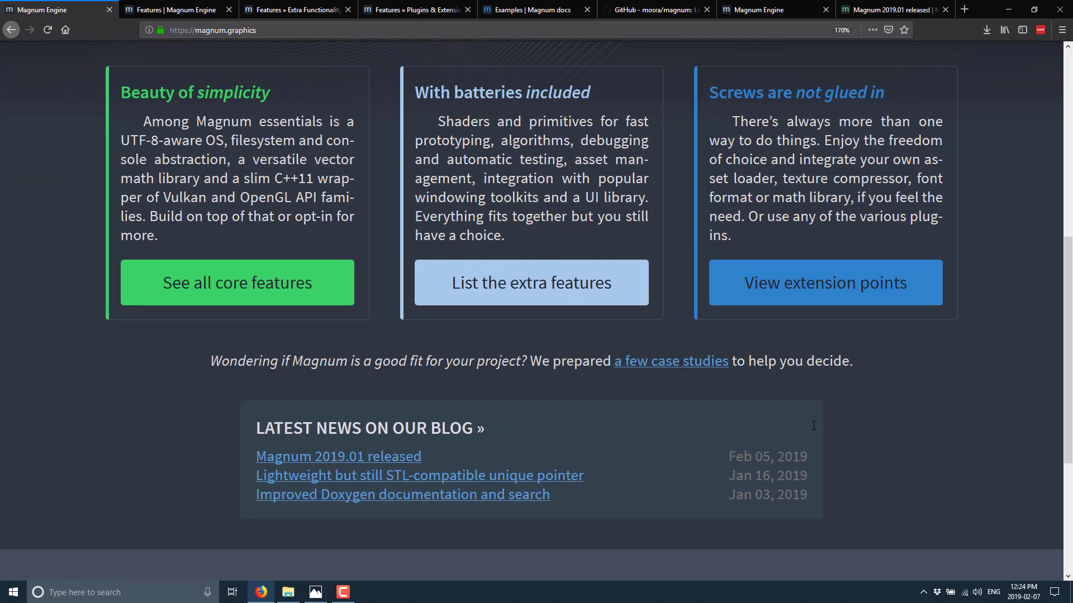
pyautogui.moveTo(345, 459)
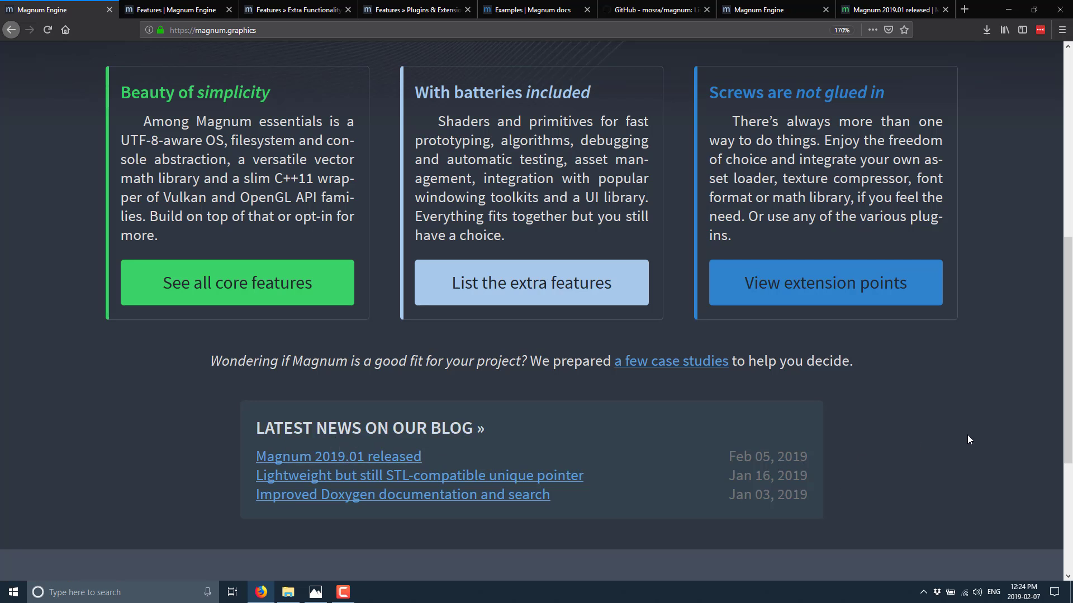
pyautogui.scroll(-3)
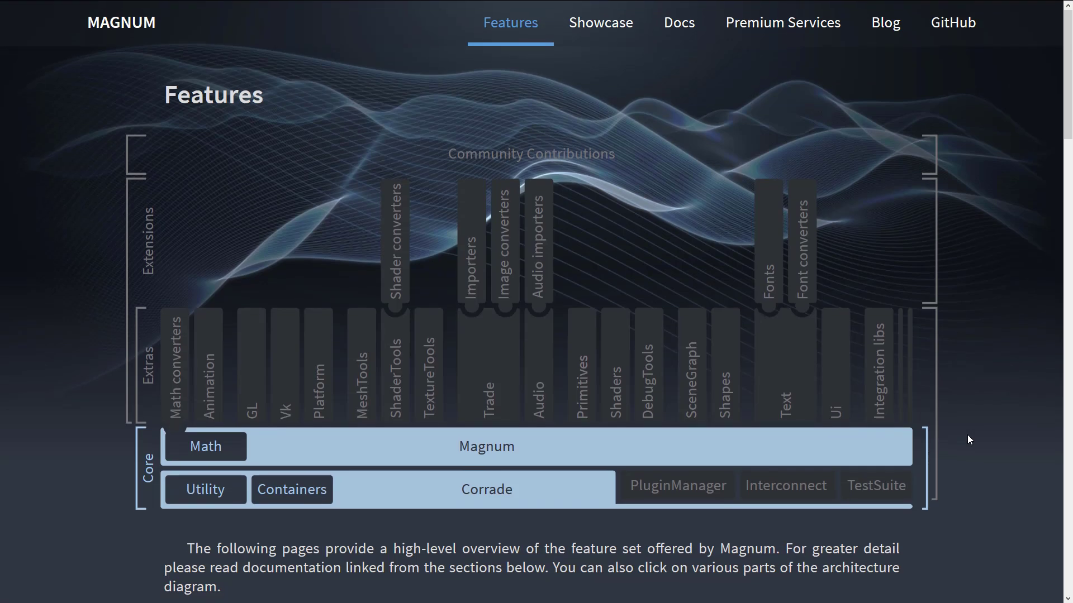
pyautogui.moveTo(395, 457)
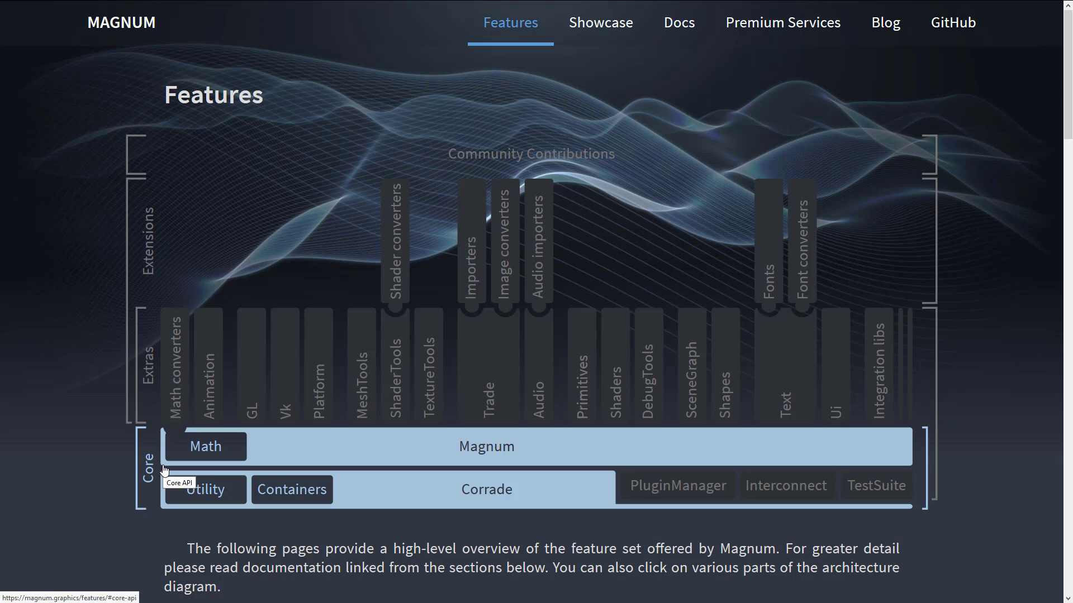
pyautogui.moveTo(112, 350)
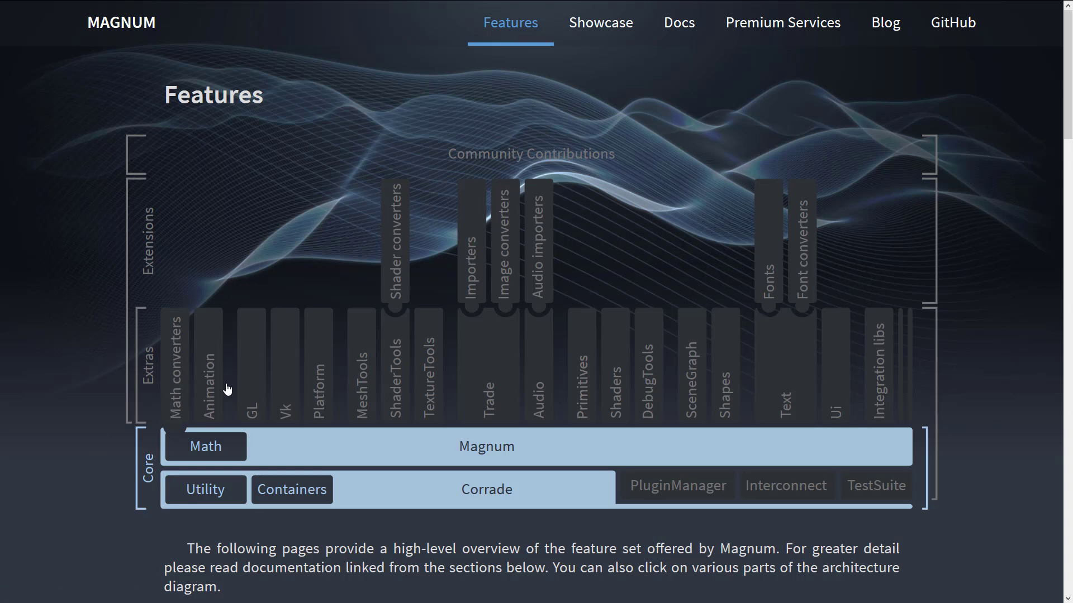
pyautogui.moveTo(597, 449)
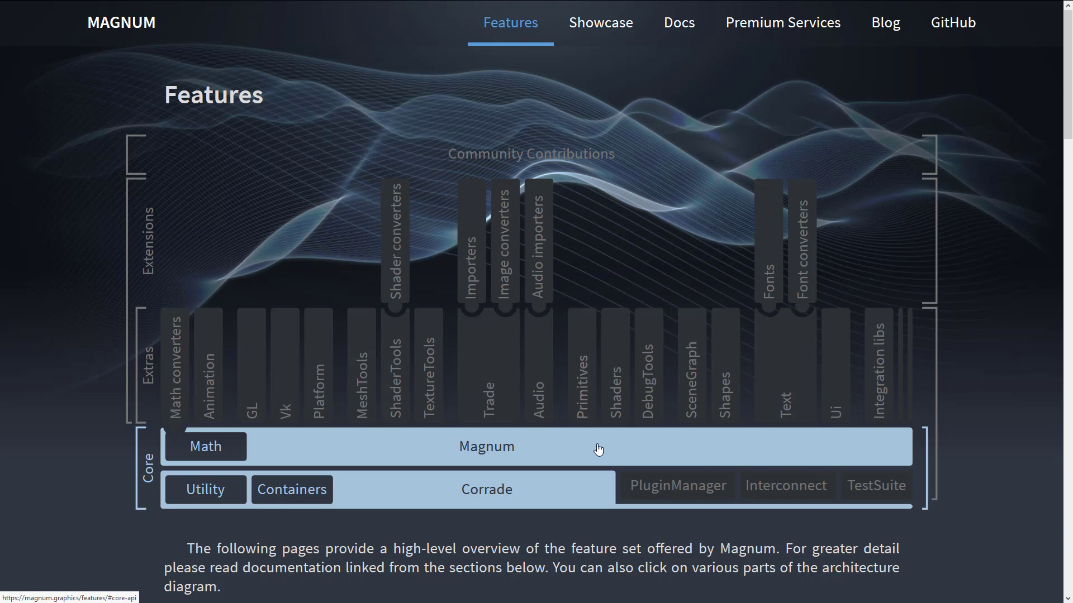
# Step: Scroll the Features page below the architecture diagram to the Our Zen Garden philosophy and Supported platforms lists
pyautogui.scroll(-3)
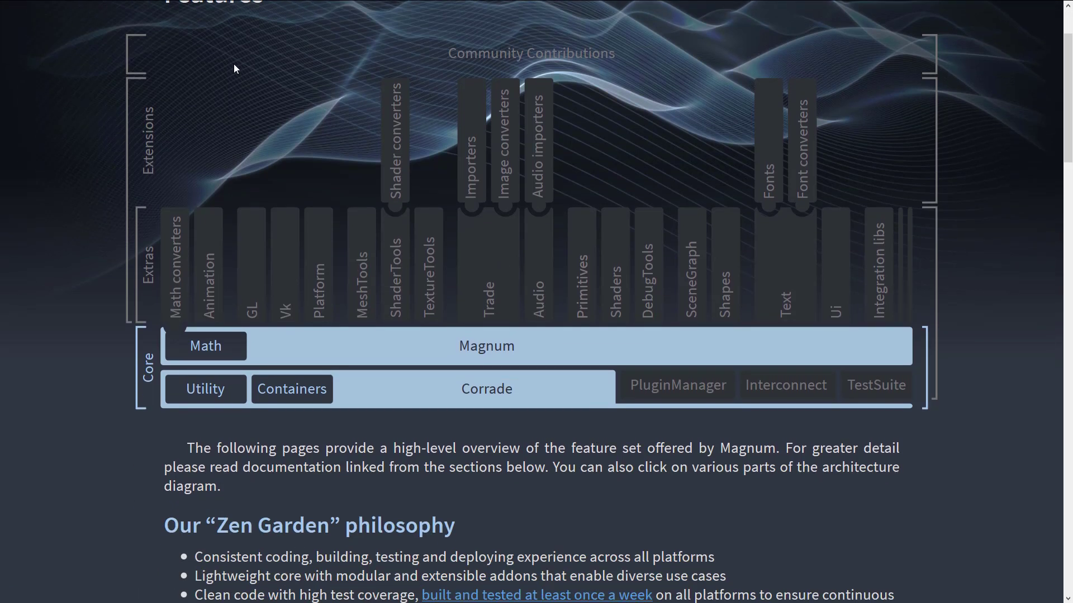
pyautogui.moveTo(675, 111)
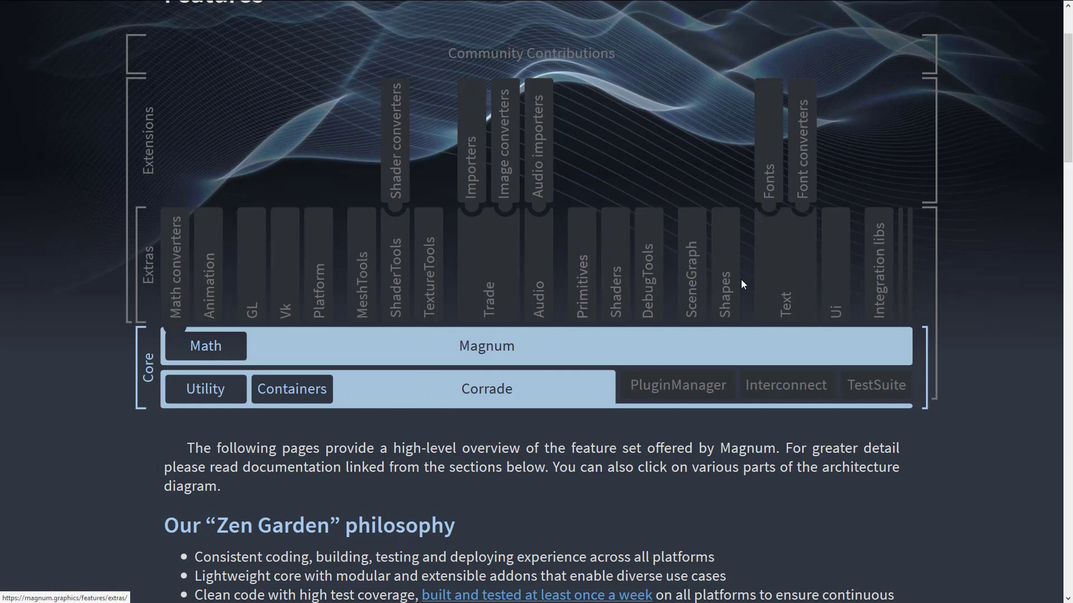
pyautogui.scroll(-3)
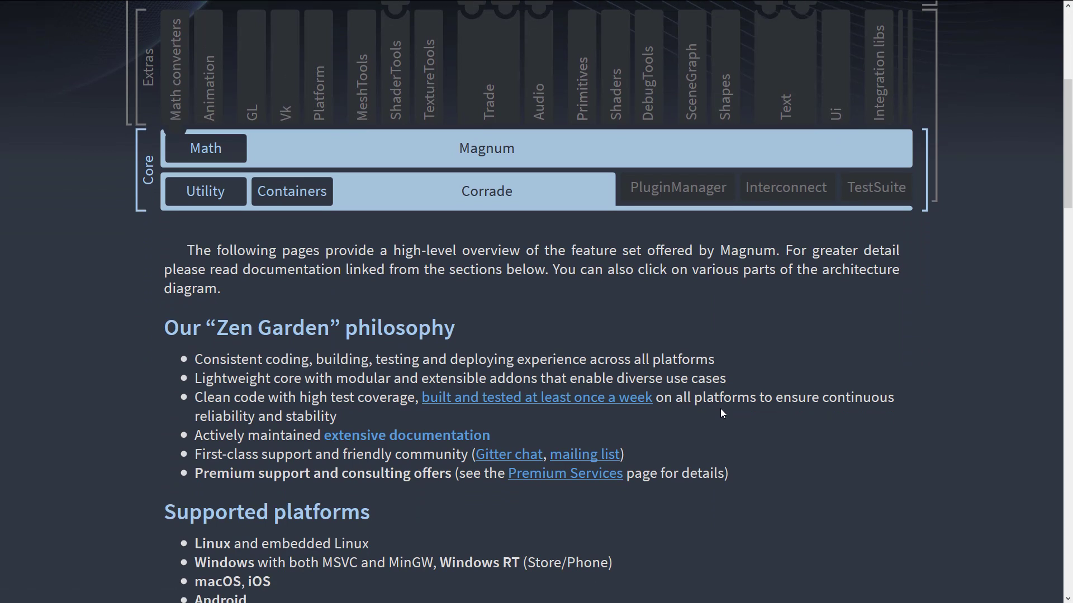
pyautogui.scroll(-3)
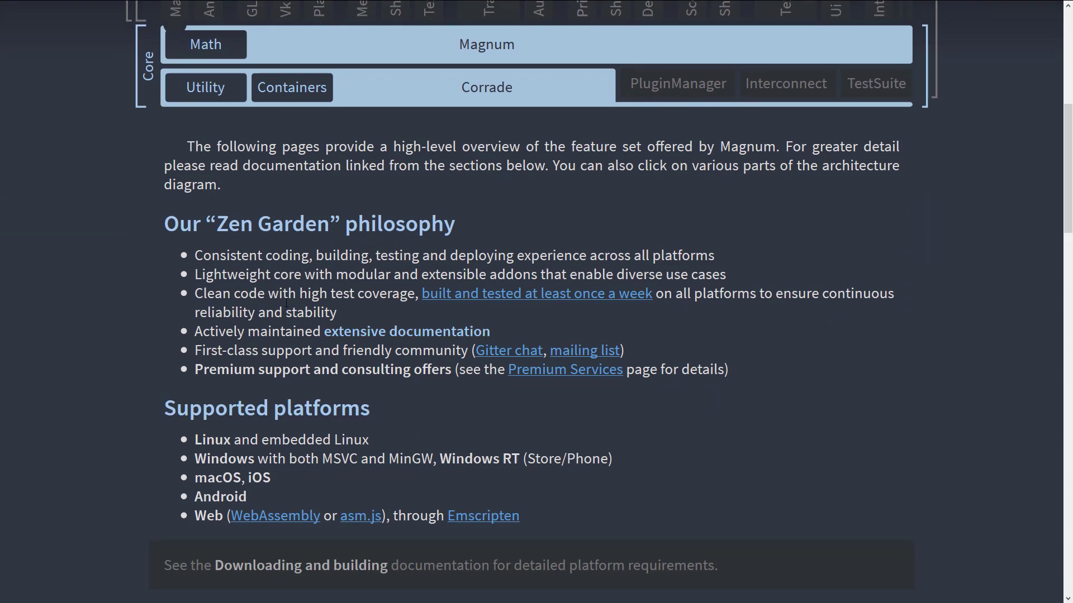
pyautogui.scroll(-3)
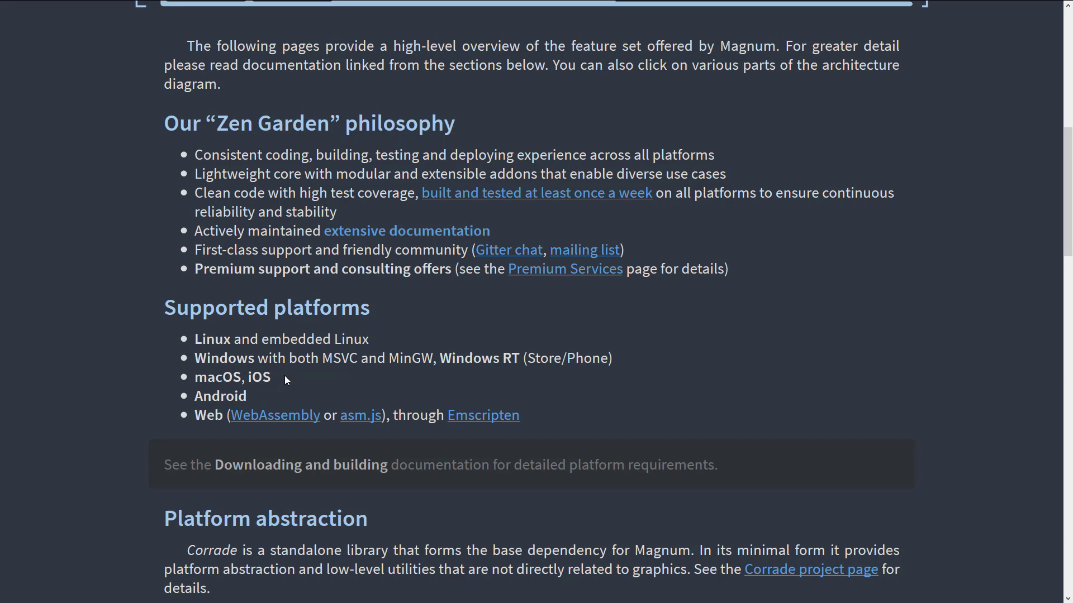
pyautogui.moveTo(328, 395)
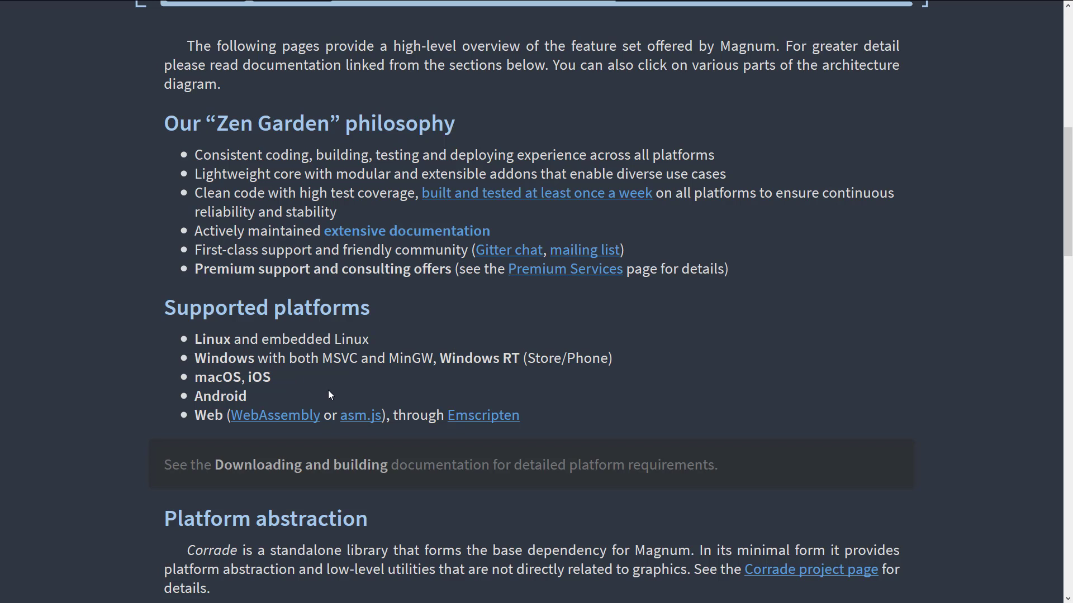
# Step: Scroll through Platform abstraction and Core API to the closing Extra Functionality, Plugins & Extensions and Community Contributions summaries
pyautogui.scroll(-3)
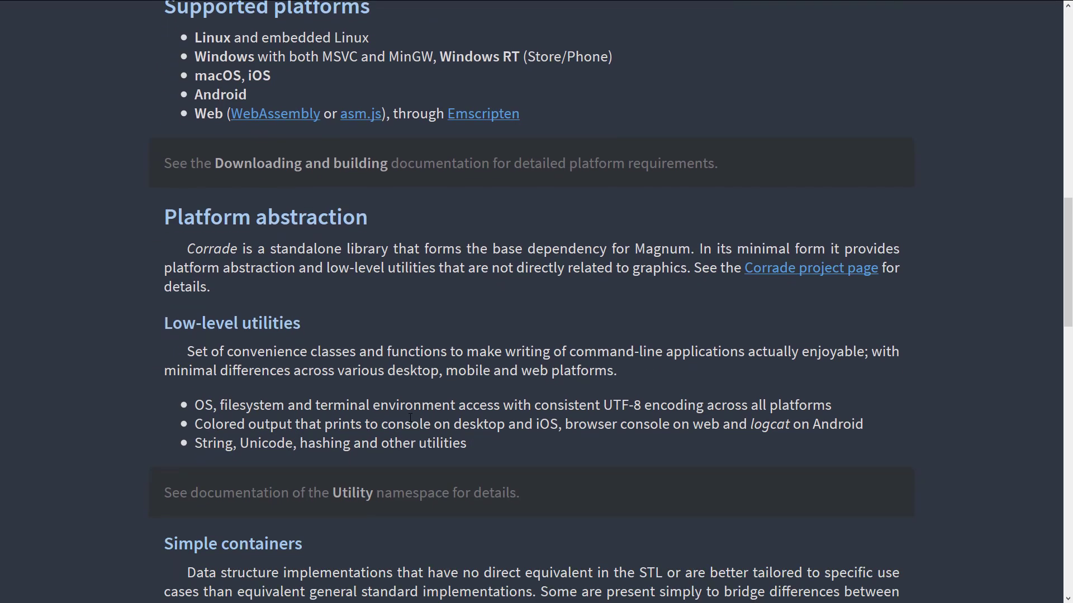
pyautogui.scroll(-3)
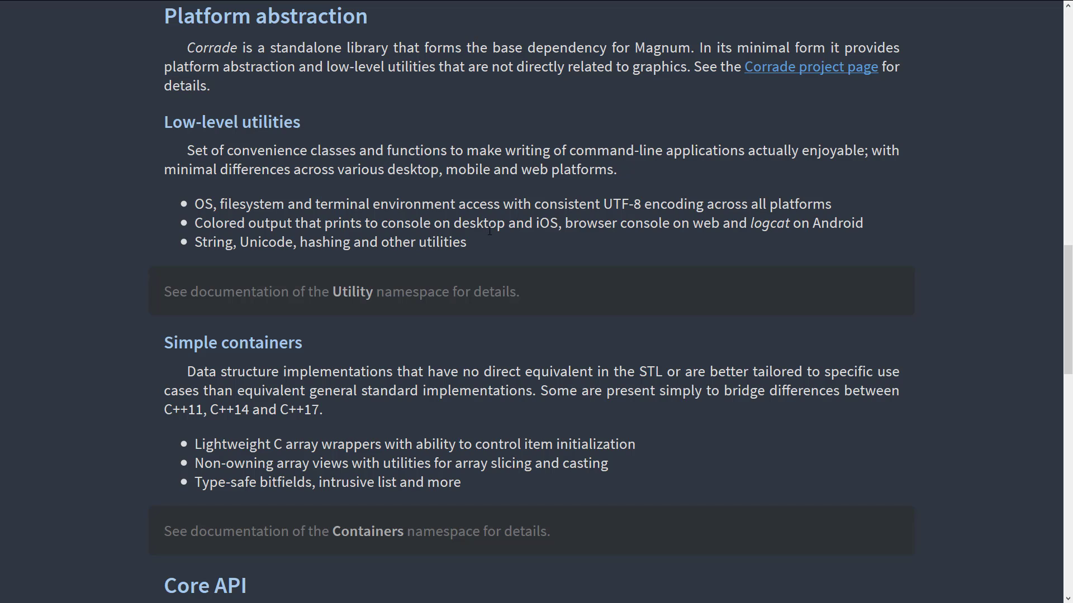
pyautogui.scroll(-3)
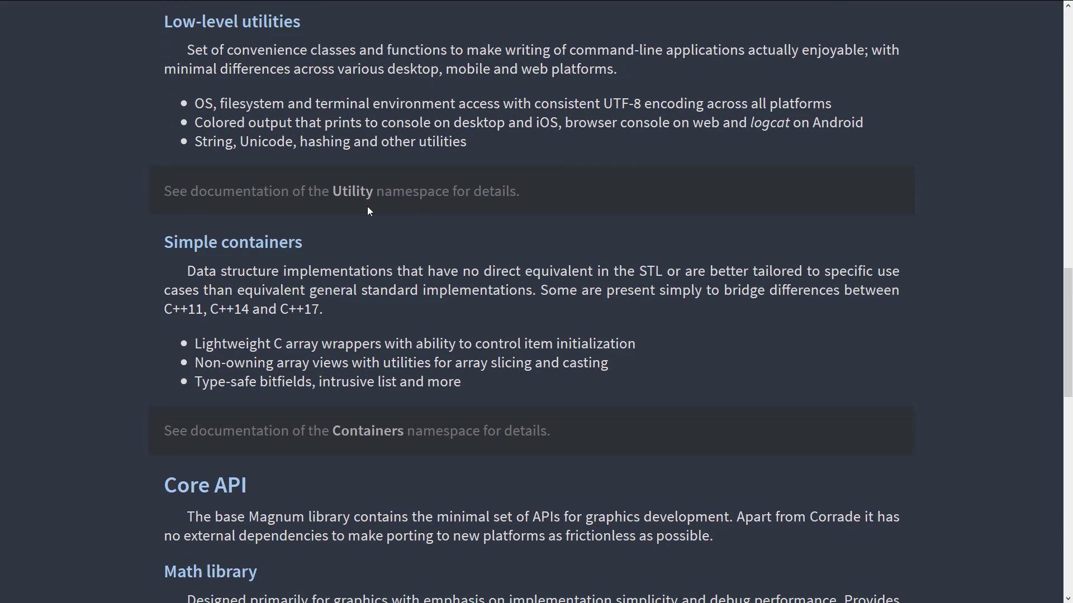
pyautogui.moveTo(221, 257)
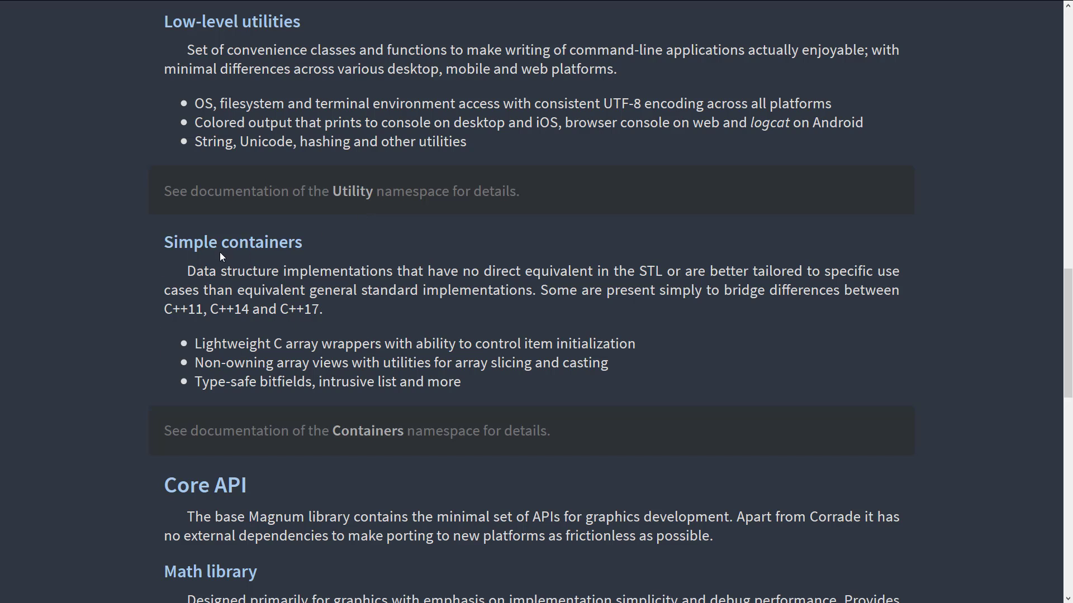
pyautogui.scroll(-3)
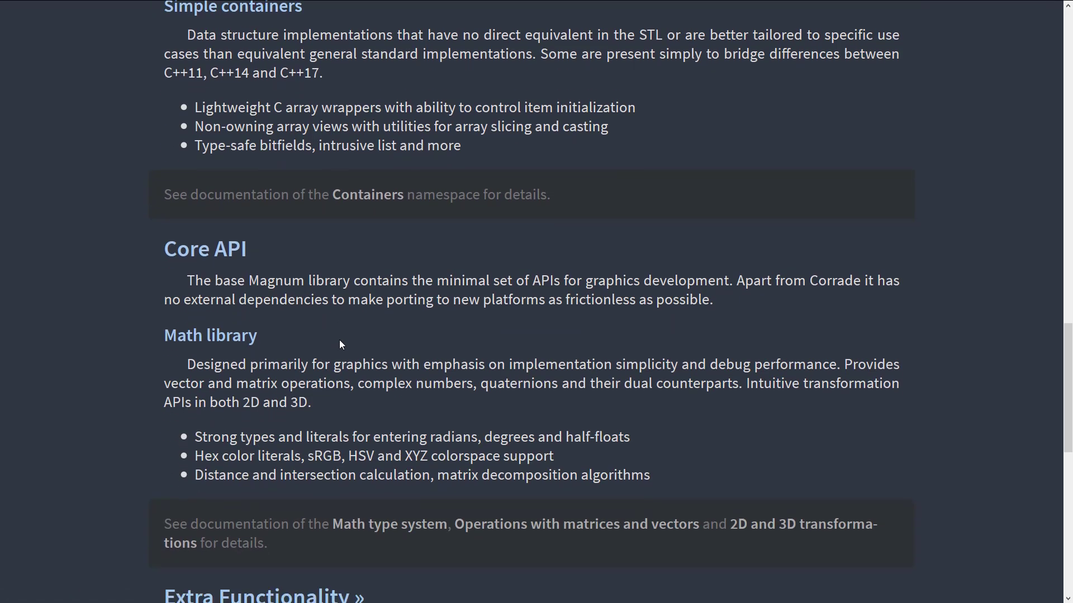
pyautogui.scroll(-3)
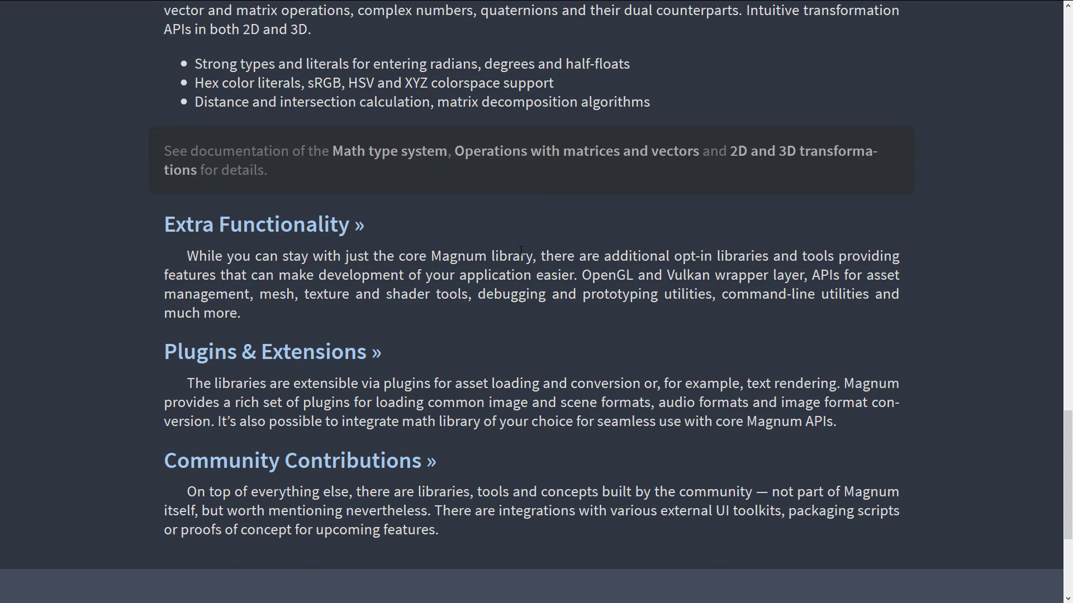
pyautogui.scroll(3)
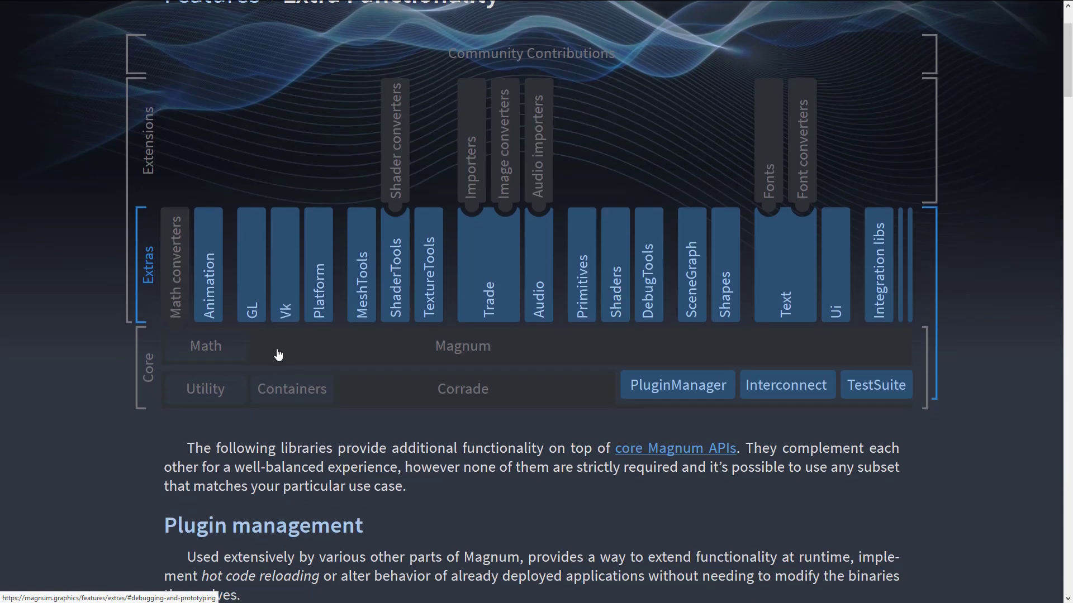
pyautogui.moveTo(285, 260)
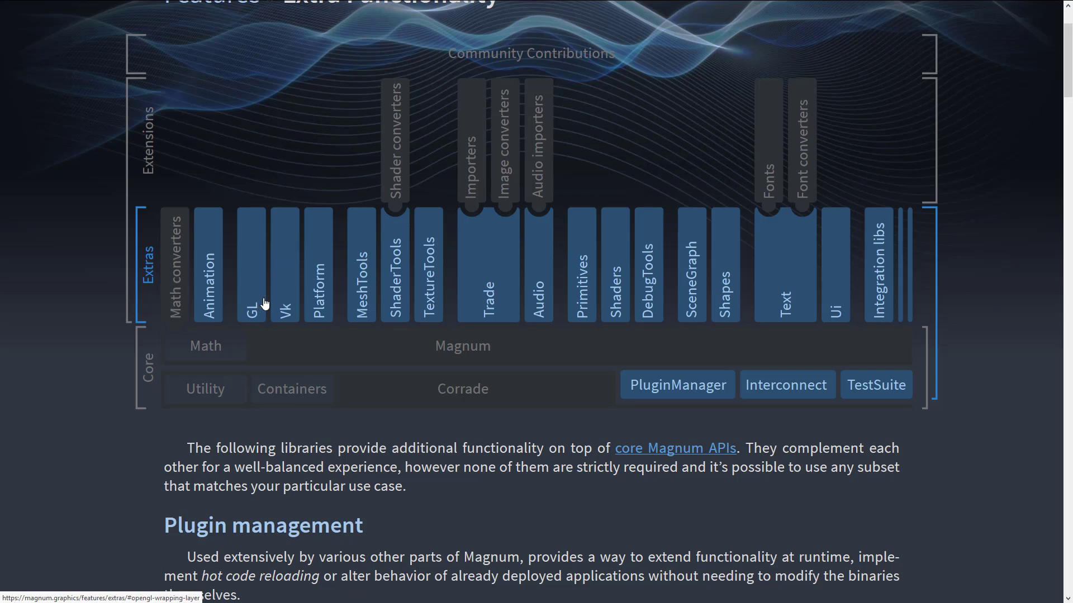
pyautogui.moveTo(287, 304)
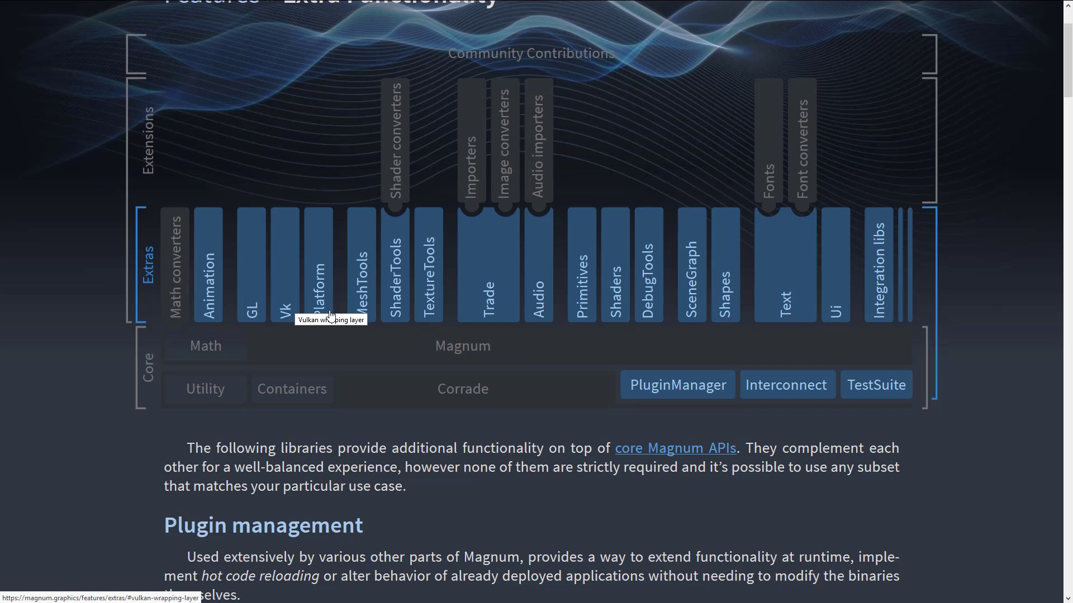
# Step: Scroll the Extra Functionality page down to its Plugin management and Signals and slots sections
pyautogui.scroll(-3)
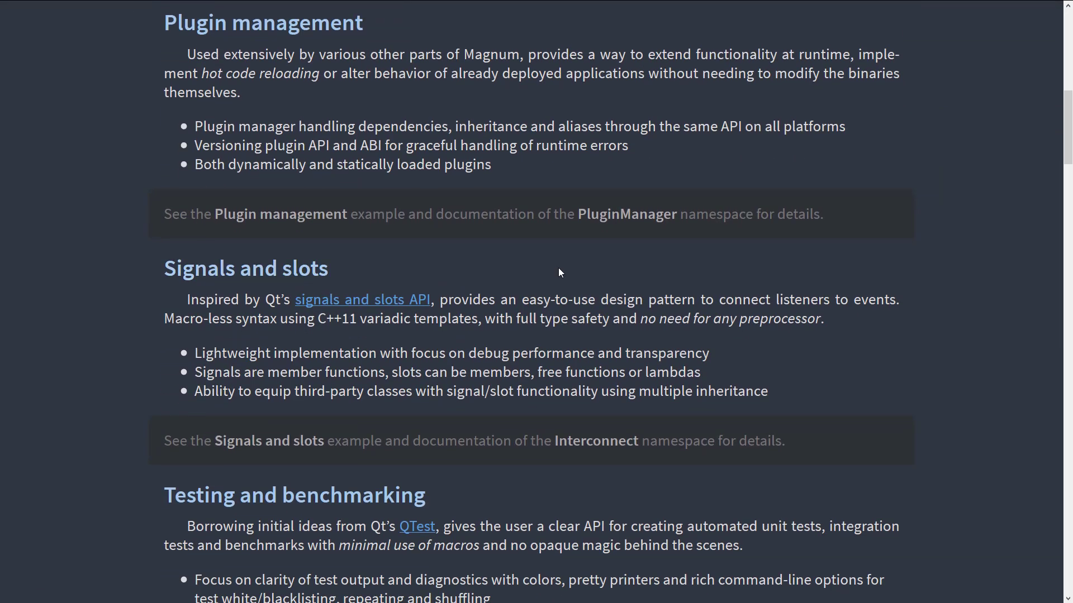
pyautogui.moveTo(606, 313)
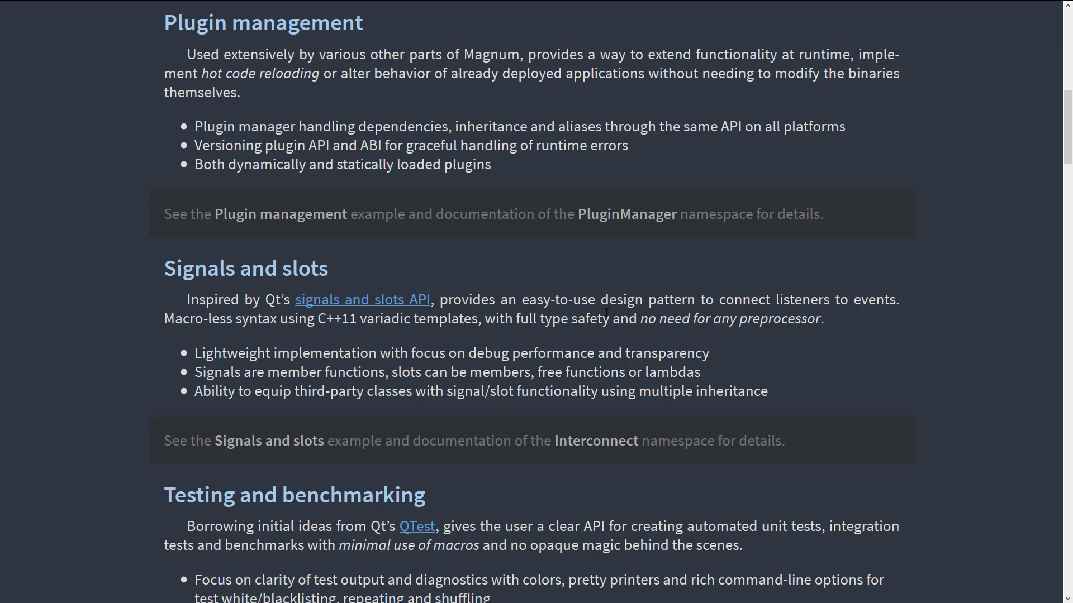
pyautogui.moveTo(823, 369)
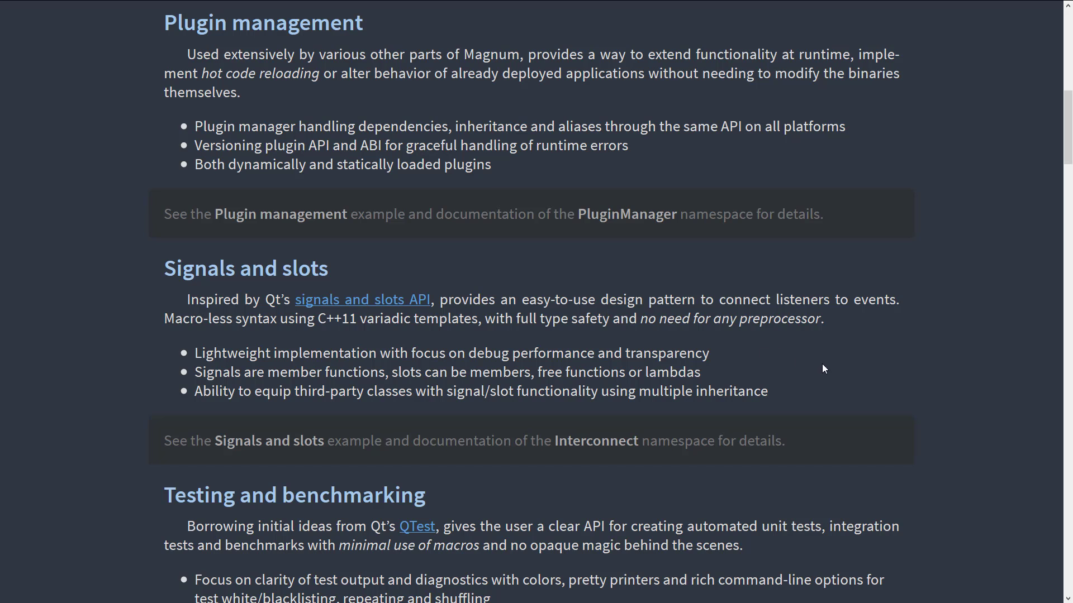
# Step: Scroll the Extra Functionality page through Testing down to the Integration libraries section at the bottom
pyautogui.scroll(-3)
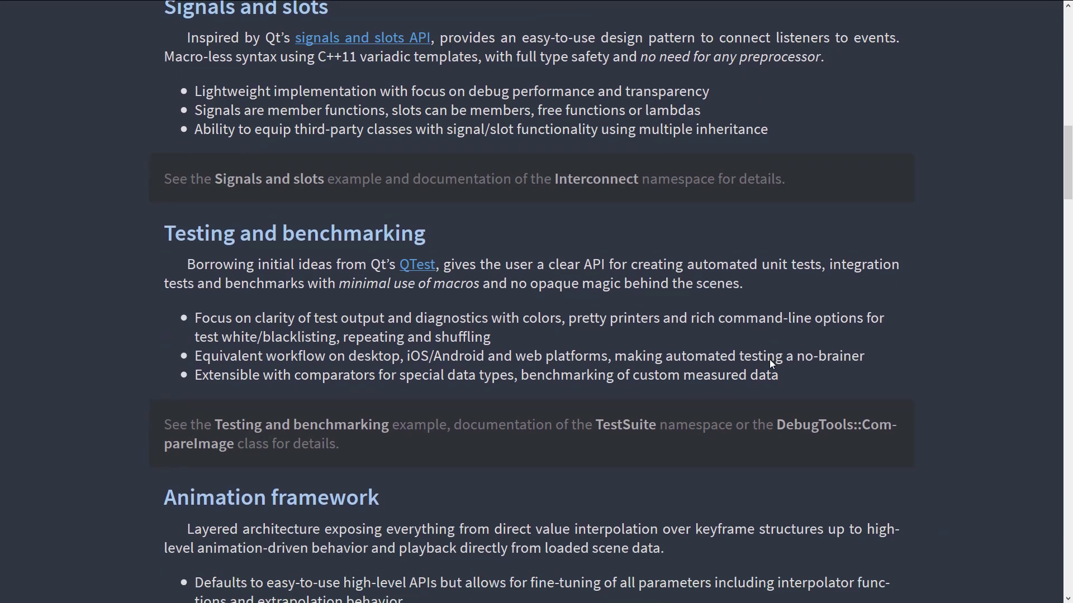
pyautogui.scroll(-3)
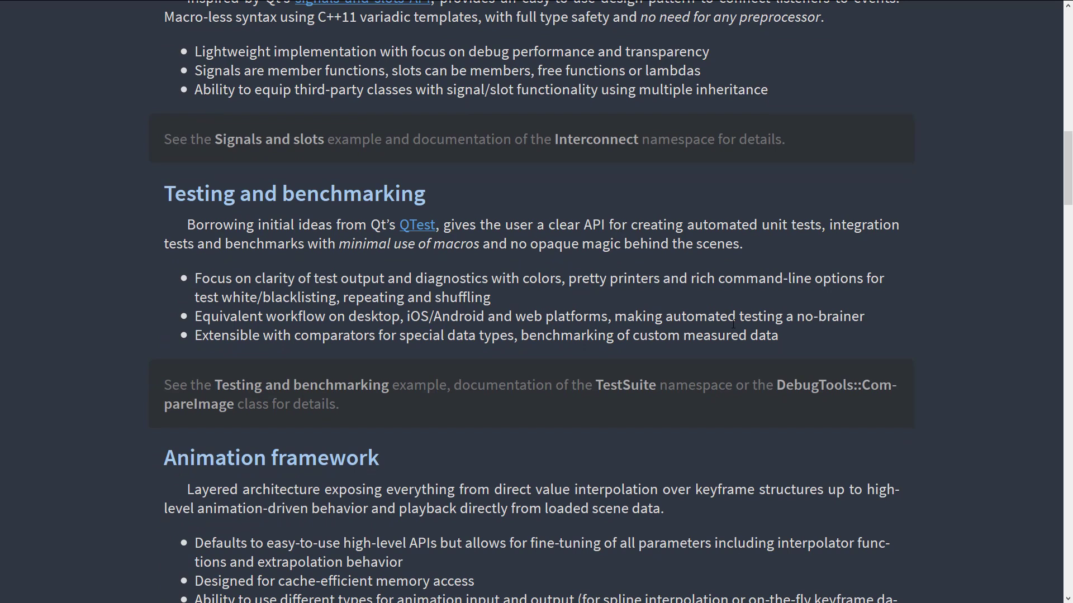
pyautogui.scroll(-3)
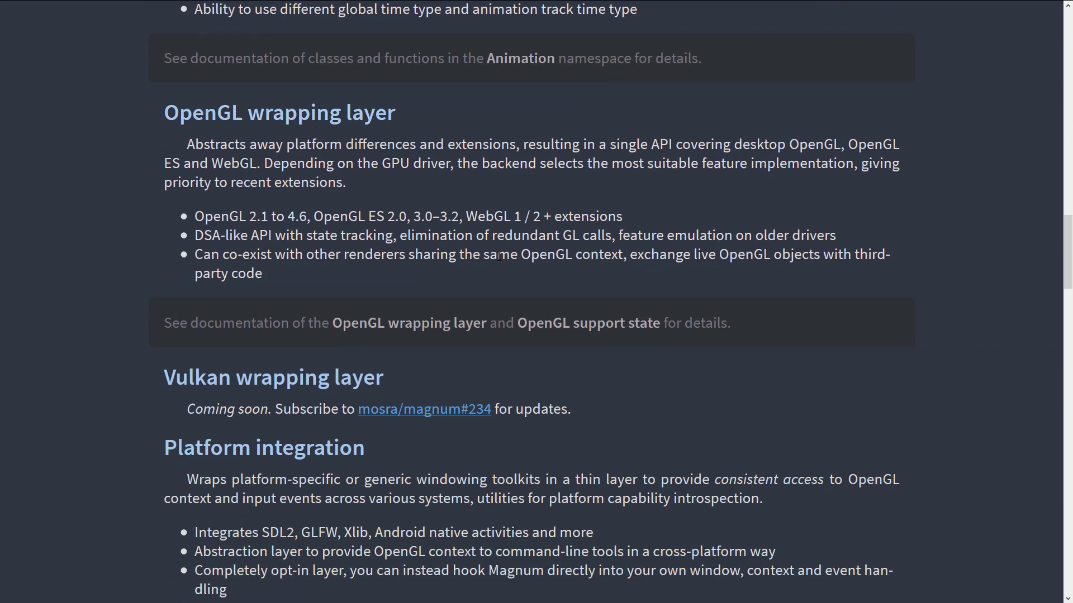
pyautogui.scroll(-3)
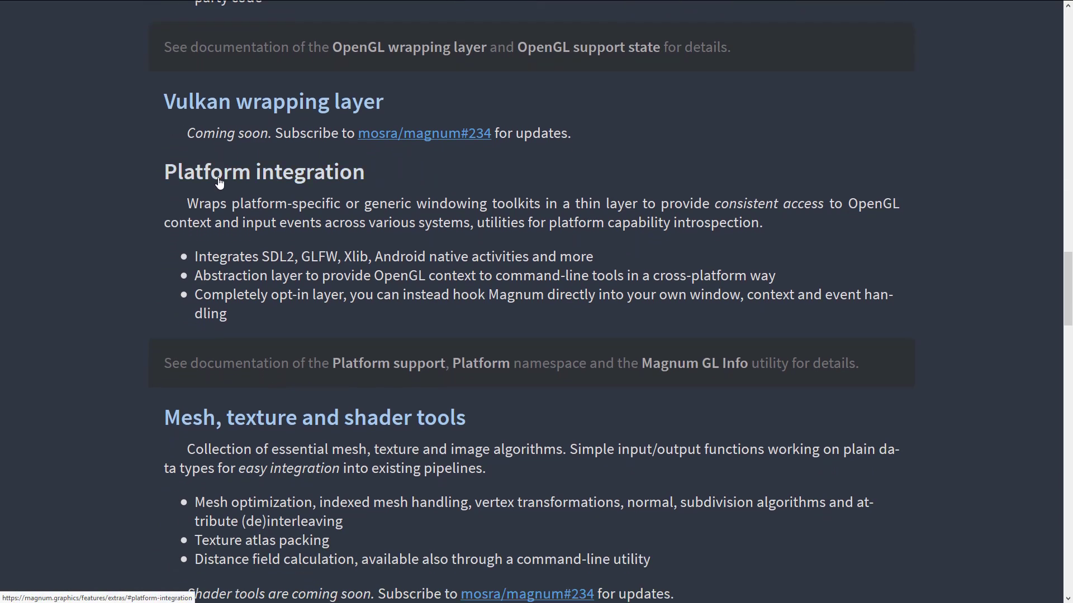
pyautogui.scroll(-3)
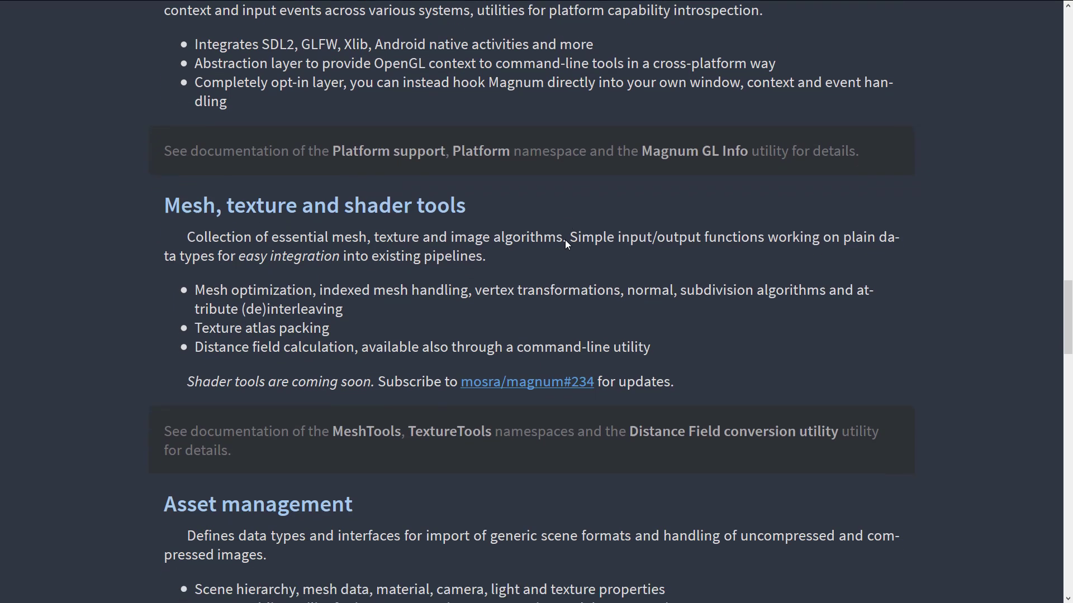
pyautogui.scroll(-3)
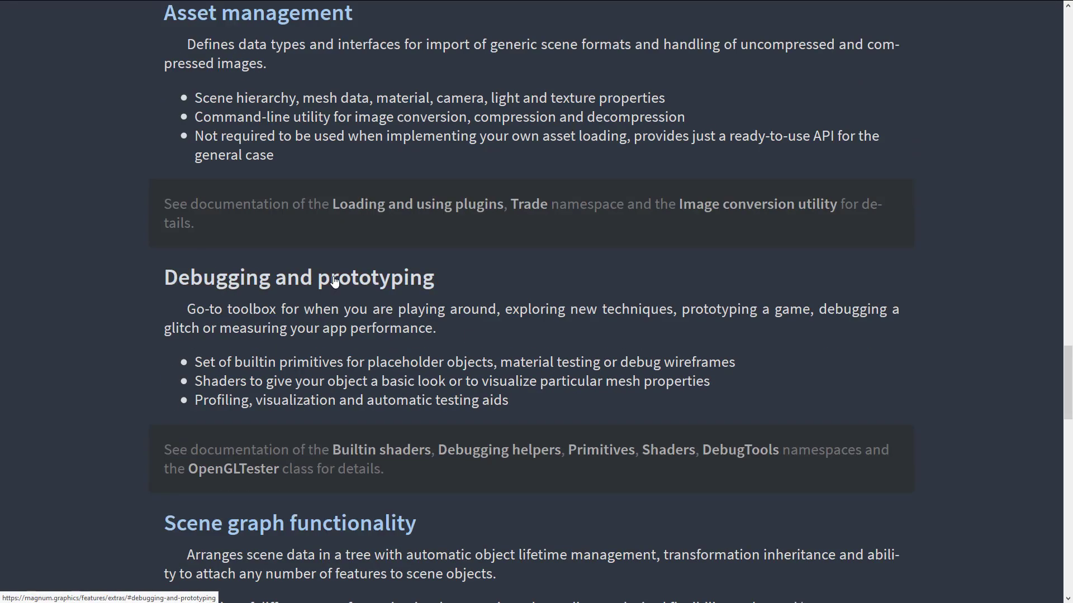
pyautogui.scroll(-3)
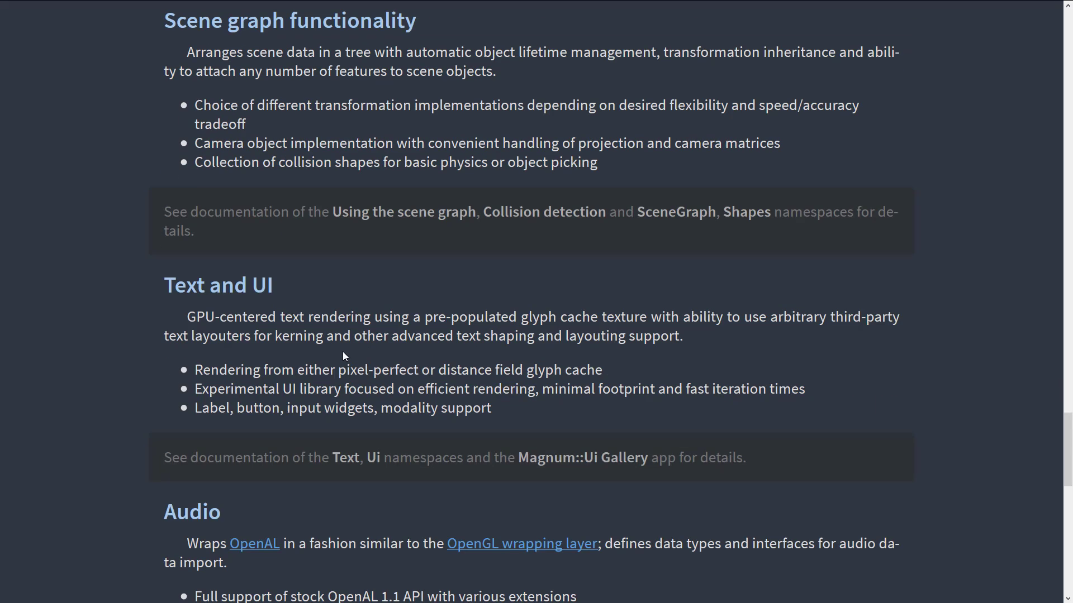
pyautogui.scroll(-3)
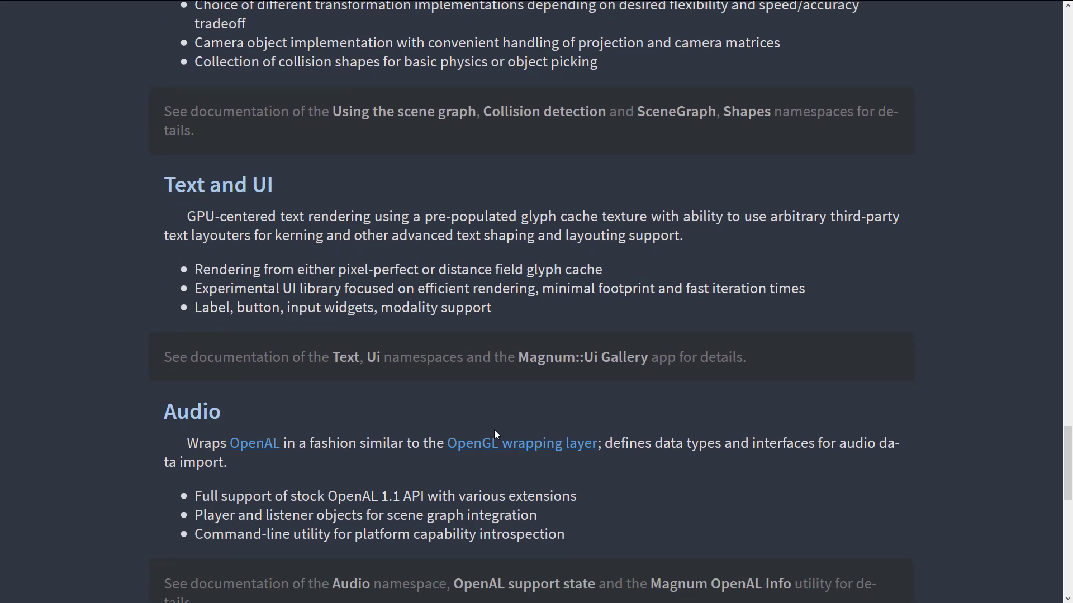
pyautogui.scroll(-3)
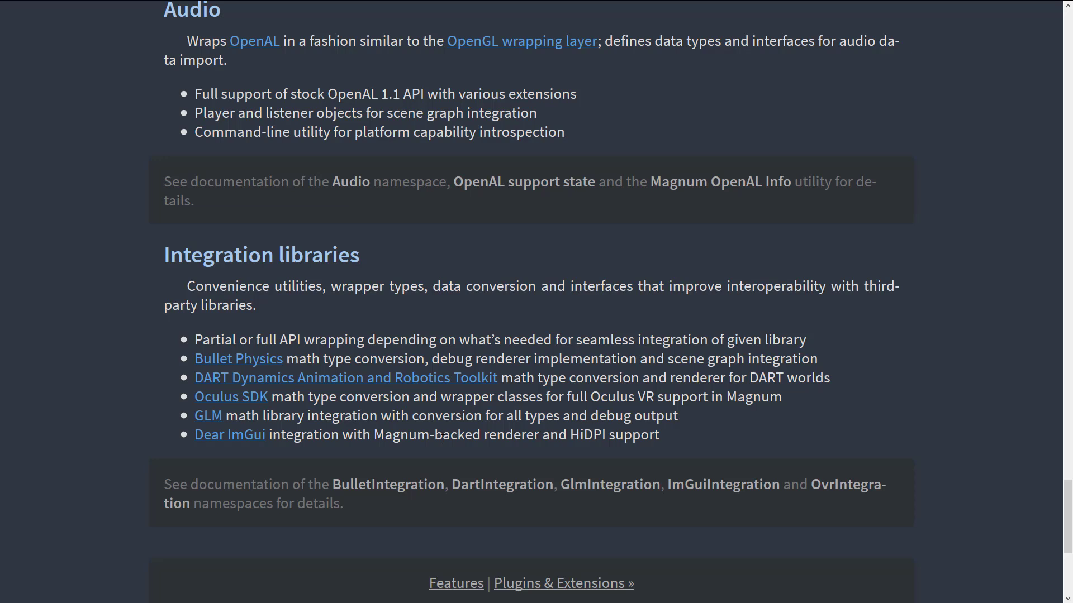
# Step: Follow the 'Plugins & Extensions »' link to its features page with the diagram
pyautogui.click(563, 583)
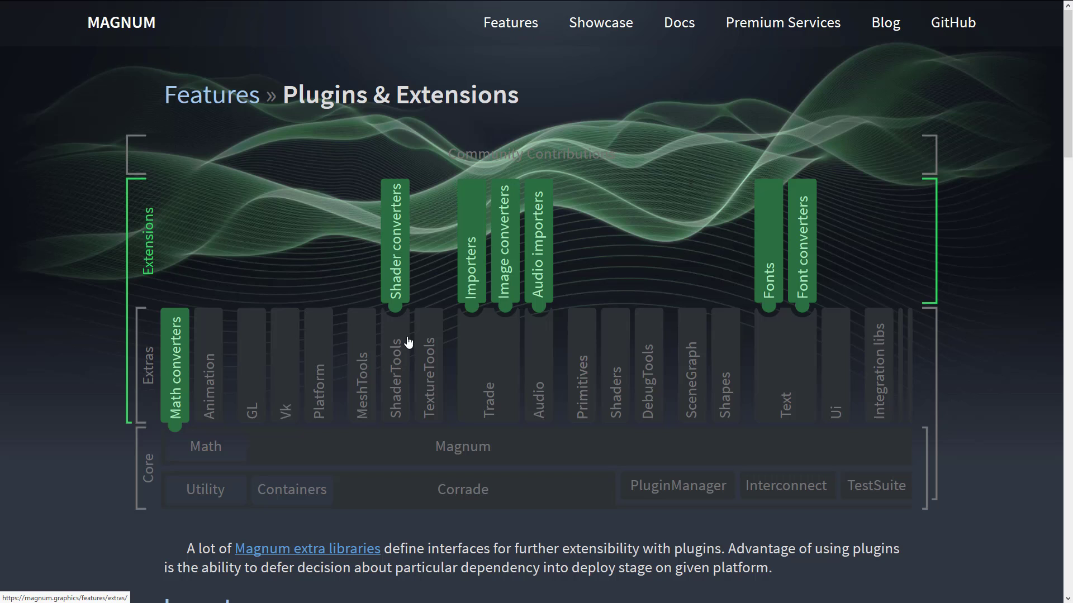
pyautogui.moveTo(396, 412)
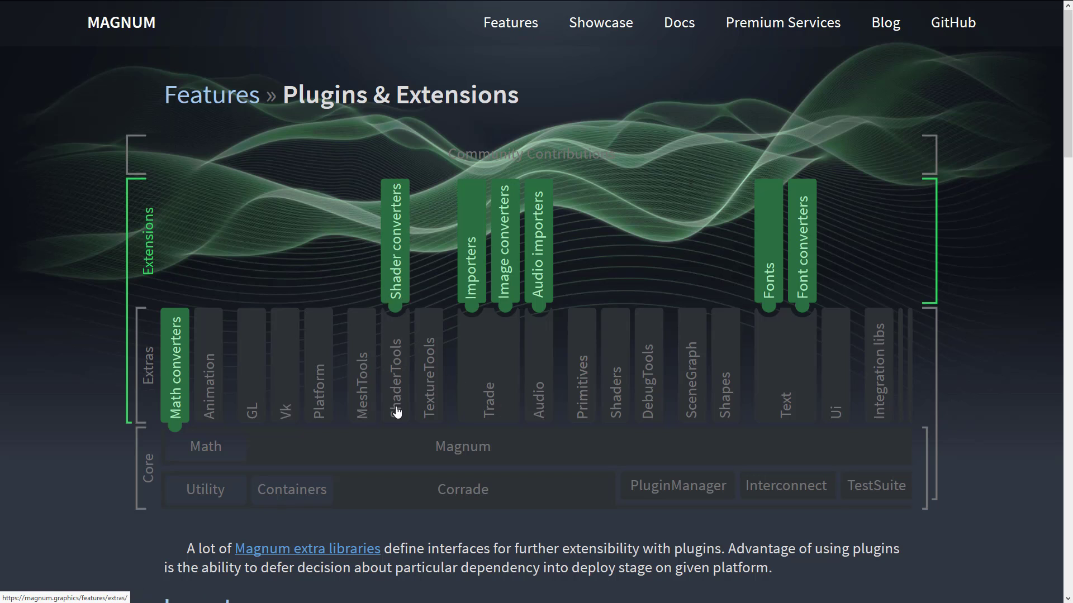
pyautogui.moveTo(653, 444)
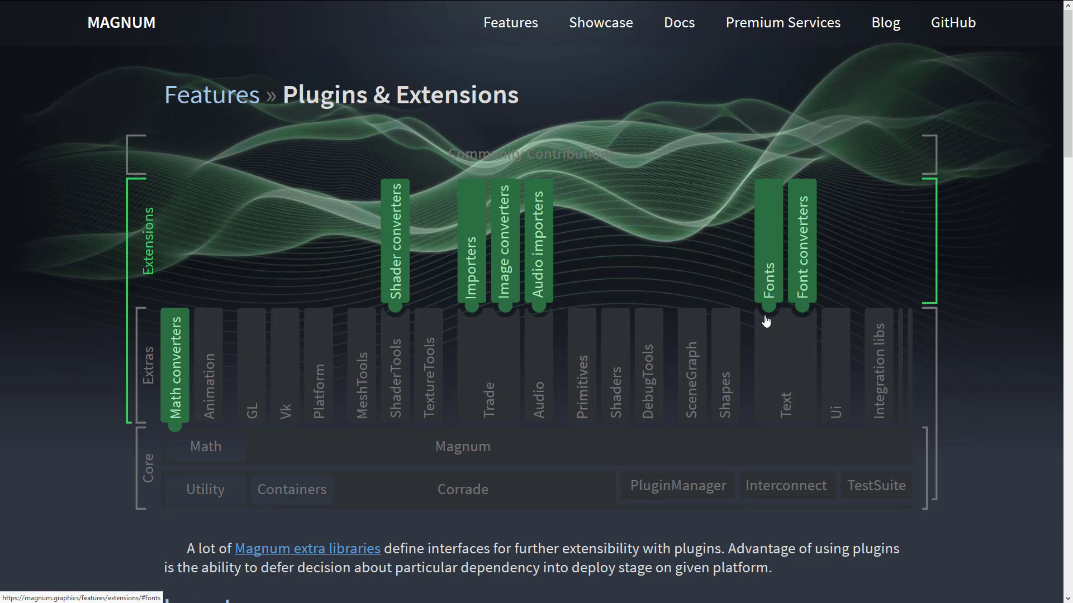
pyautogui.moveTo(779, 289)
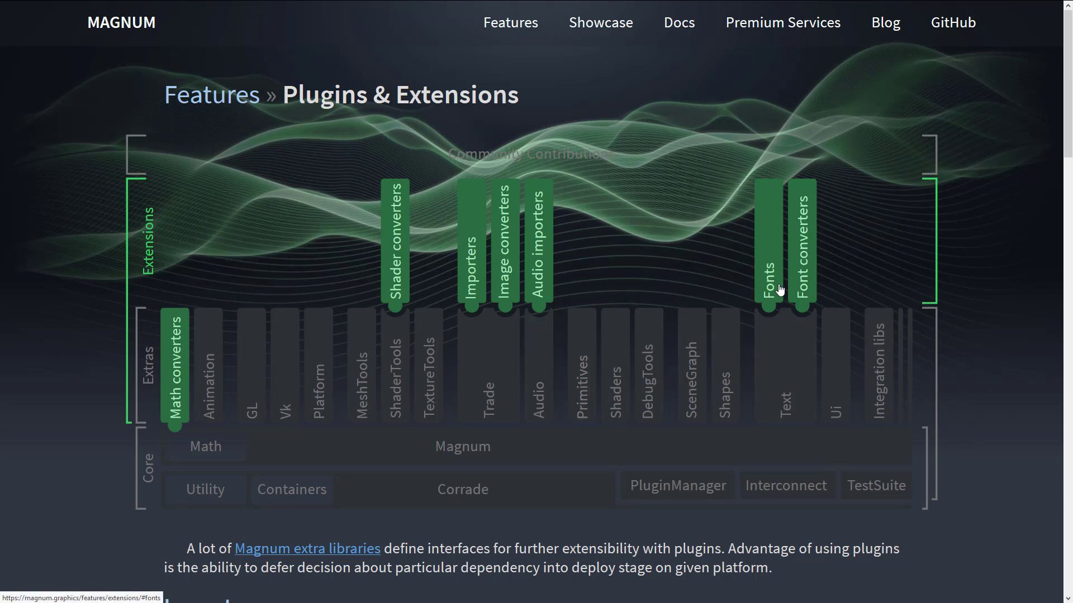
pyautogui.scroll(-3)
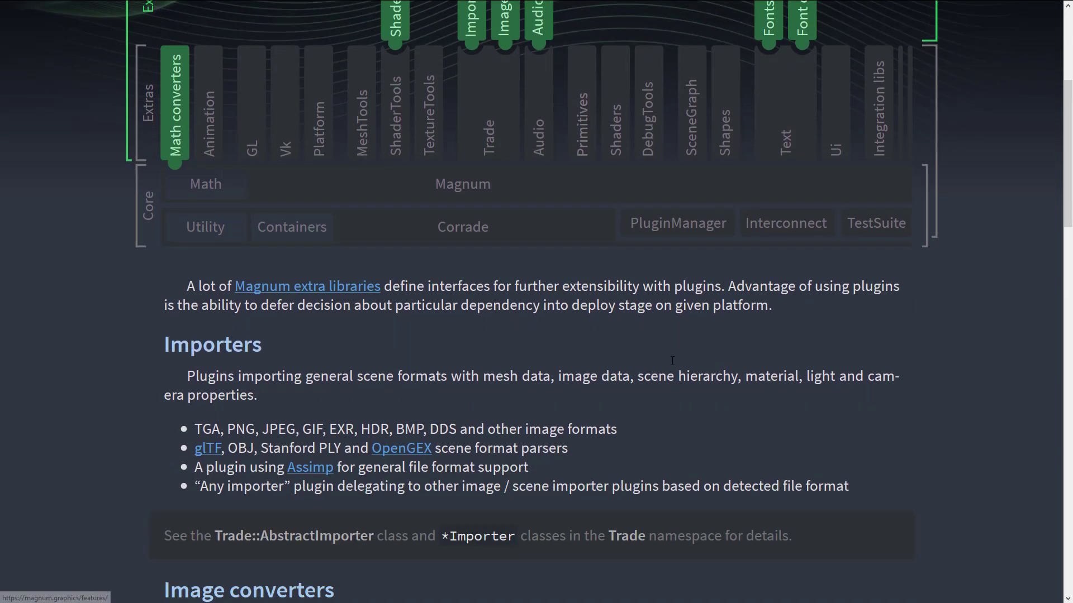
pyautogui.scroll(-3)
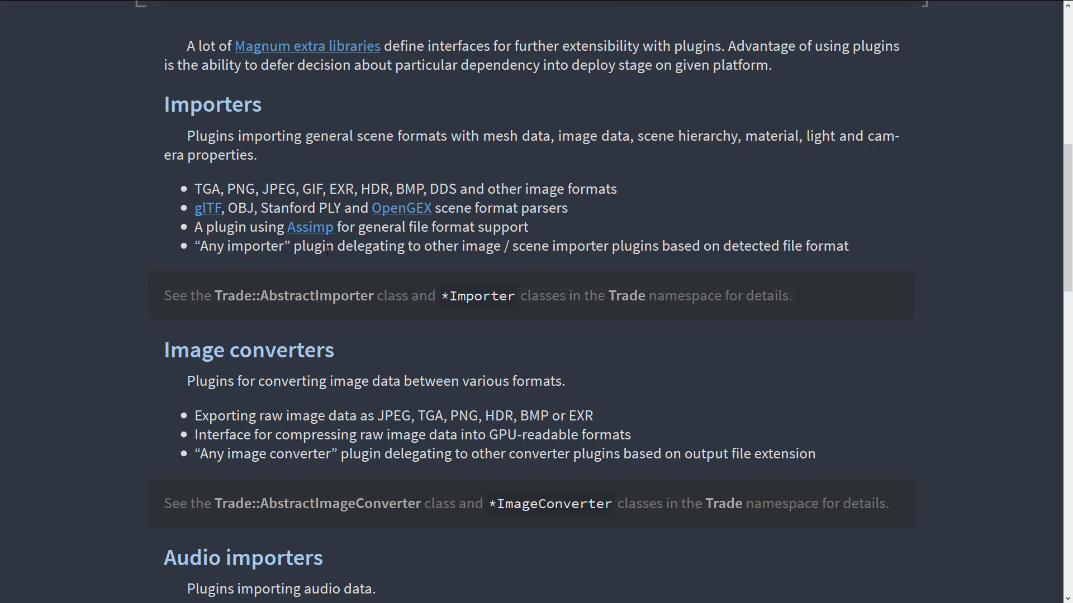
pyautogui.scroll(-3)
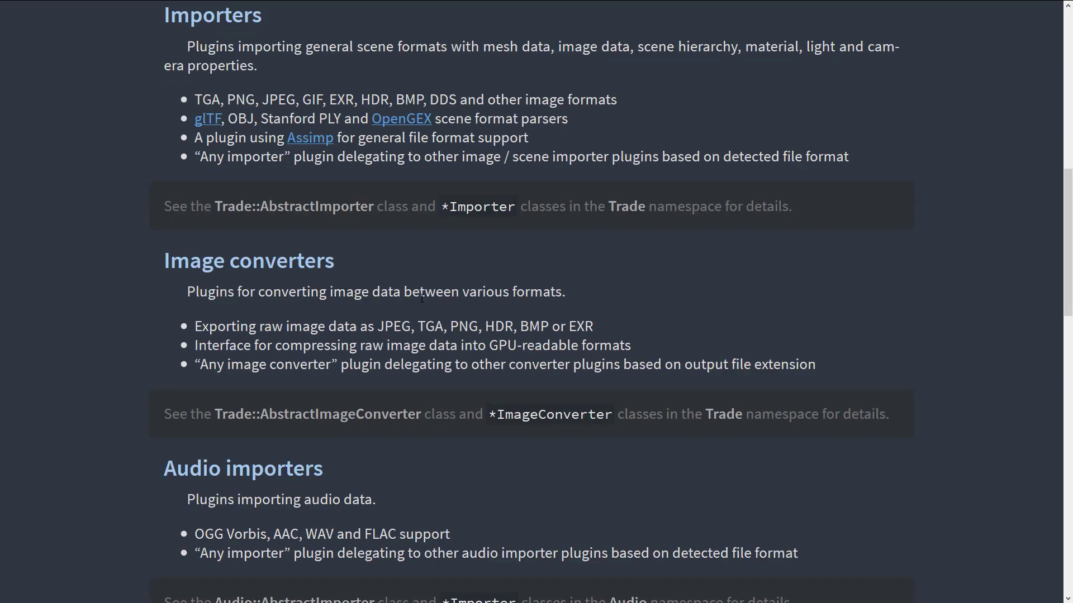
pyautogui.scroll(-3)
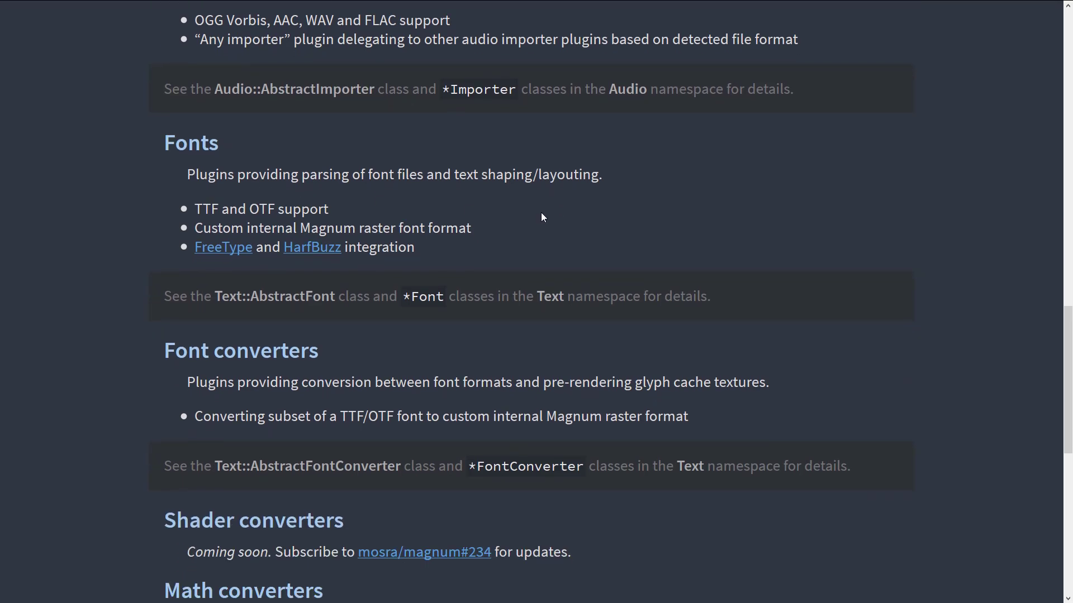
pyautogui.scroll(-3)
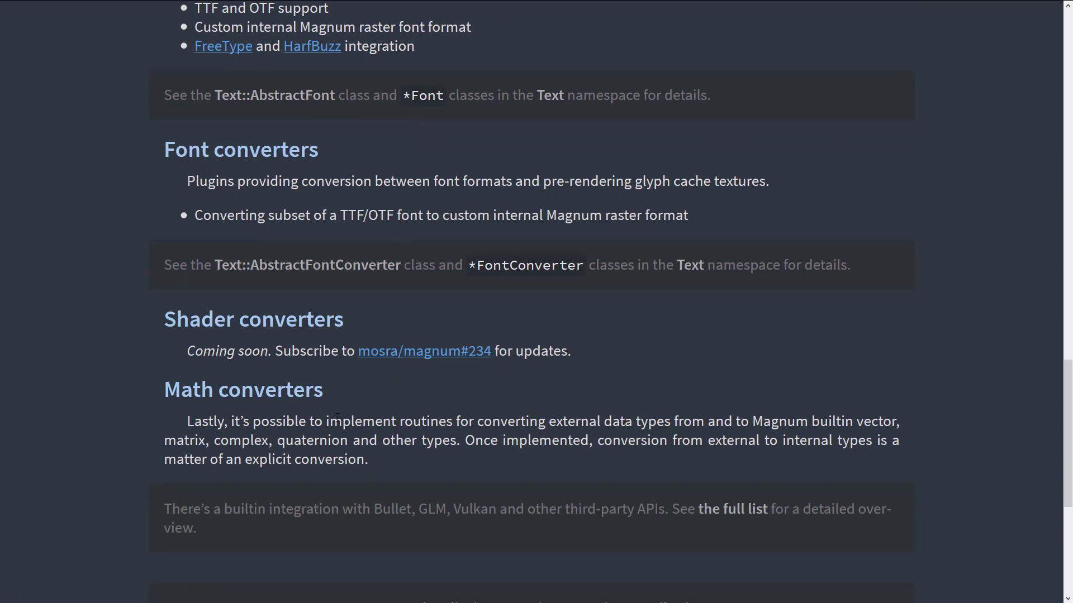
pyautogui.scroll(3)
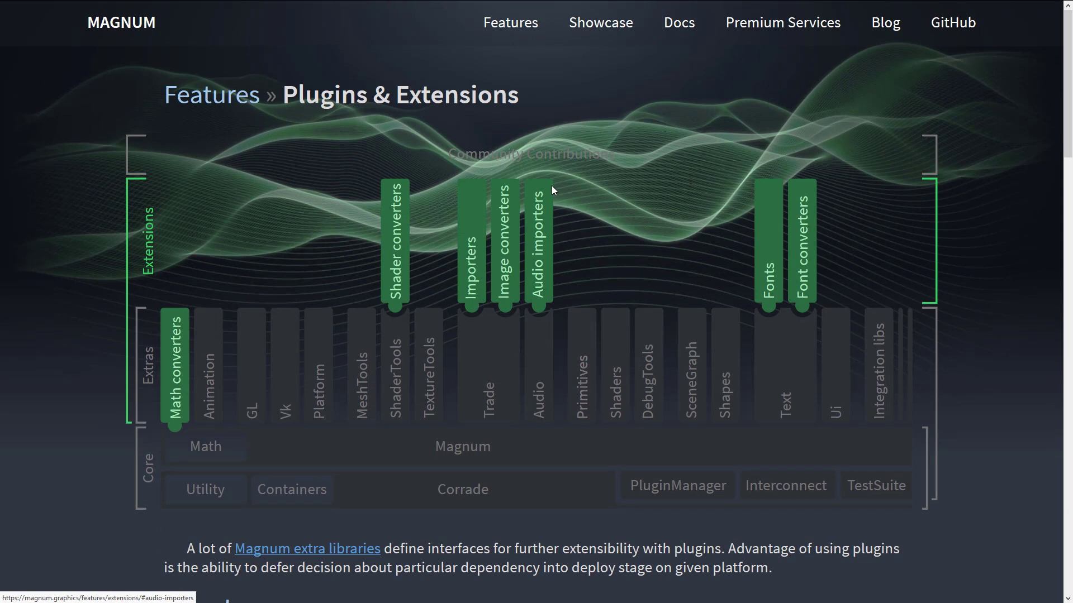
pyautogui.moveTo(282, 364)
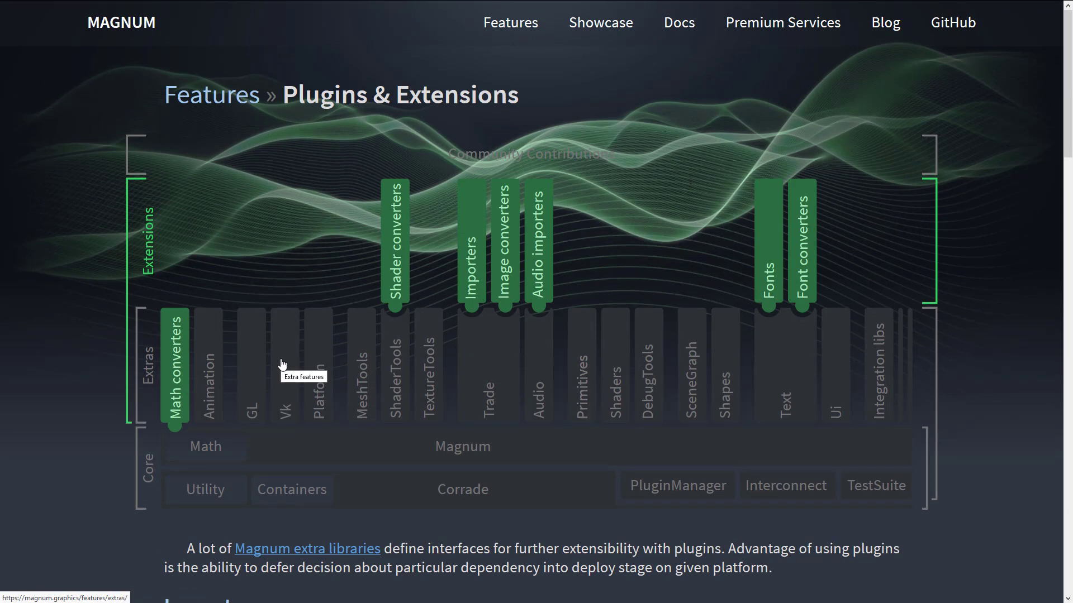
pyautogui.moveTo(220, 373)
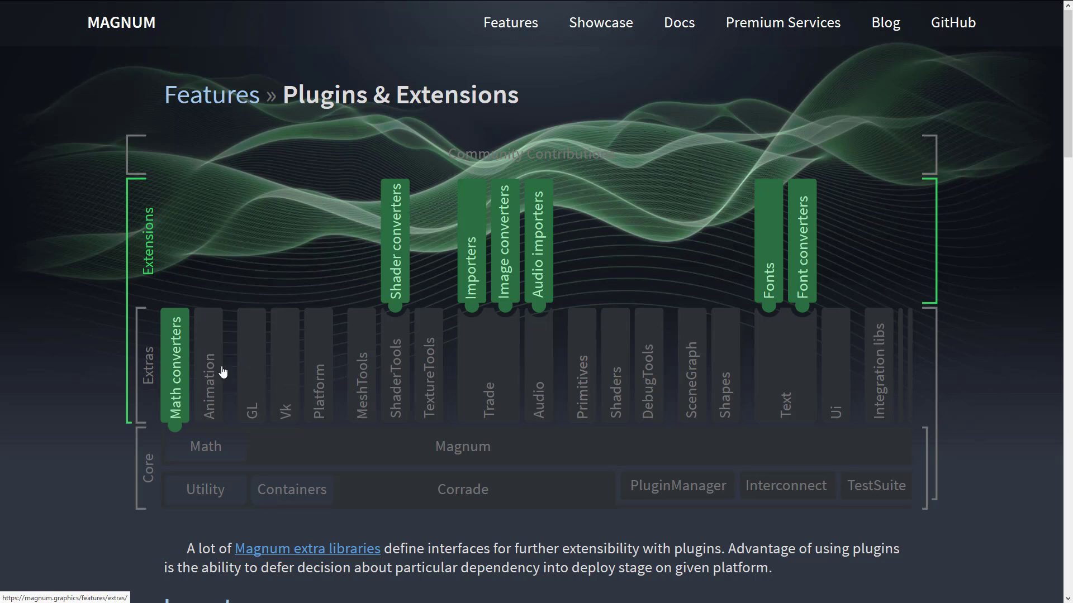
pyautogui.moveTo(429, 382)
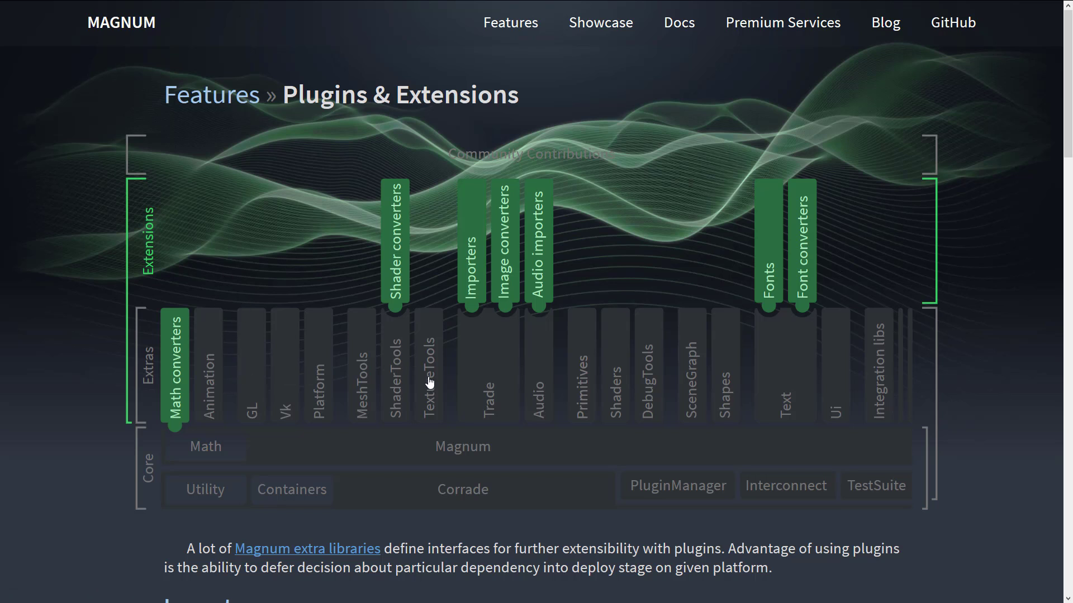
pyautogui.moveTo(429, 383)
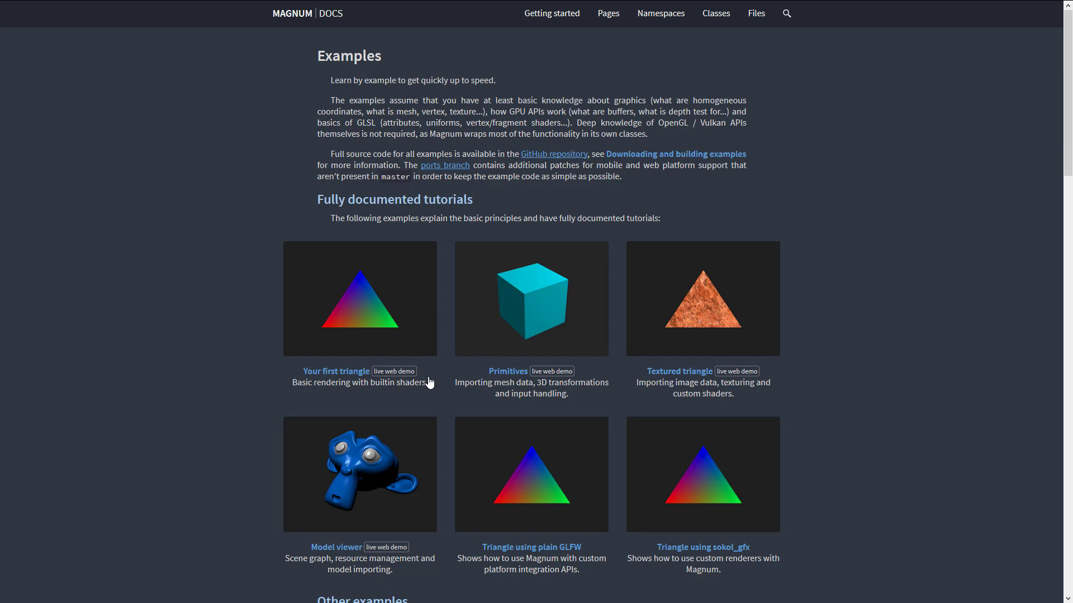
# Step: Switch browser tabs and scroll to the Other examples gallery with Area lights, Audio, Box2D and Bullet Physics
pyautogui.click(551, 14)
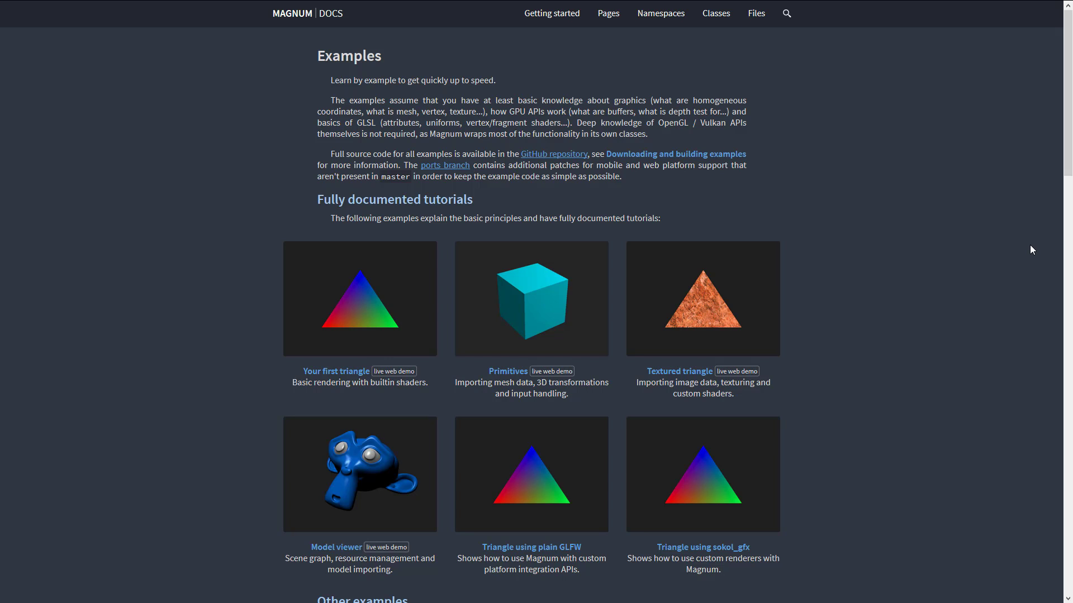
pyautogui.scroll(-3)
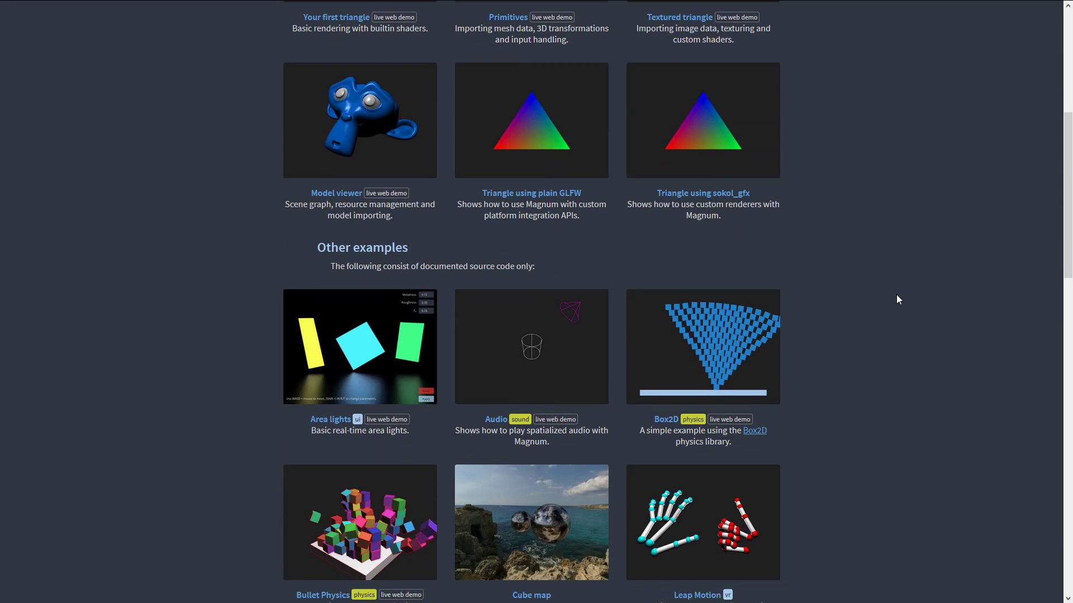
pyautogui.scroll(-3)
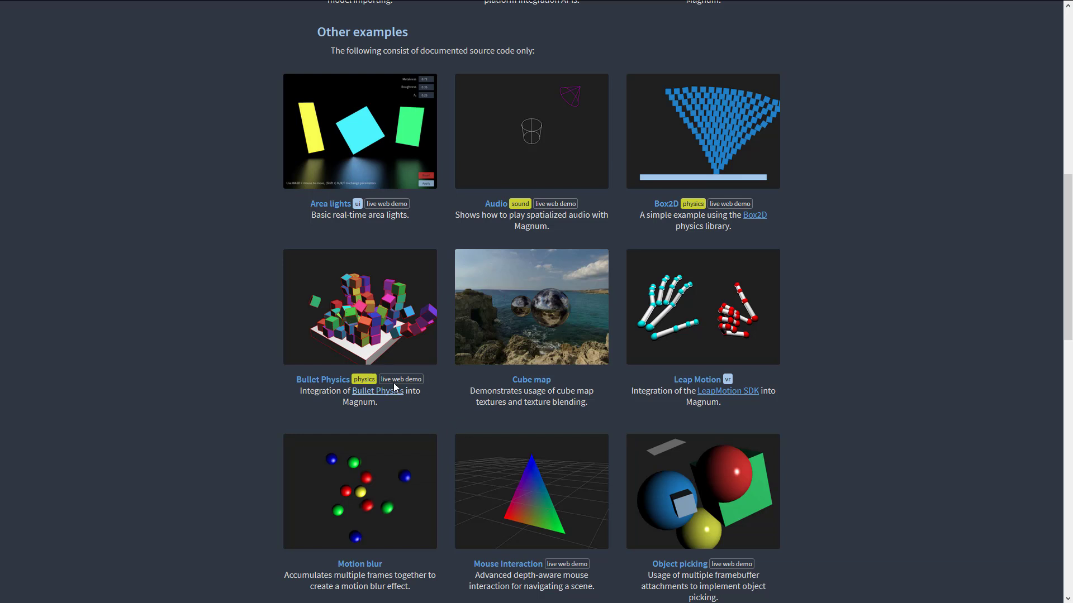
pyautogui.moveTo(169, 275)
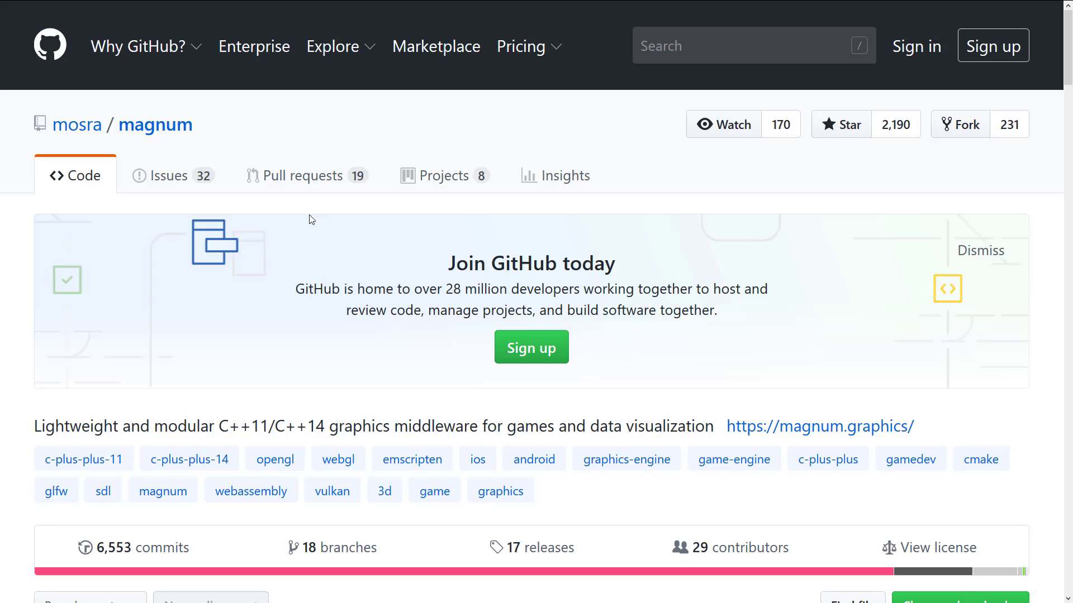
pyautogui.moveTo(327, 230)
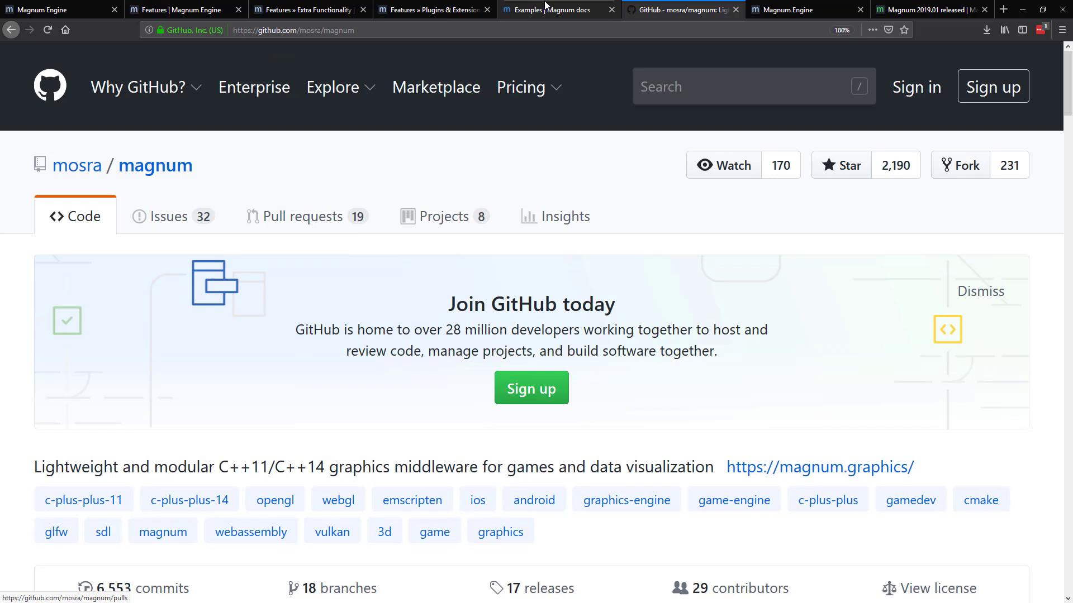
pyautogui.scroll(-3)
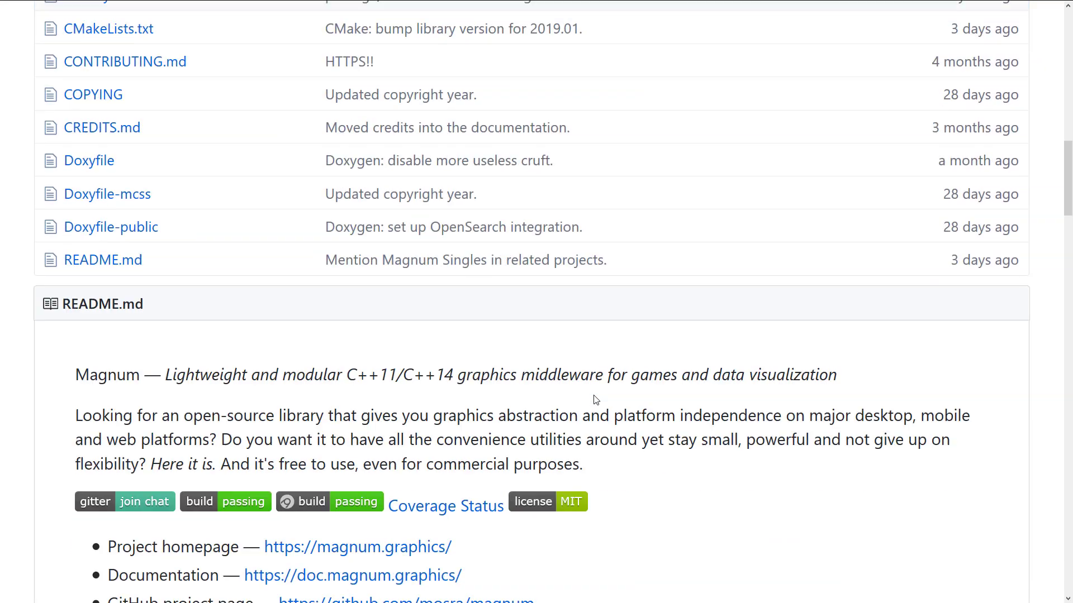
pyautogui.scroll(-3)
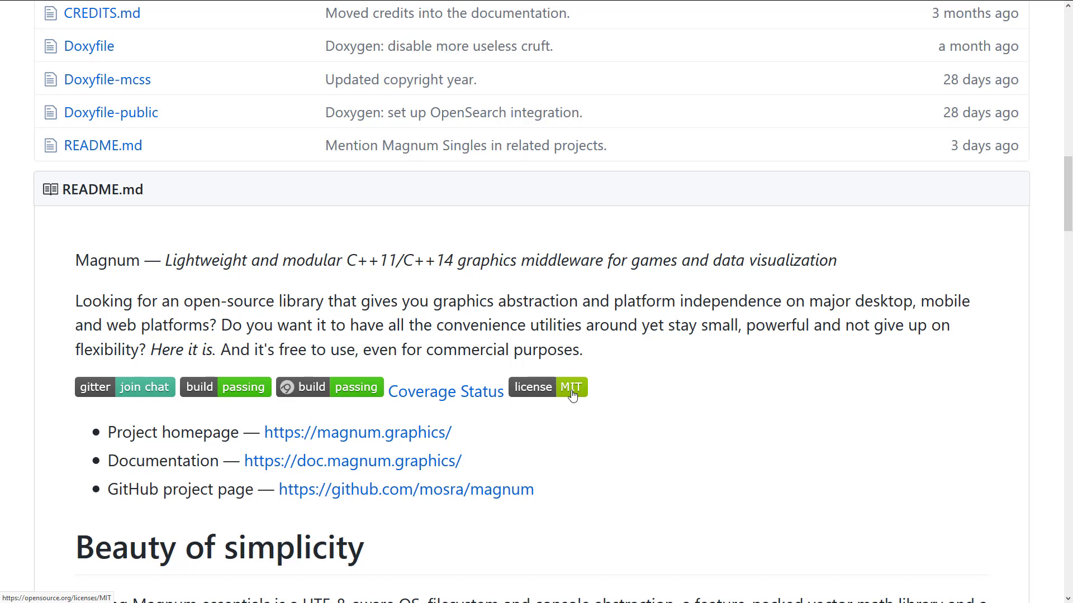
pyautogui.scroll(-3)
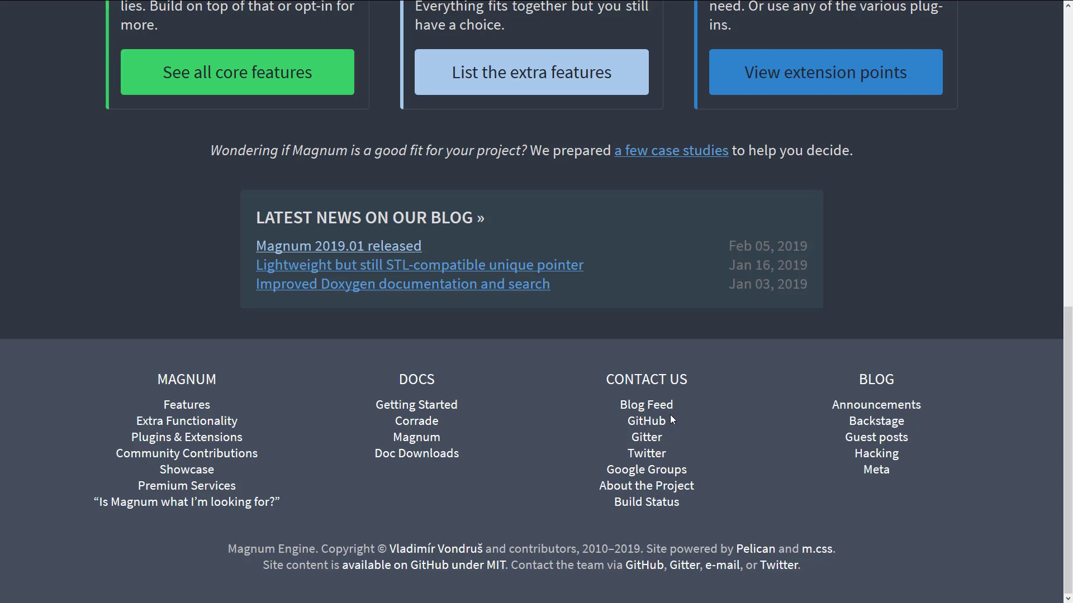
pyautogui.moveTo(402, 129)
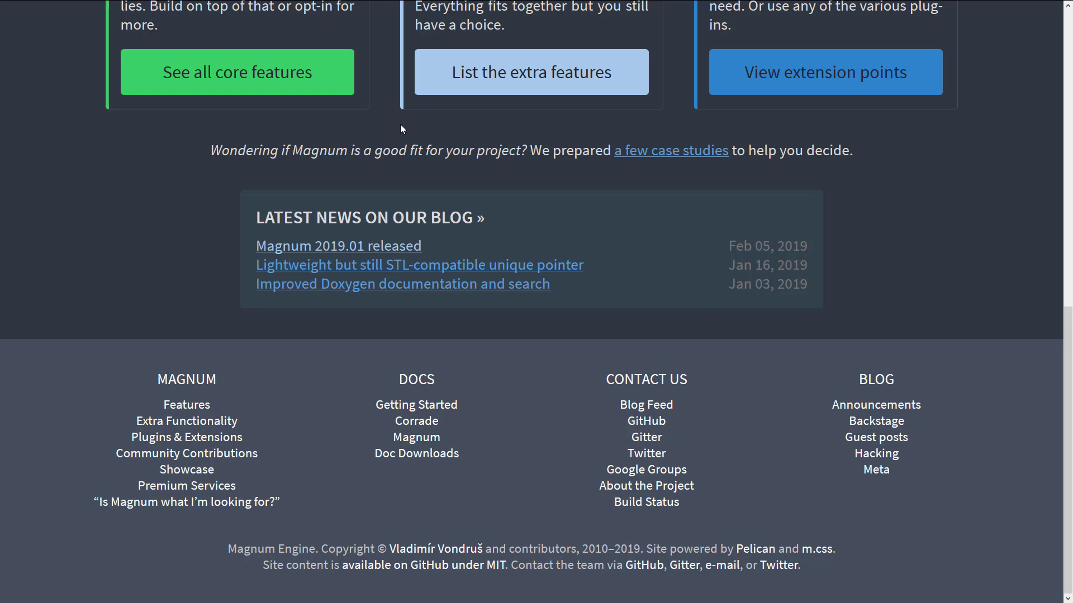
# Step: Open the 'Magnum 2019.01 released' post from Latest News on our Blog in the homepage footer
pyautogui.click(338, 246)
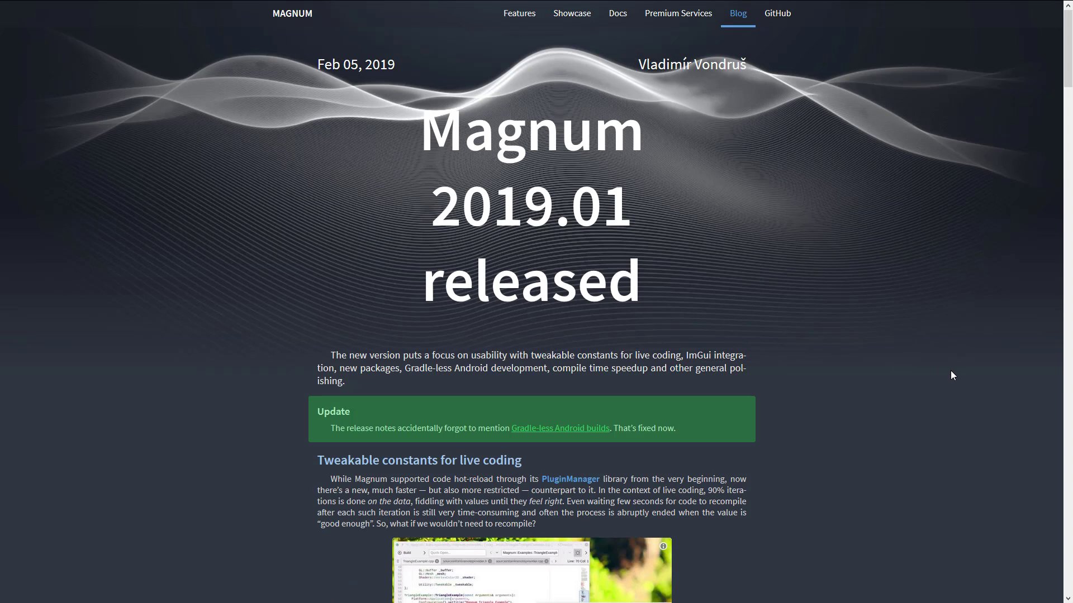
pyautogui.moveTo(916, 377)
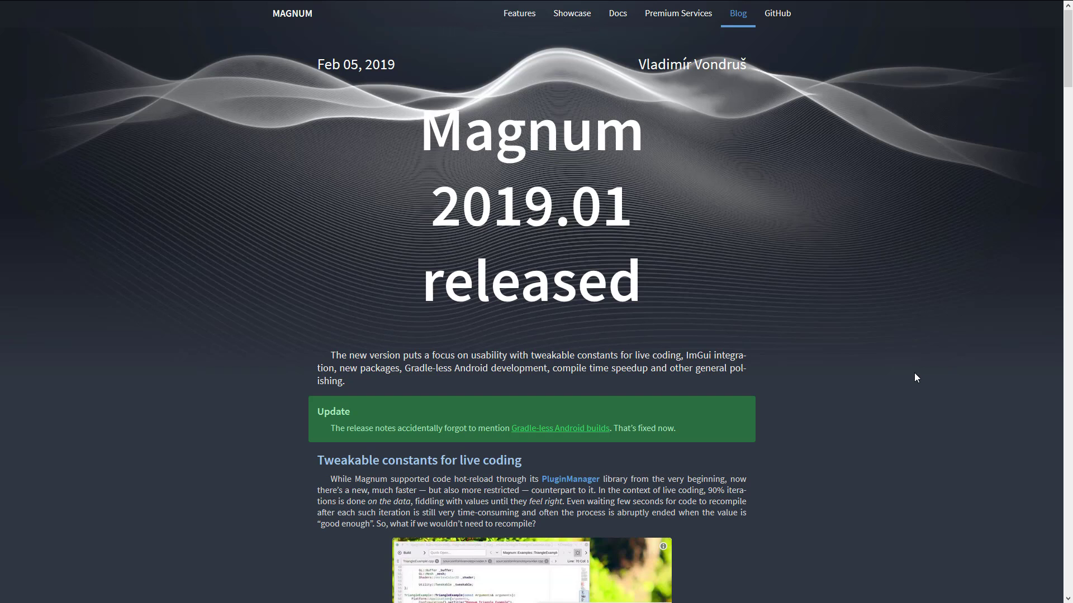
# Step: Scroll the 2019.01 release post to the Tweakable constants for live coding section with its hot-reload demo video
pyautogui.scroll(-3)
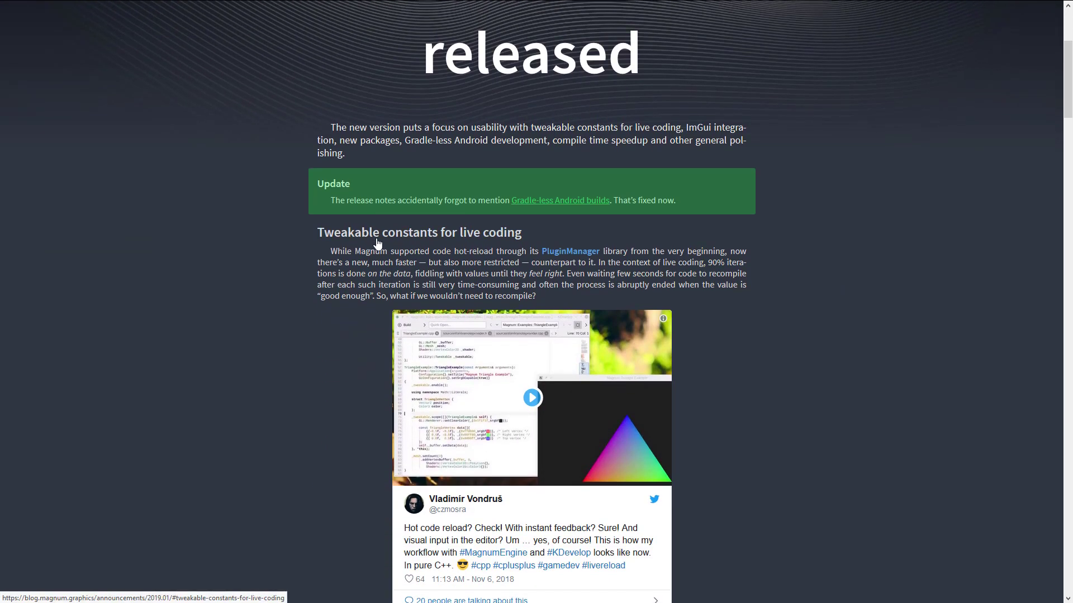
pyautogui.moveTo(569, 251)
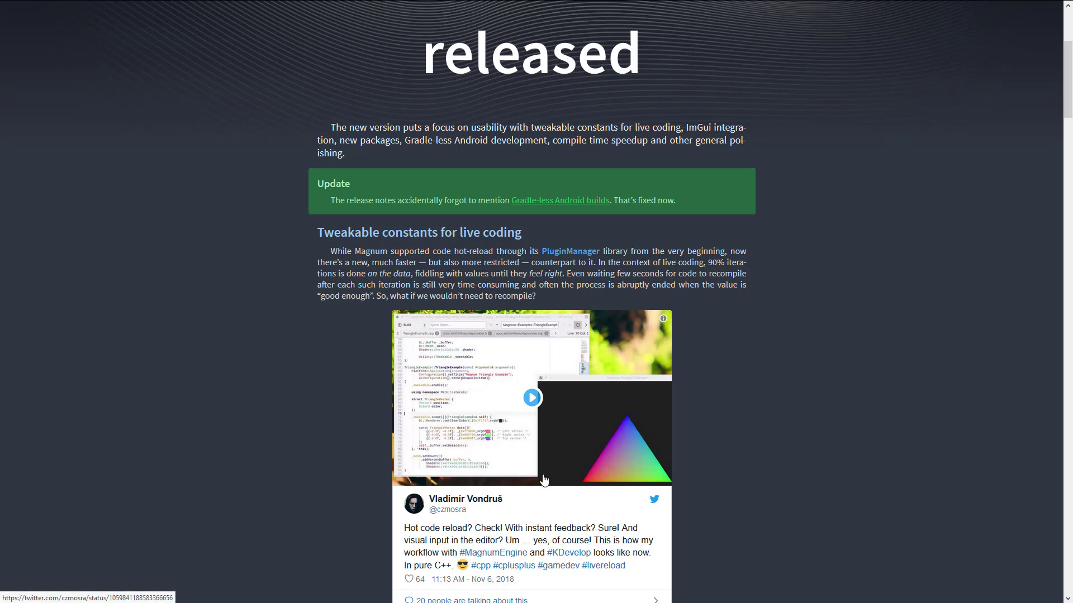
pyautogui.scroll(-3)
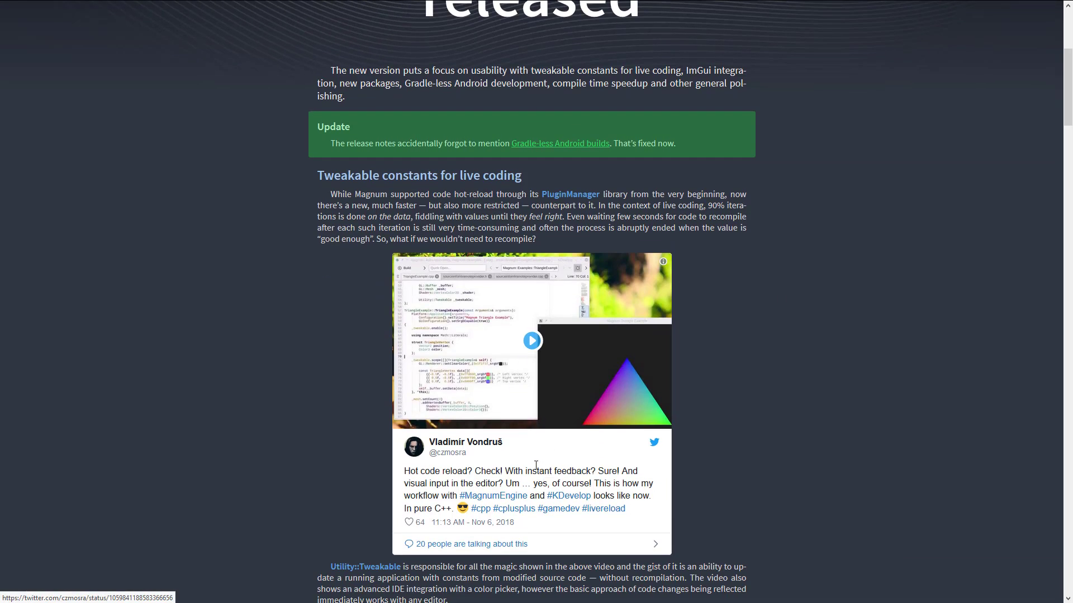
pyautogui.moveTo(508, 447)
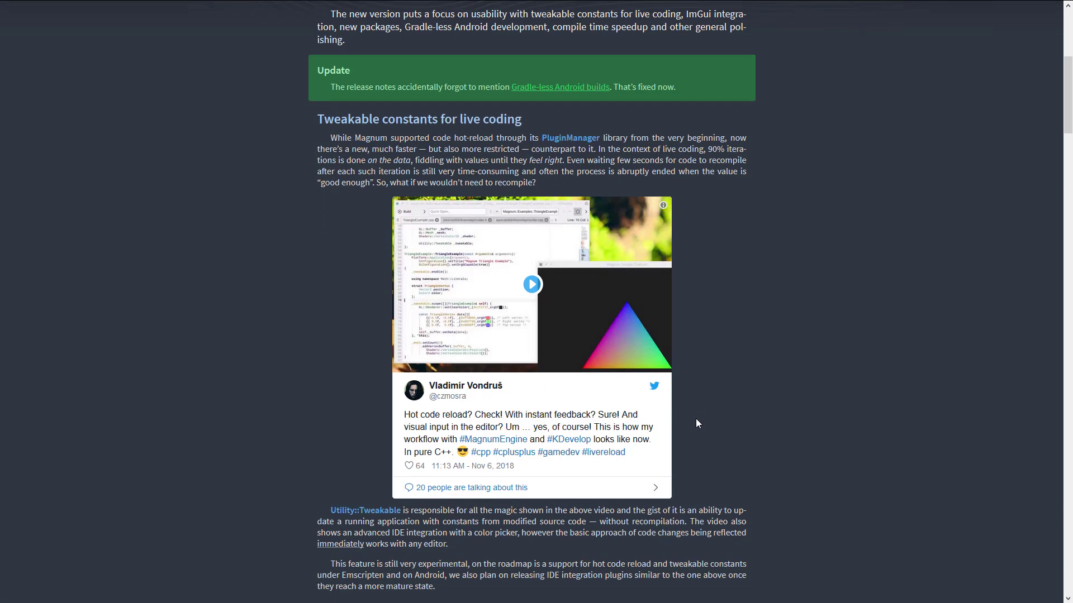
pyautogui.scroll(-3)
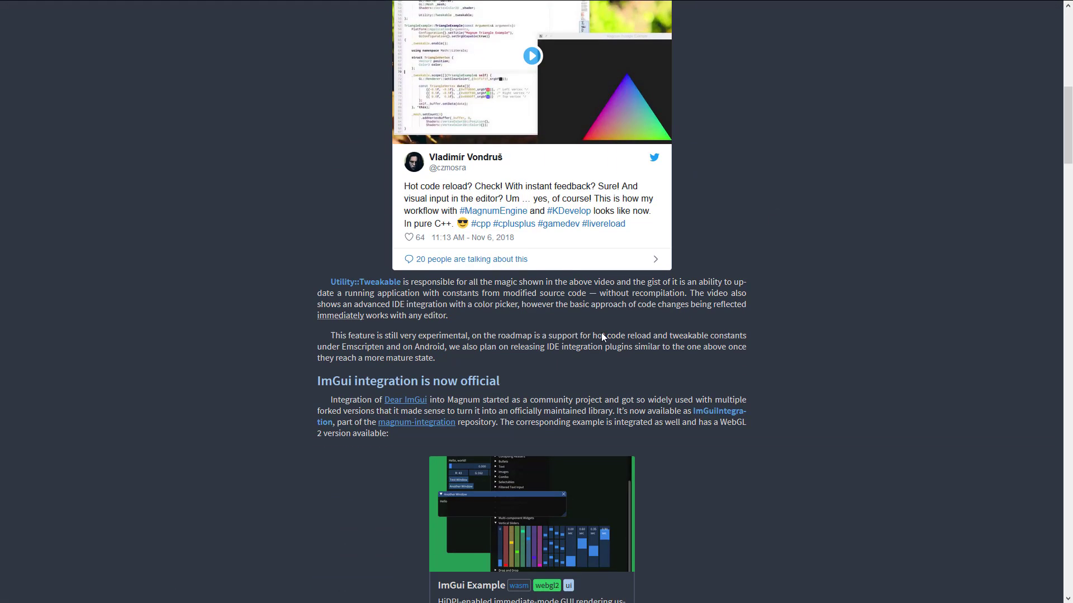
# Step: Scroll the release post through its ImGui integration, Android and packaging sections
pyautogui.scroll(-3)
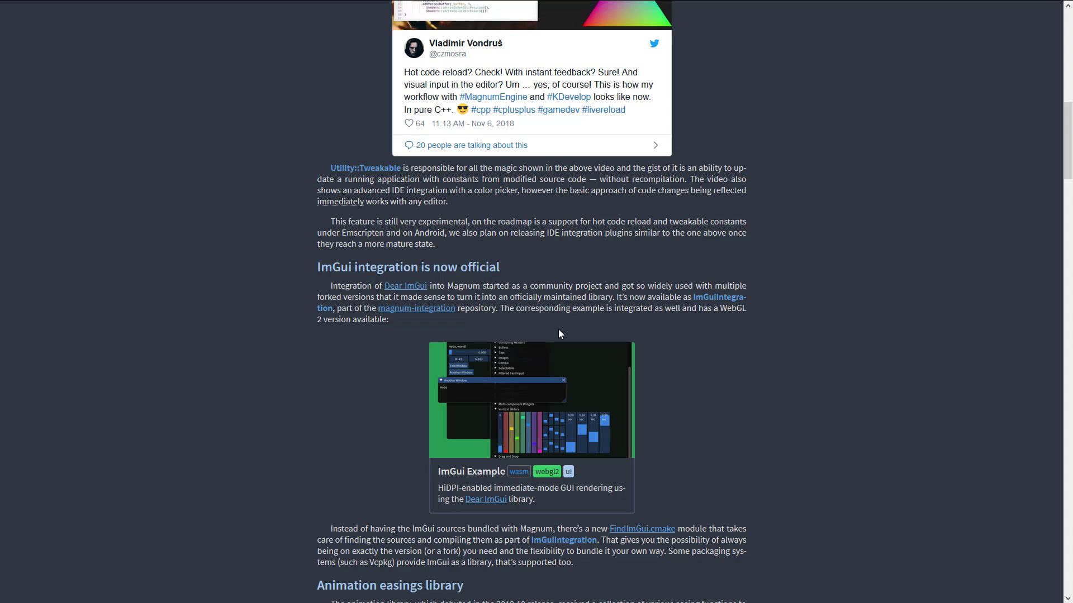
pyautogui.scroll(-3)
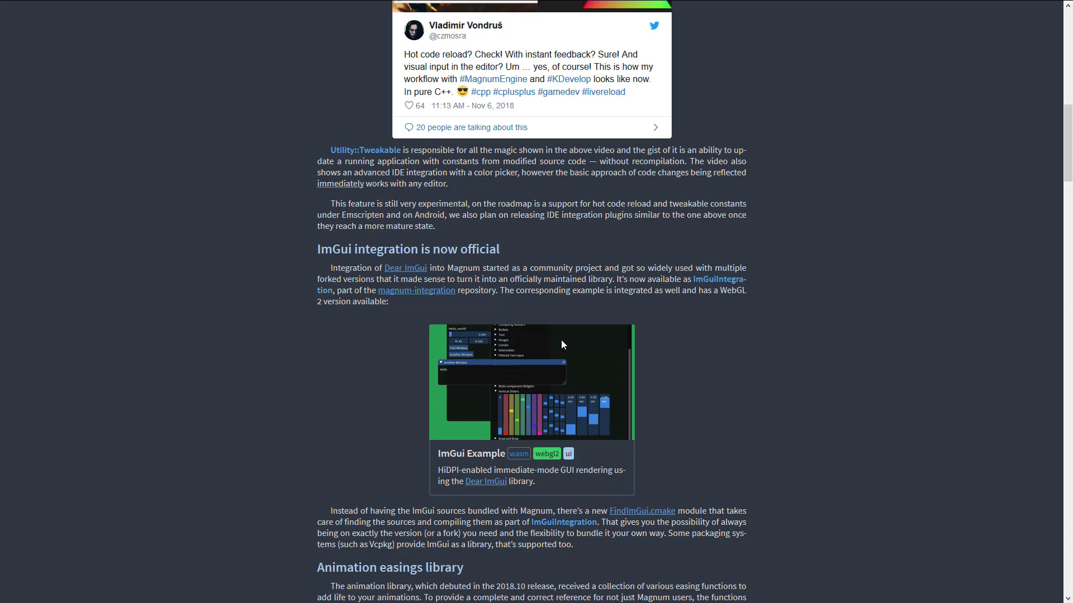
pyautogui.scroll(-3)
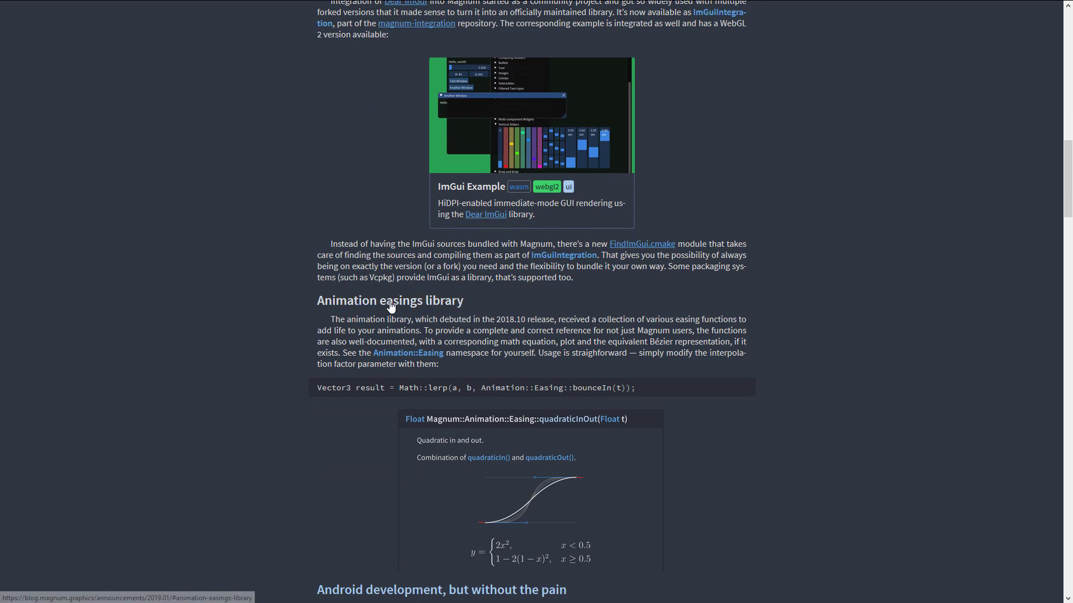
pyautogui.scroll(-3)
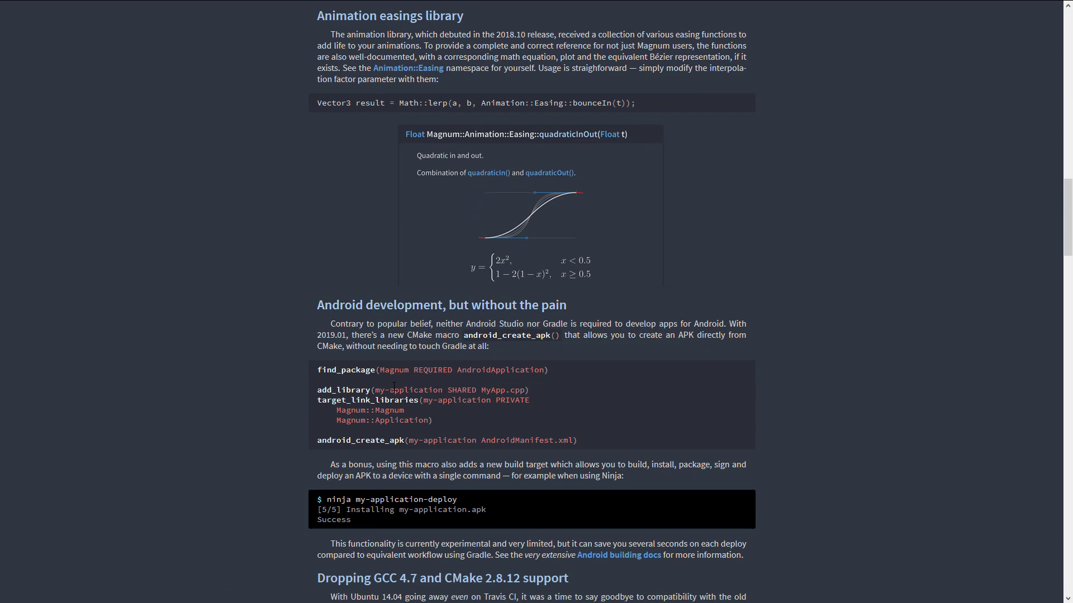
pyautogui.scroll(-3)
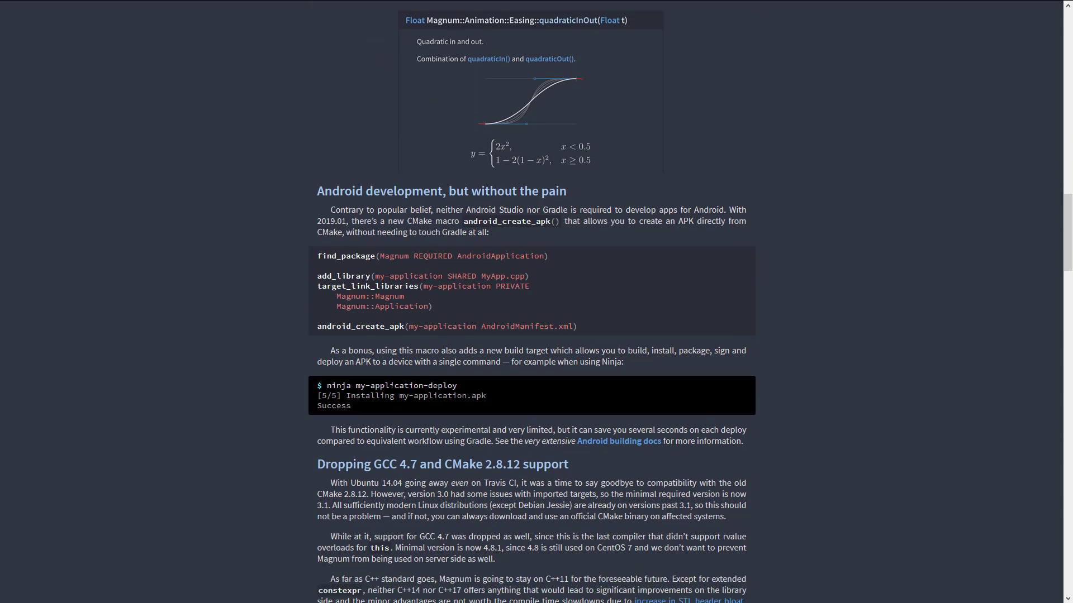
pyautogui.scroll(-3)
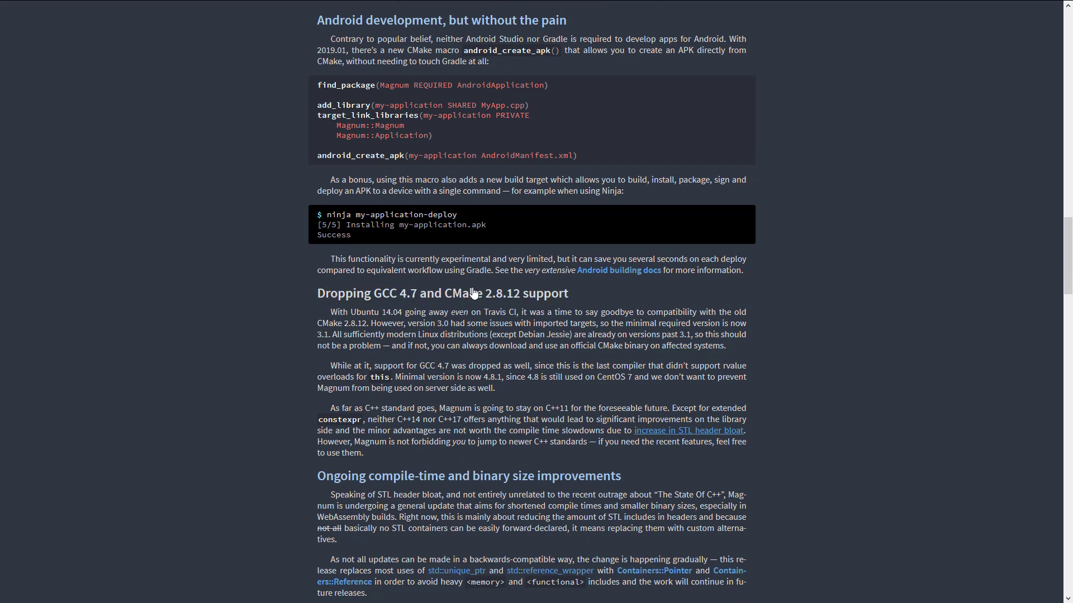
pyautogui.scroll(-3)
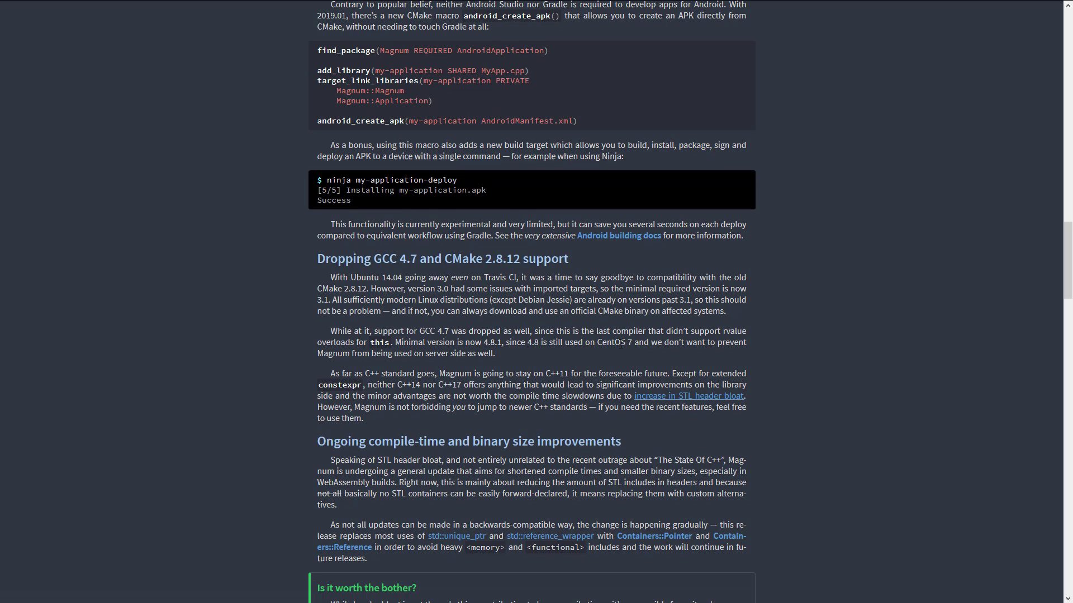
pyautogui.scroll(-3)
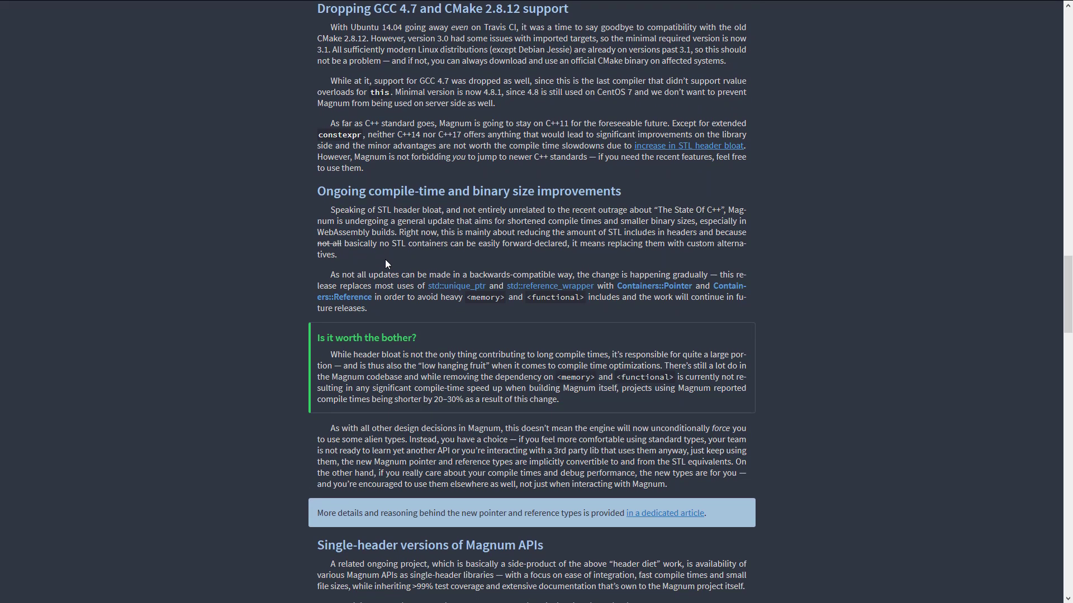
# Step: Continue scrolling to the Complete changelog and Special thanks sections at the end of the post
pyautogui.scroll(-3)
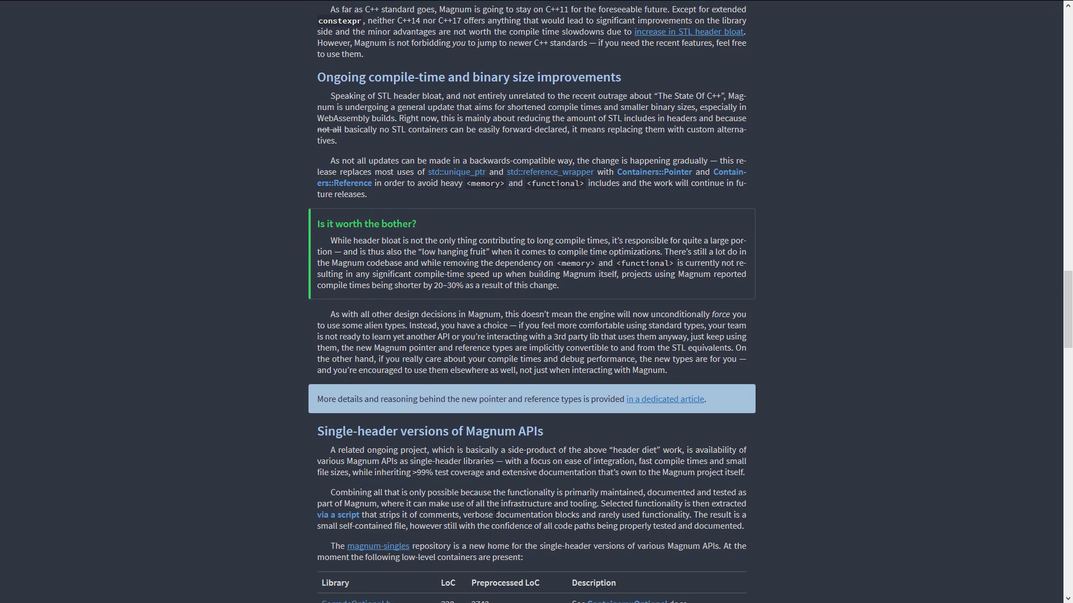
pyautogui.scroll(-3)
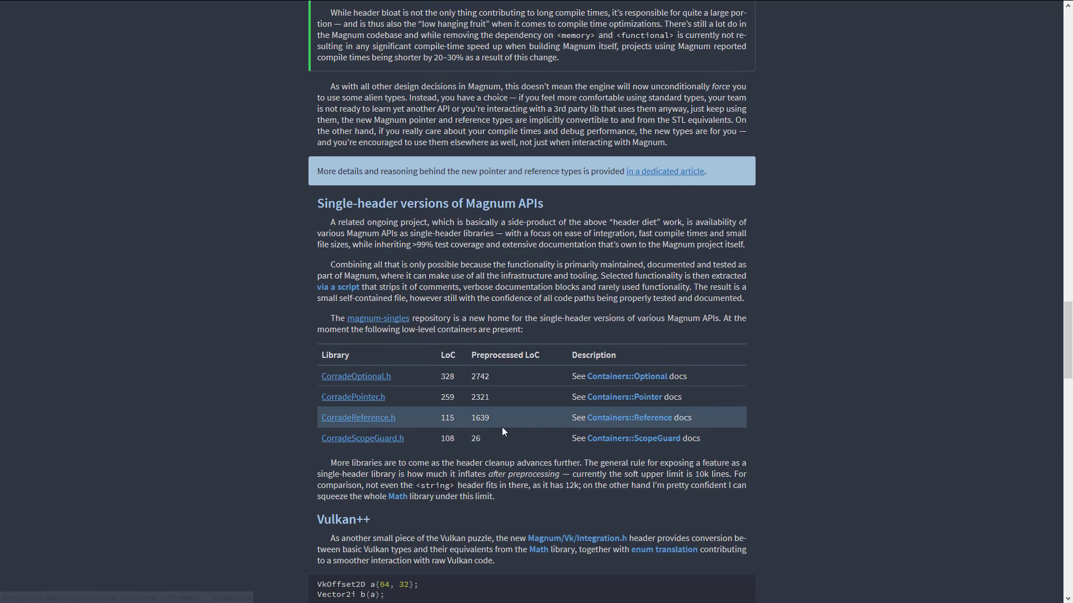
pyautogui.scroll(-3)
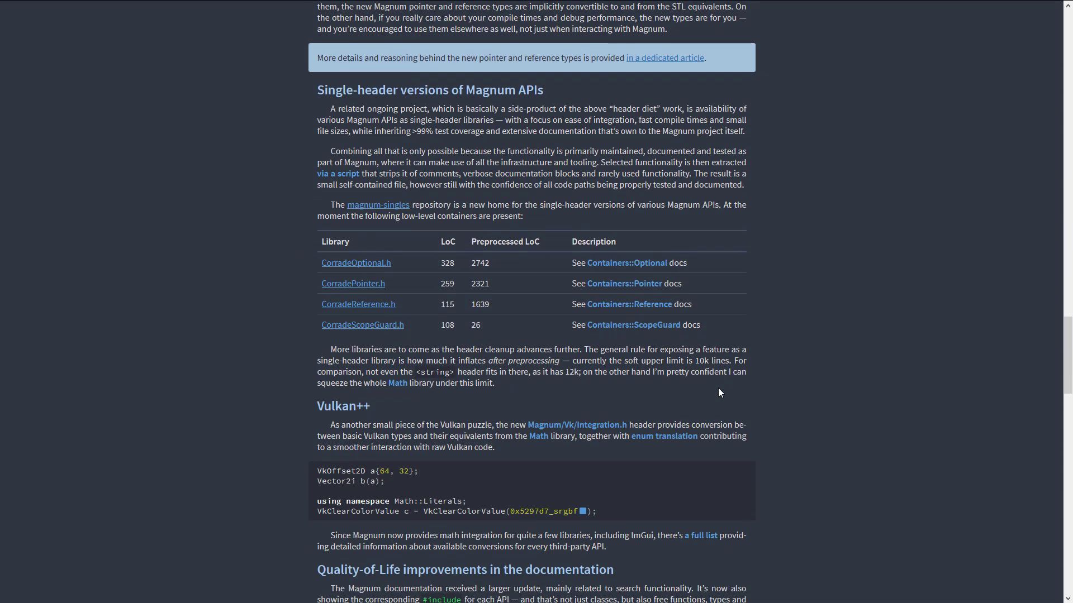
pyautogui.scroll(-3)
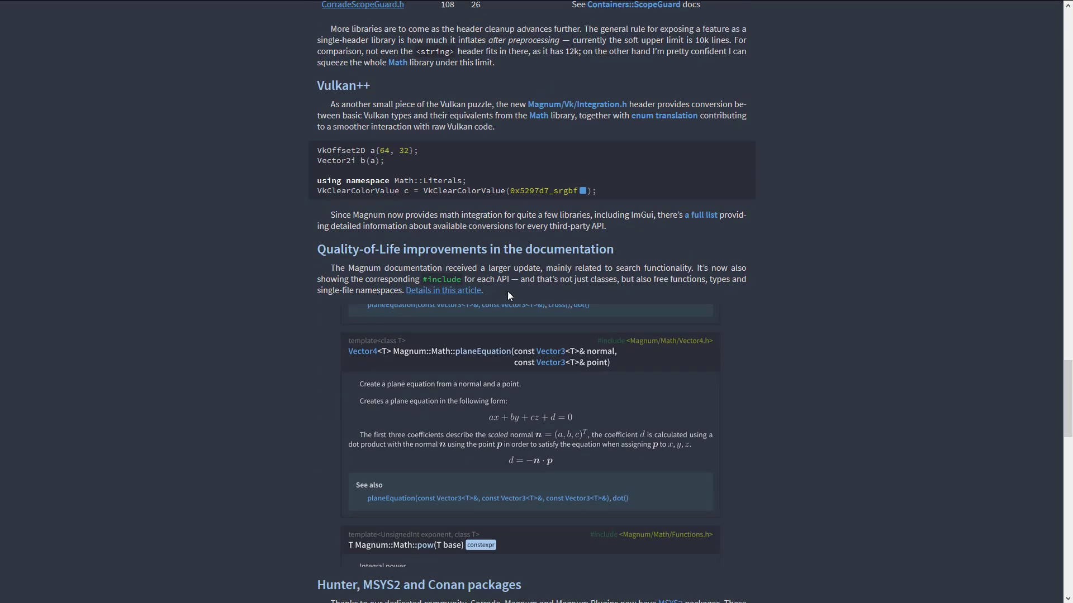
pyautogui.scroll(-3)
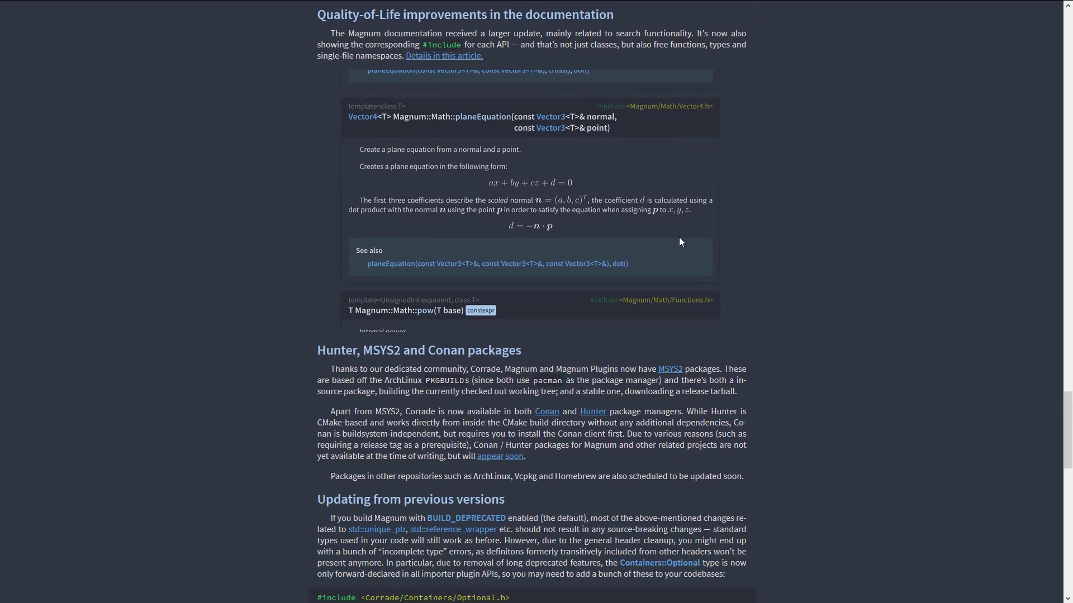
pyautogui.scroll(-3)
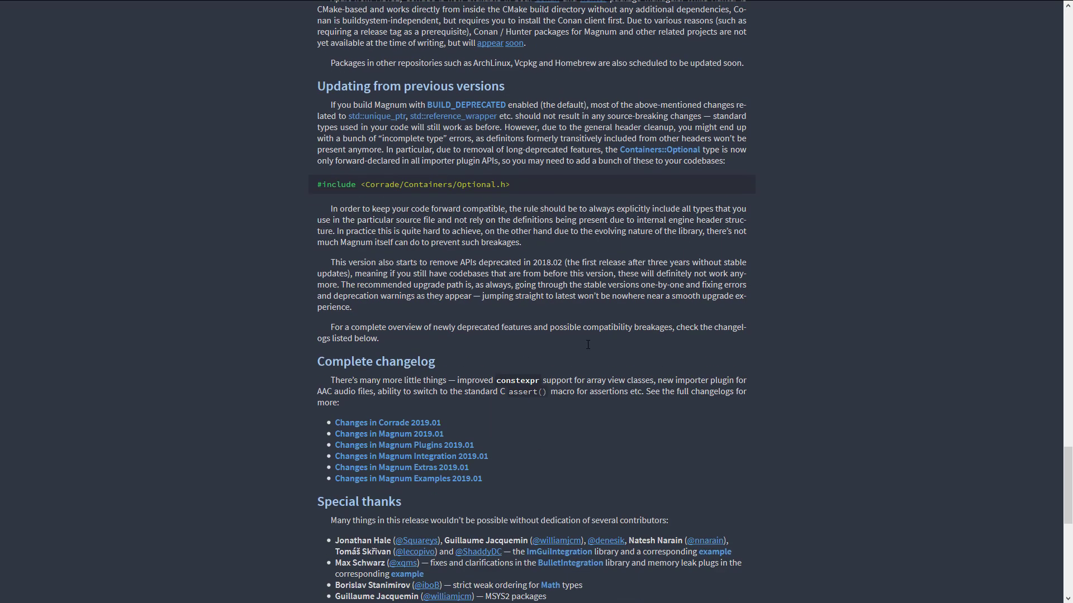
pyautogui.scroll(-3)
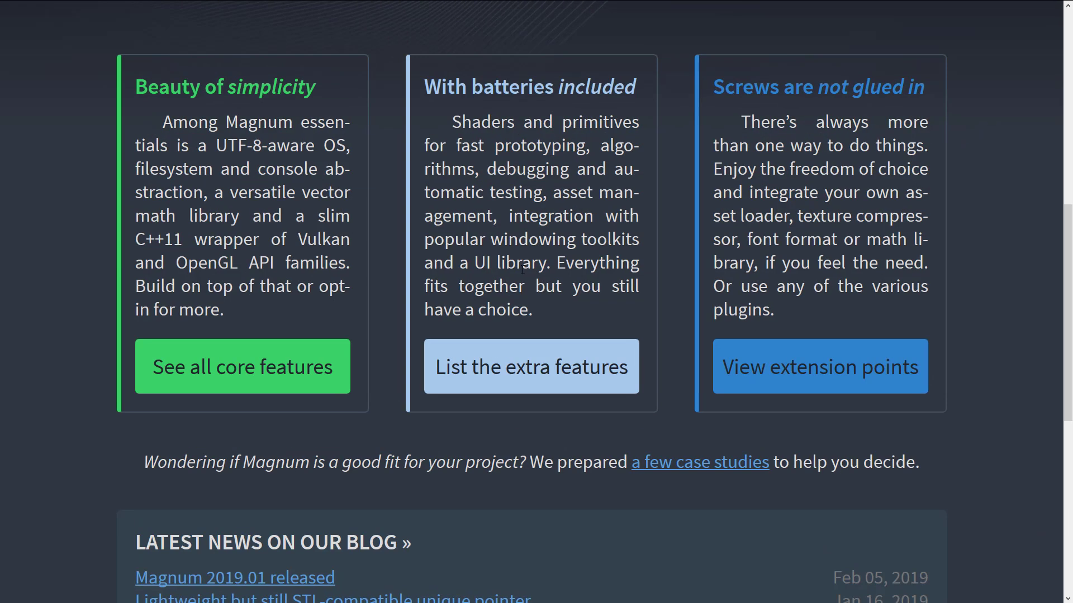
pyautogui.scroll(3)
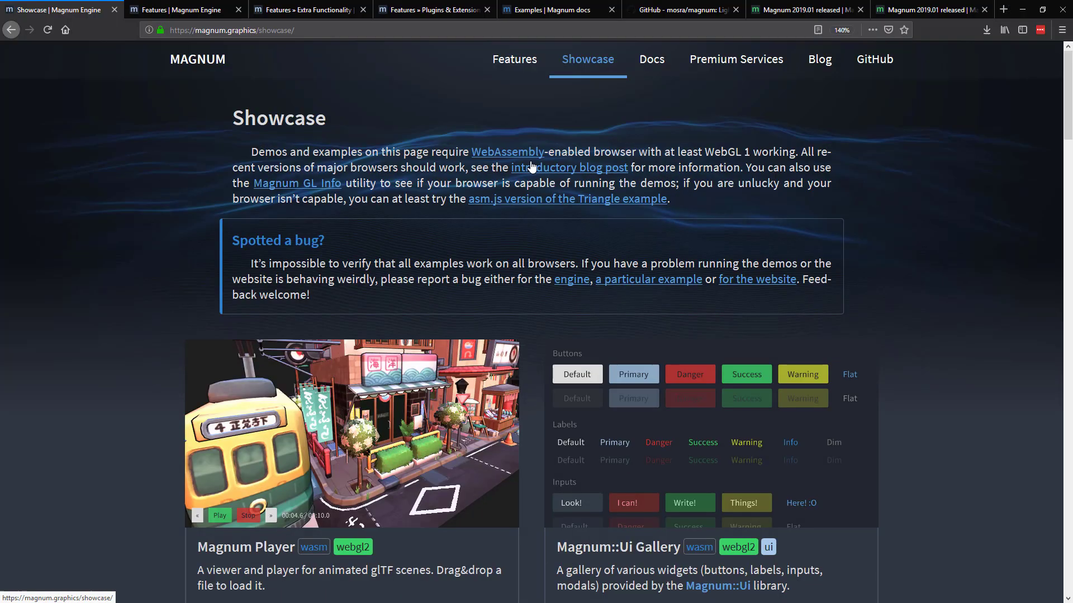
pyautogui.scroll(-3)
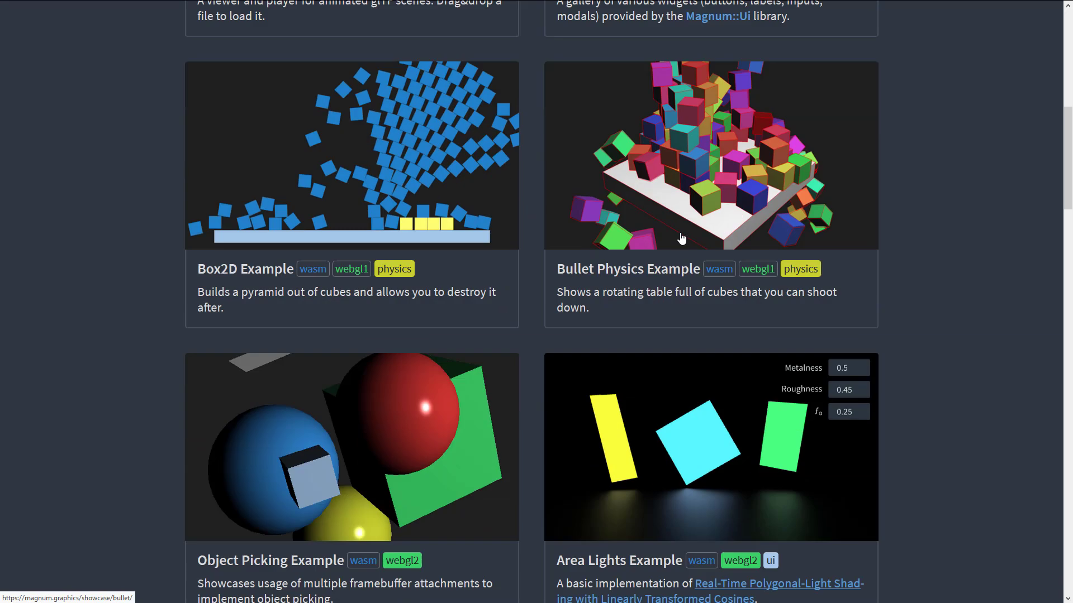
pyautogui.scroll(-3)
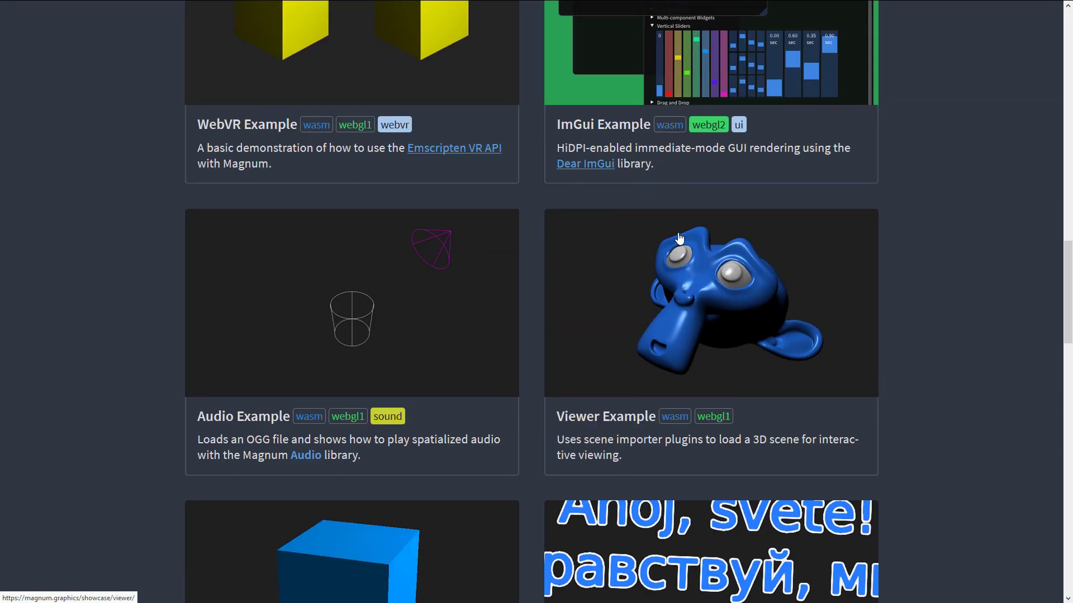
pyautogui.scroll(-3)
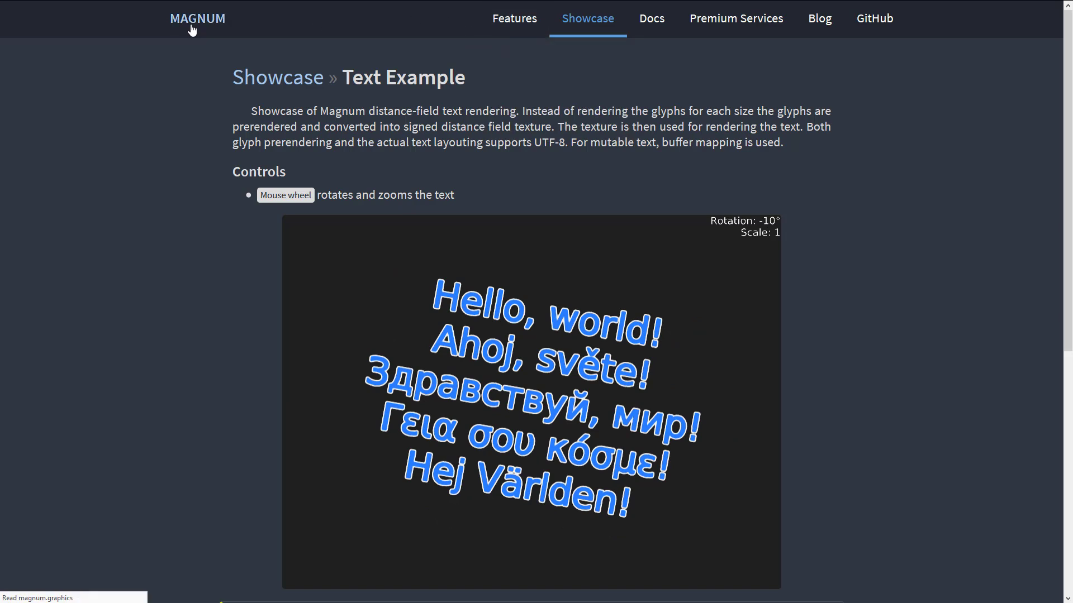
pyautogui.click(198, 19)
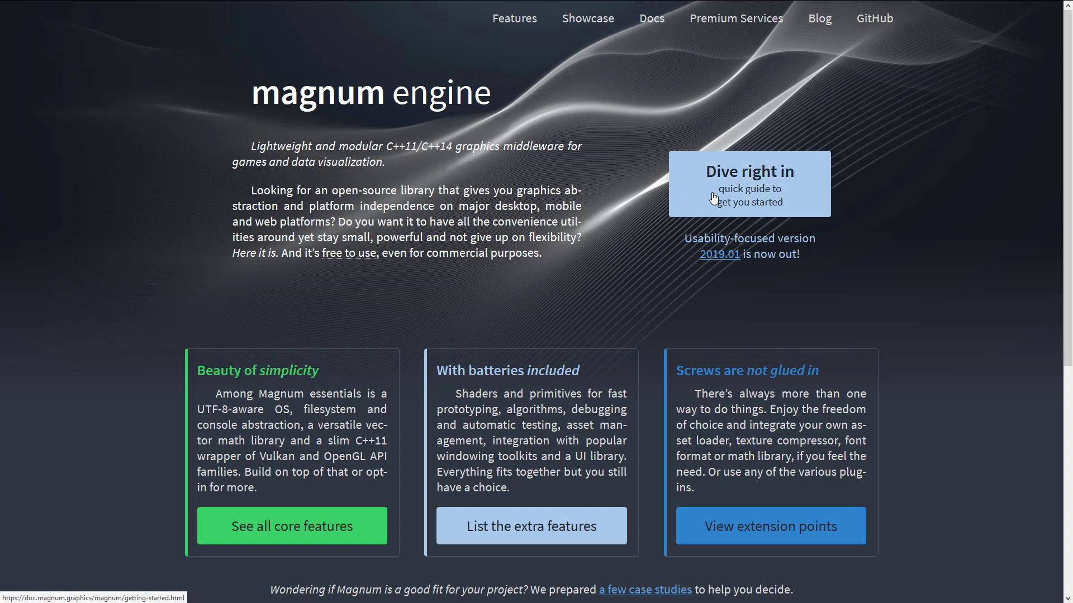
# Step: Open the quick Getting Started guide and scroll through its download and build-and-run steps
pyautogui.click(748, 183)
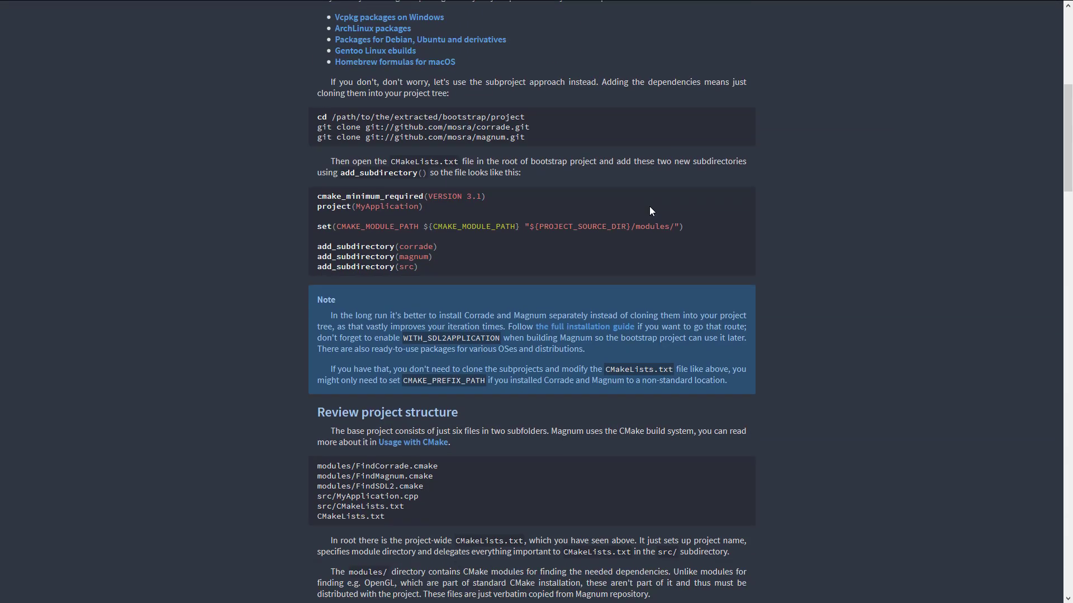
pyautogui.scroll(-3)
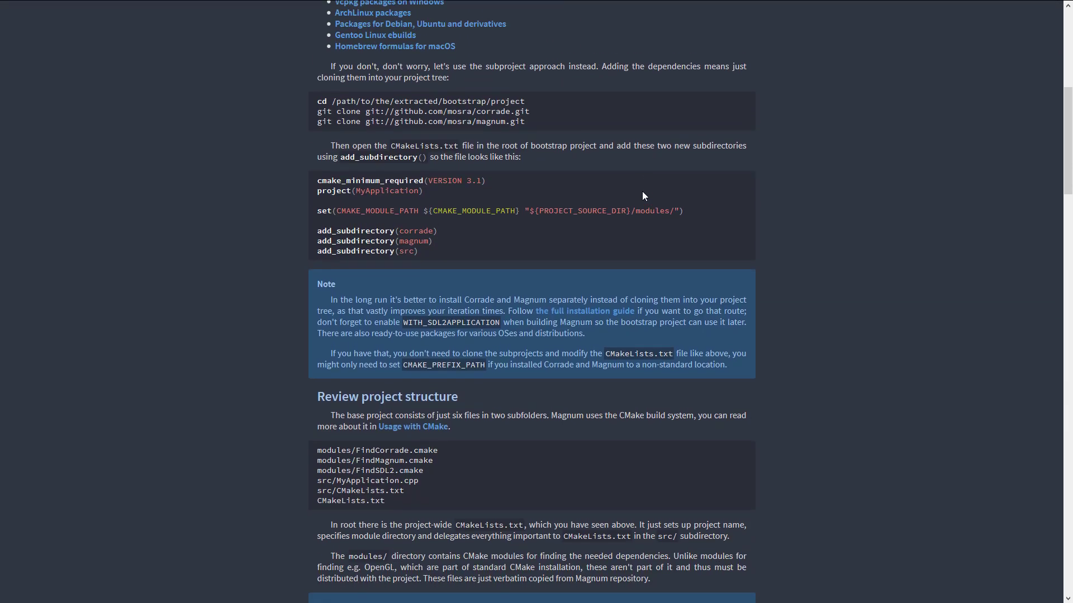
pyautogui.scroll(-3)
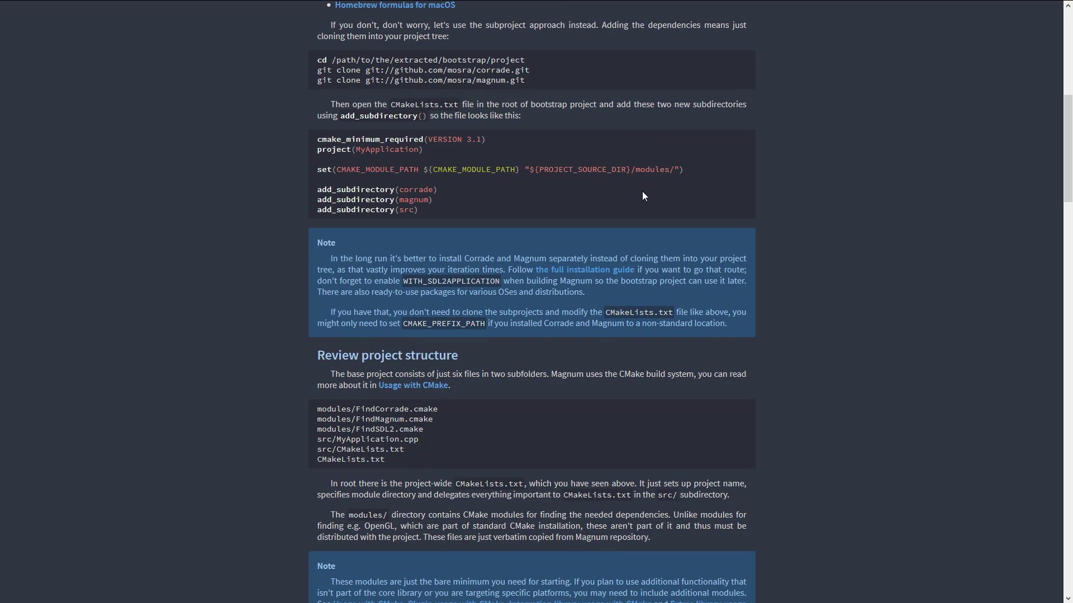
pyautogui.scroll(-3)
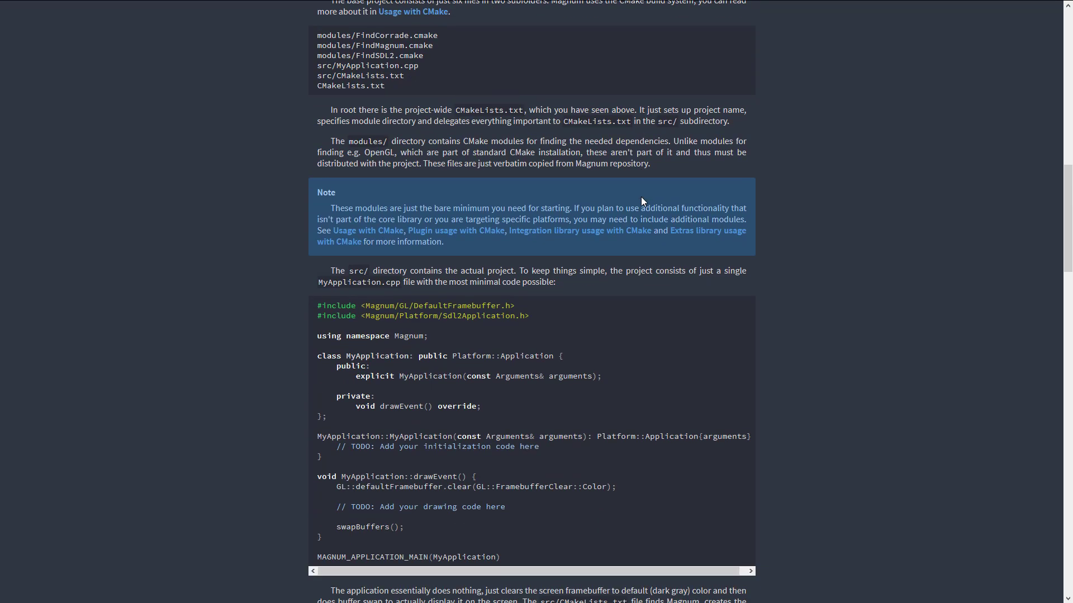
pyautogui.scroll(-3)
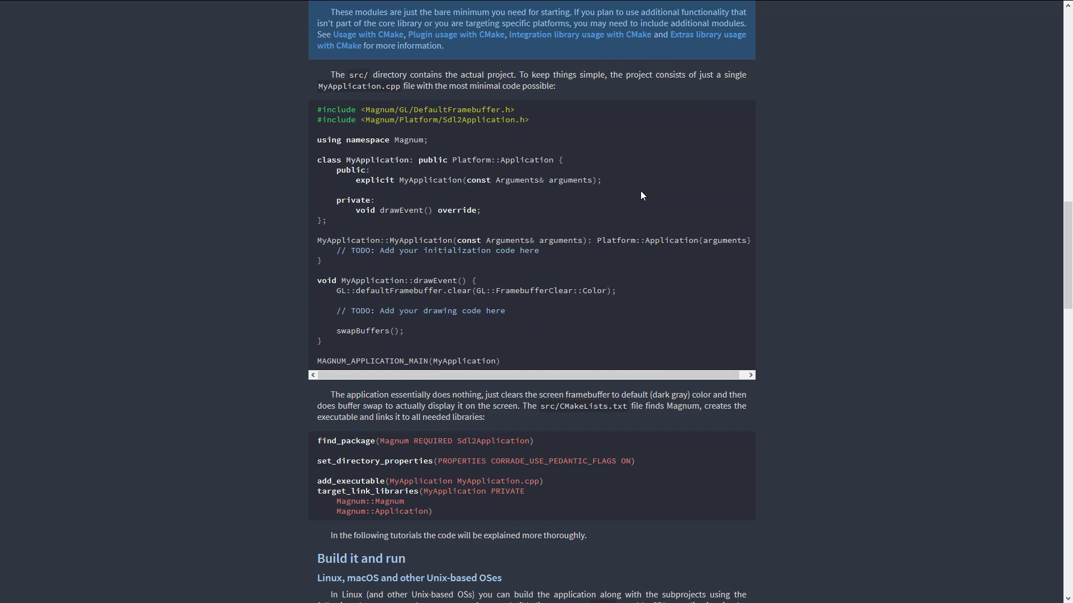
# Step: Scroll back and forth over the build steps, then down to the closing Additional information links
pyautogui.scroll(3)
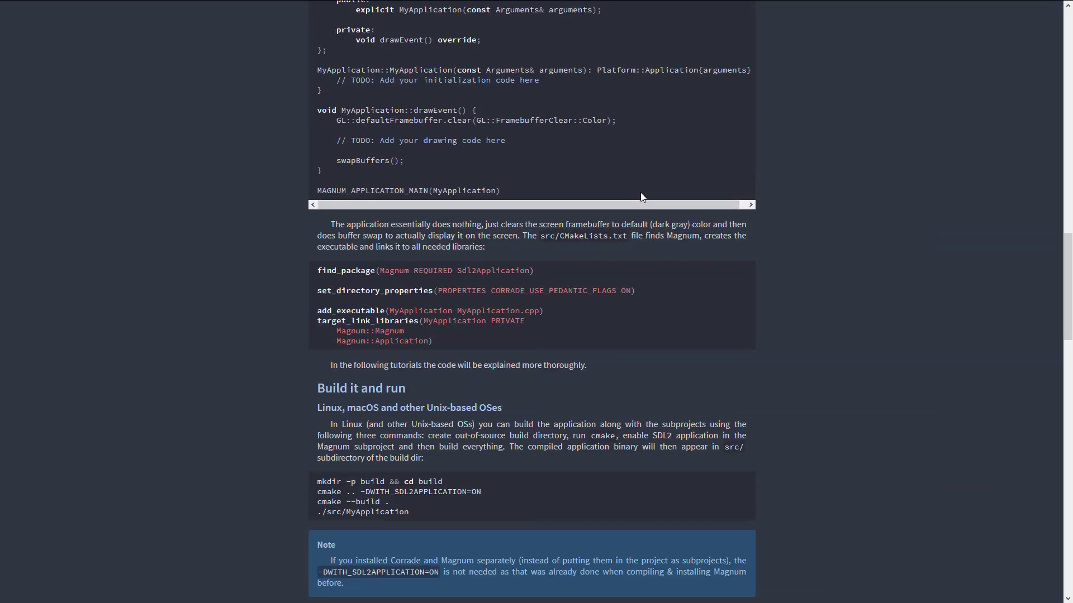
pyautogui.scroll(-3)
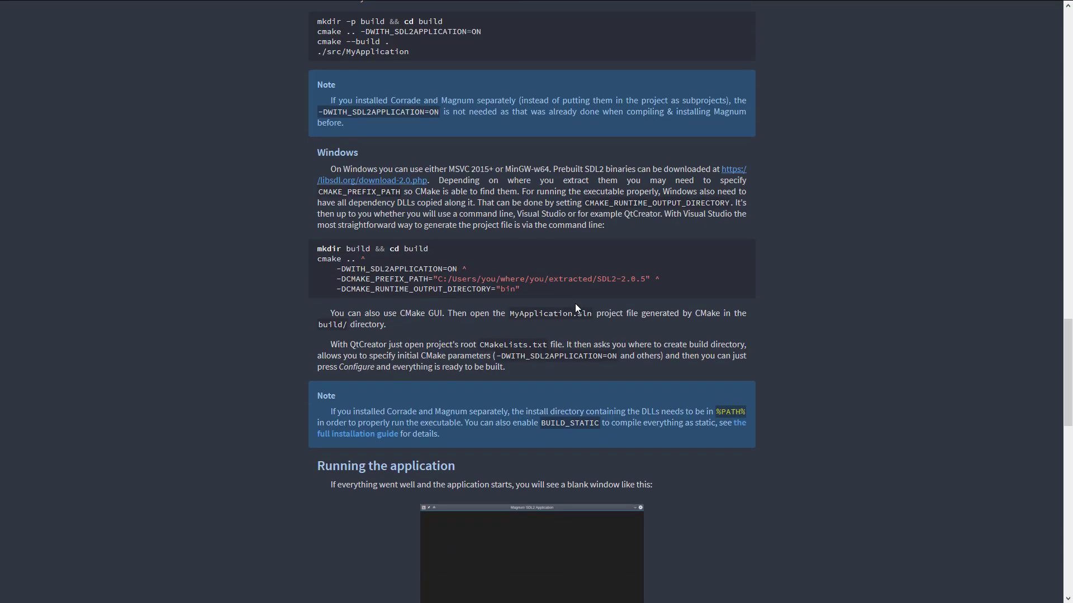
pyautogui.scroll(3)
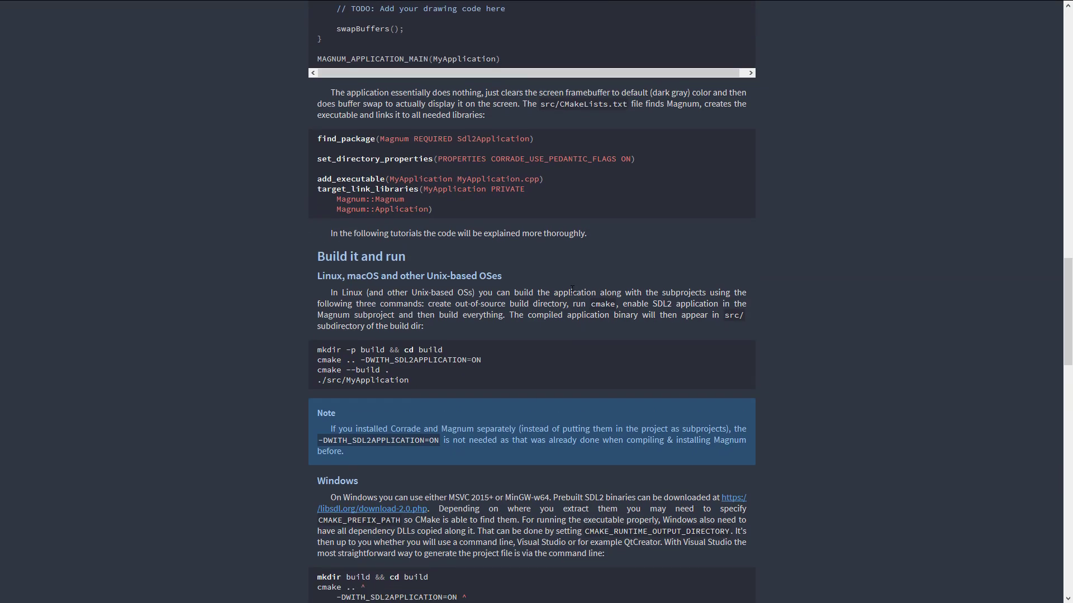
pyautogui.scroll(-3)
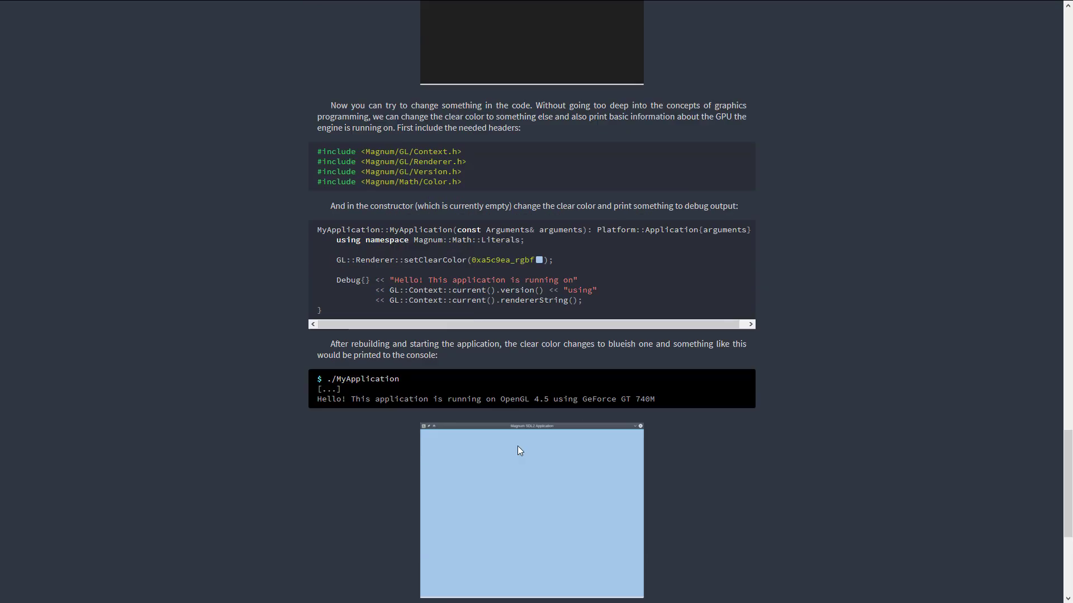
pyautogui.scroll(-3)
pyautogui.write('vs')
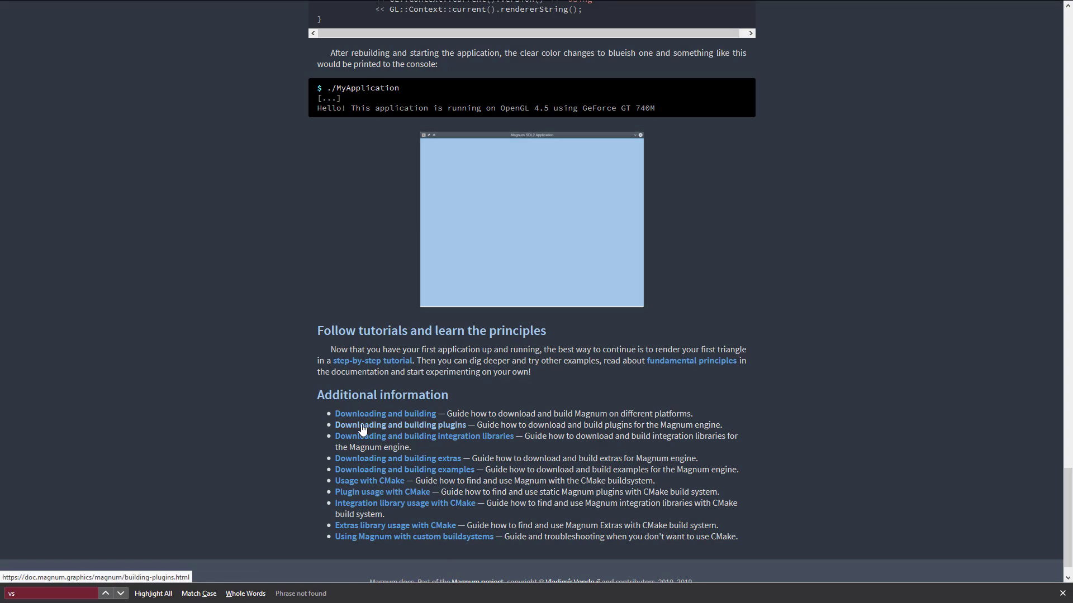
pyautogui.moveTo(433, 425)
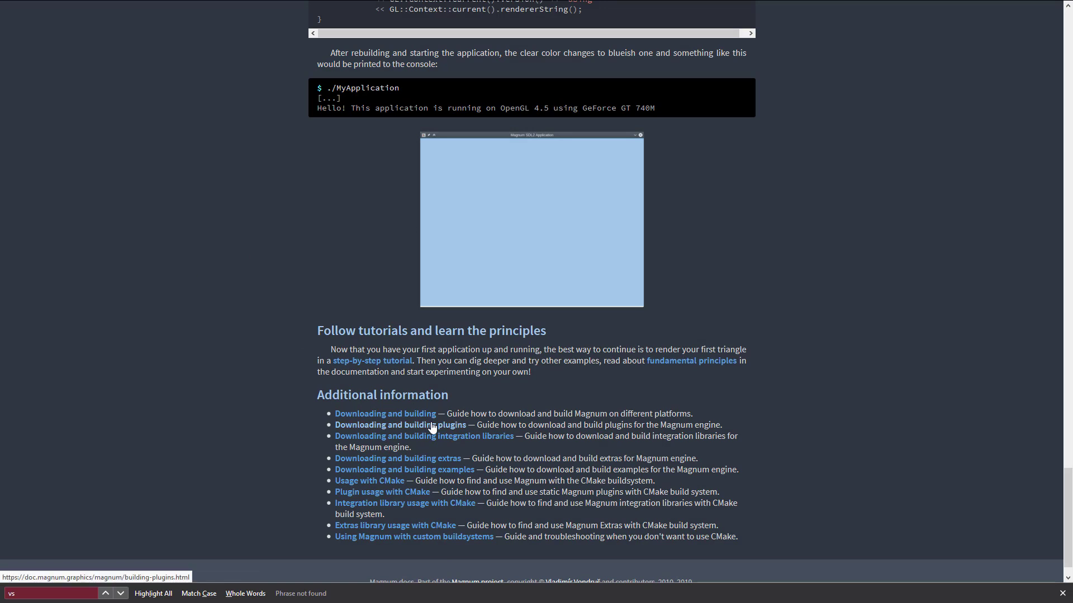
pyautogui.moveTo(373, 414)
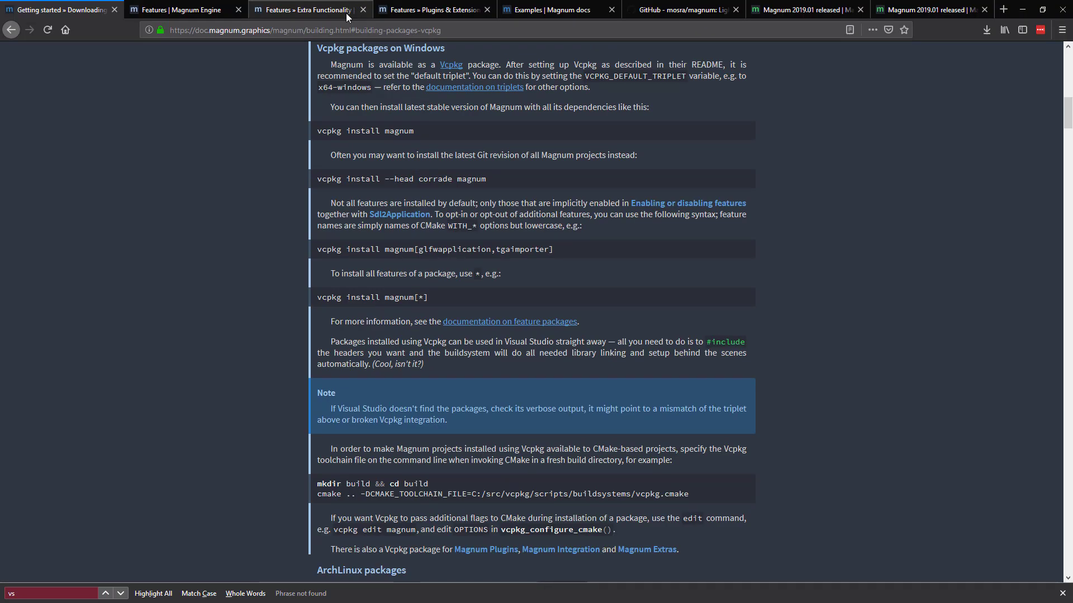
pyautogui.scroll(-3)
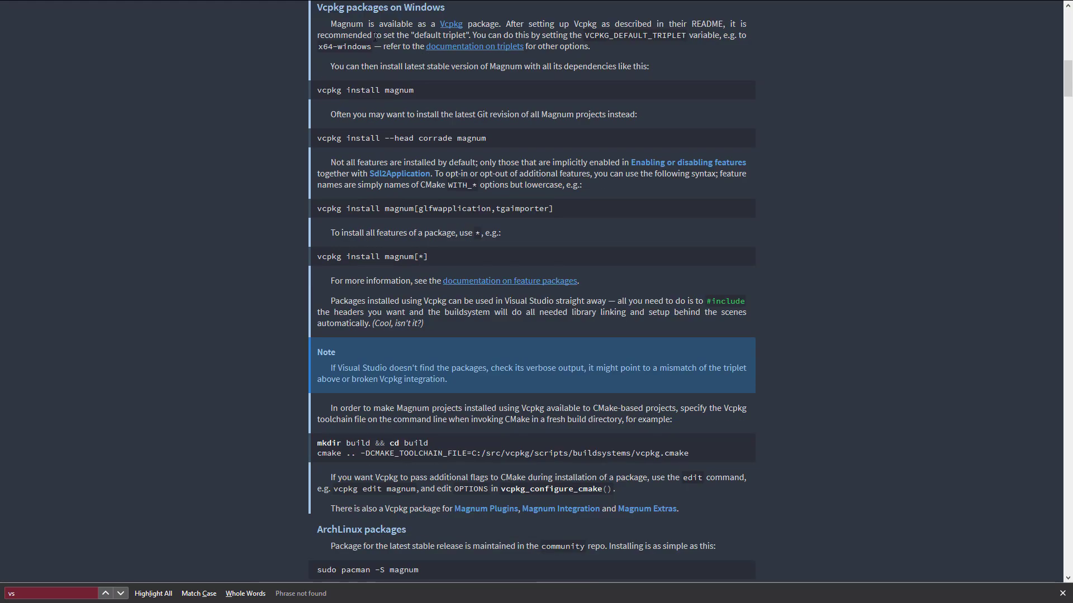
pyautogui.moveTo(764, 153)
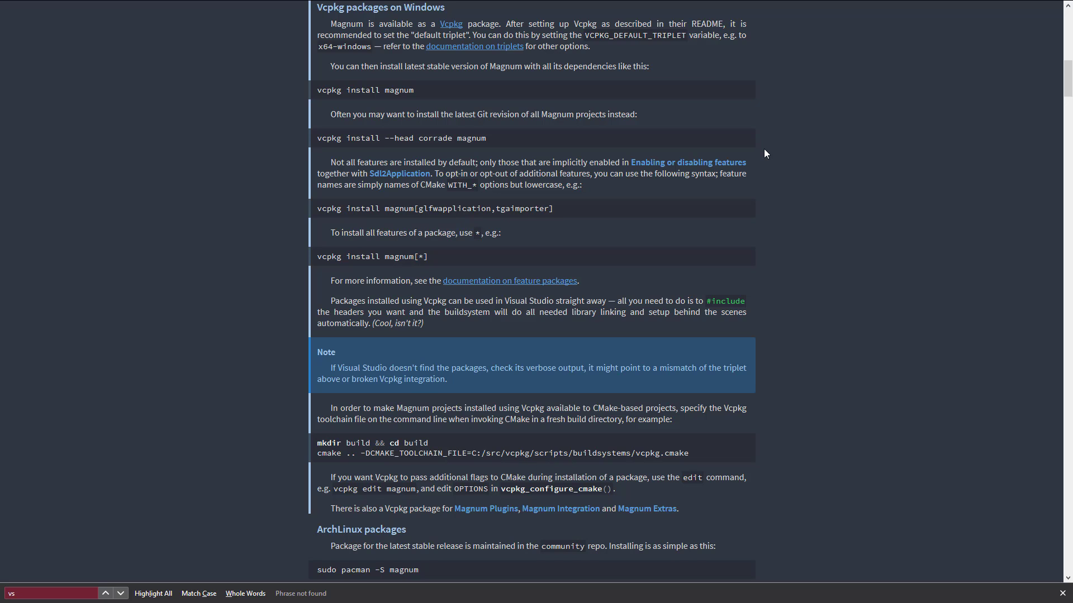
pyautogui.moveTo(345, 89); pyautogui.dragTo(413, 89)
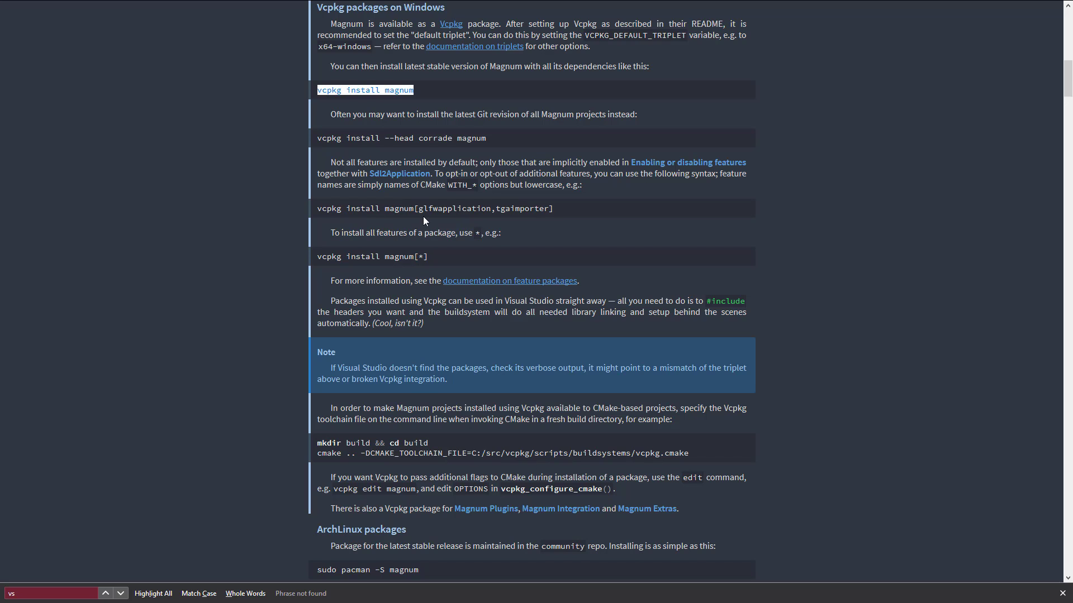
pyautogui.moveTo(435, 252)
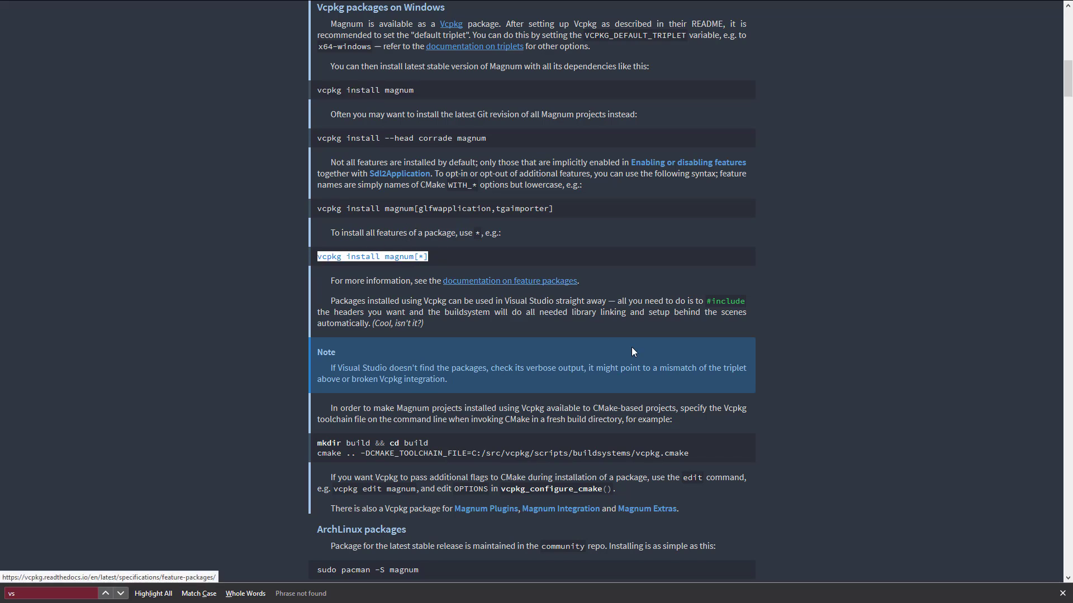
pyautogui.scroll(-3)
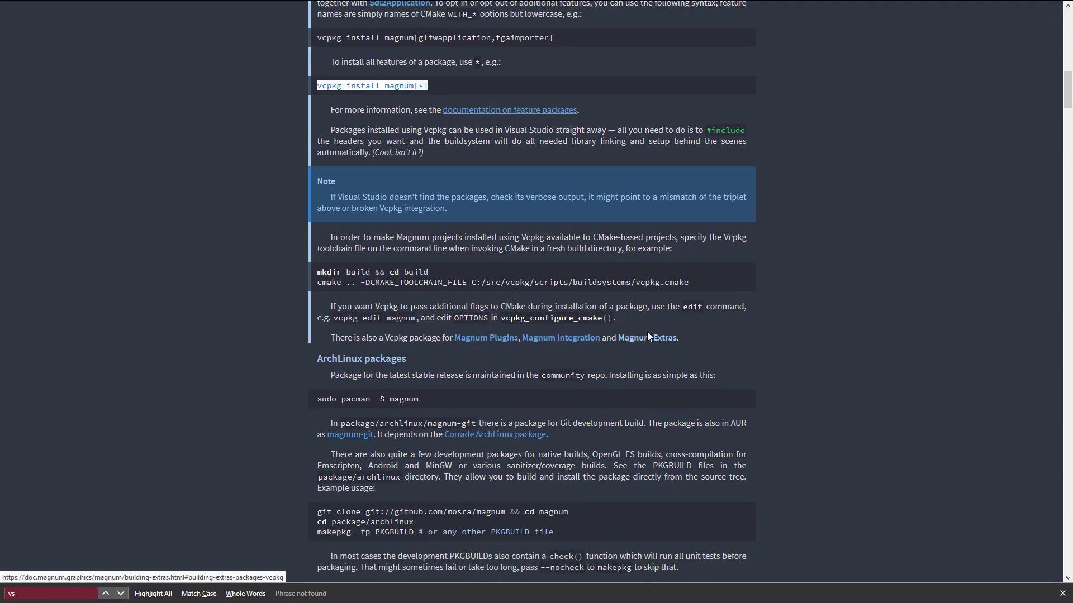
pyautogui.moveTo(711, 273)
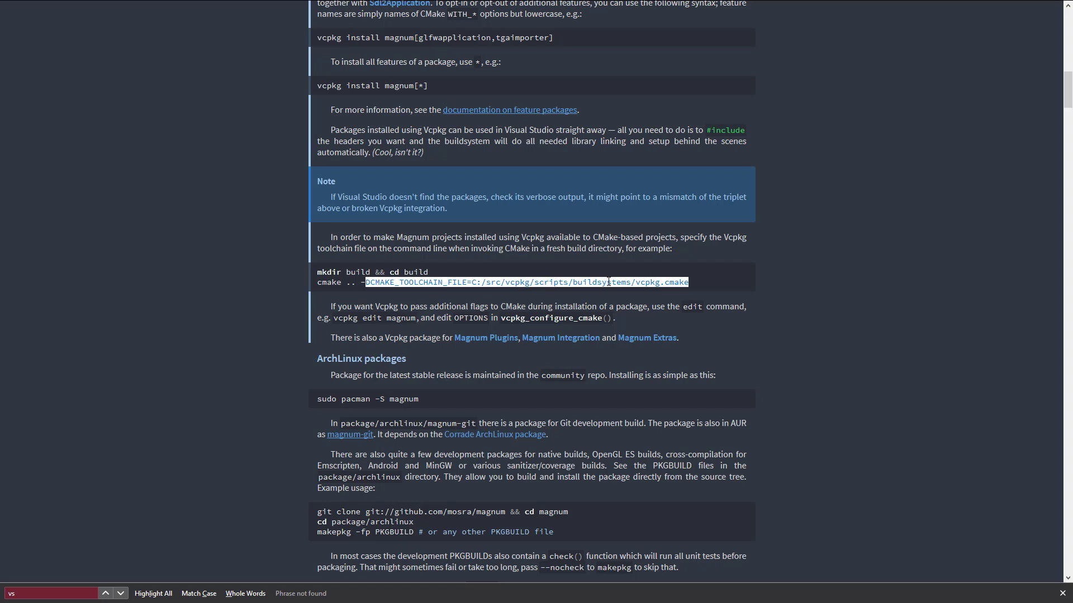
pyautogui.moveTo(635, 292)
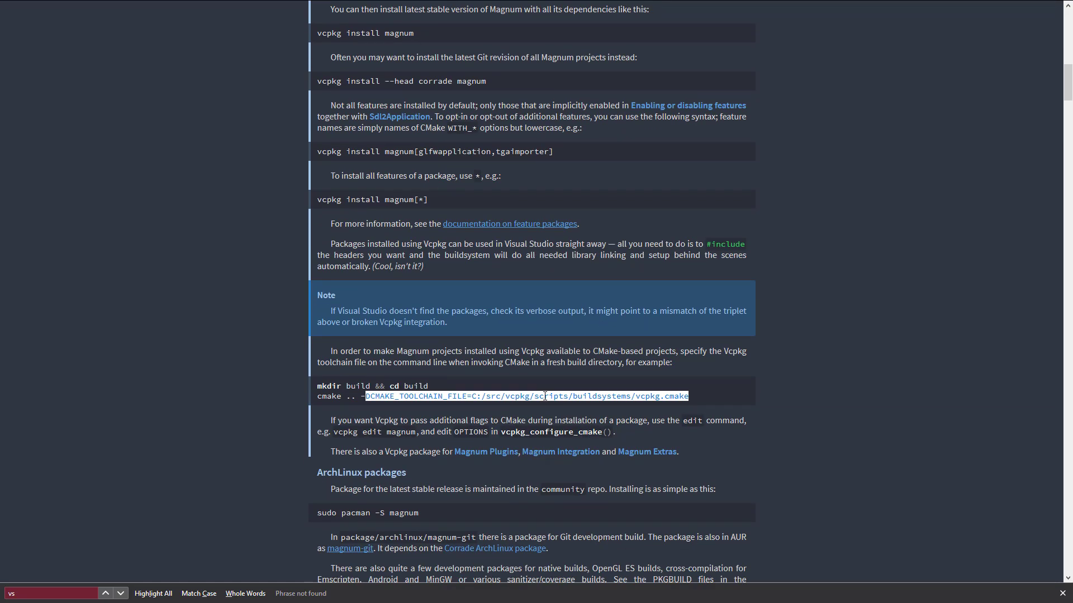
pyautogui.scroll(-3)
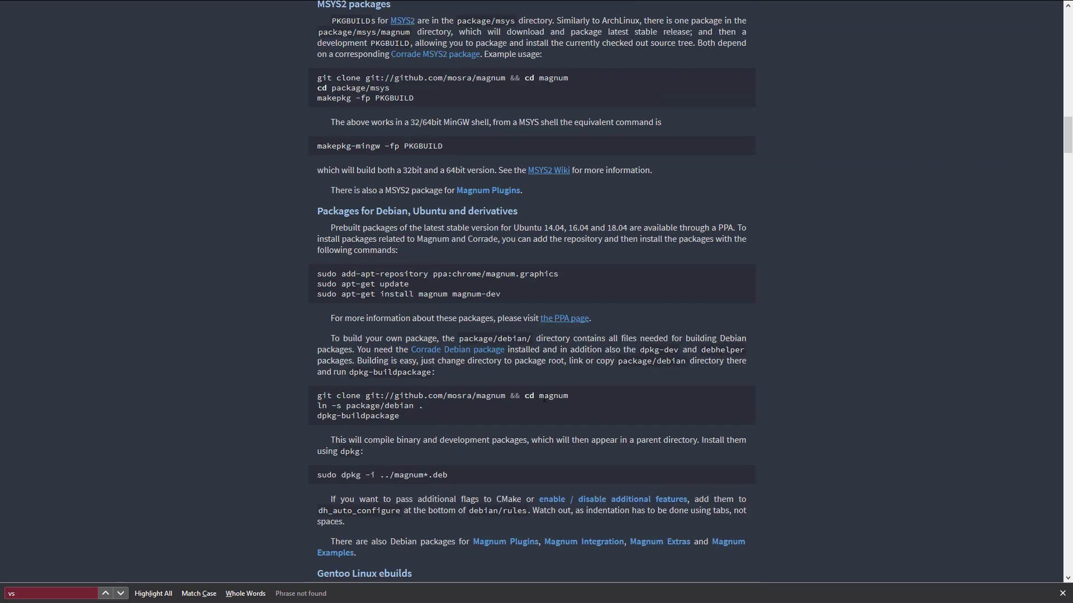
pyautogui.scroll(-3)
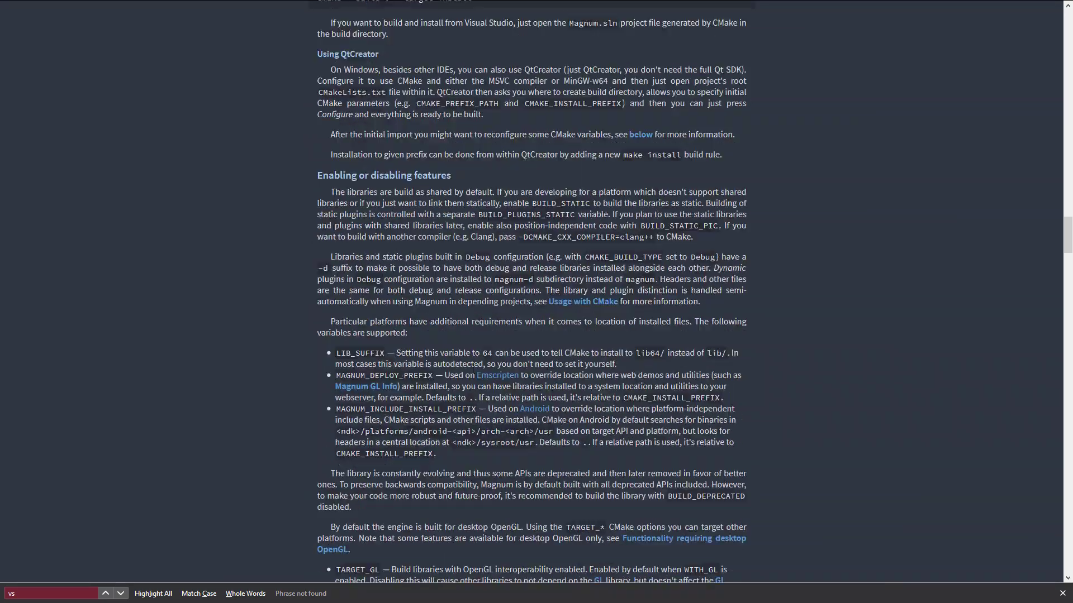
pyautogui.scroll(-3)
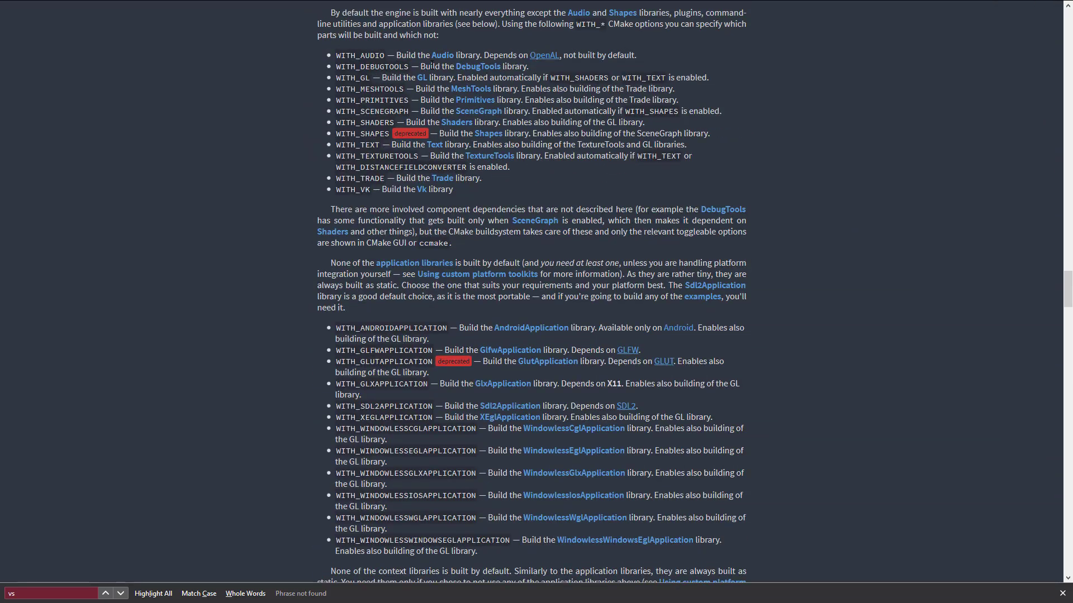
pyautogui.moveTo(403, 412)
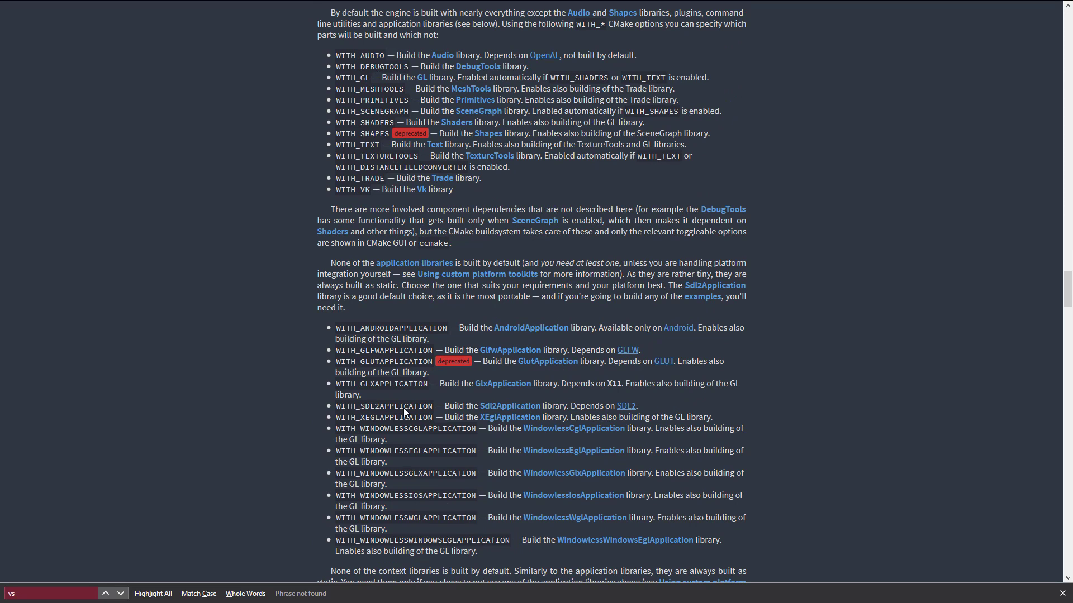
pyautogui.scroll(-3)
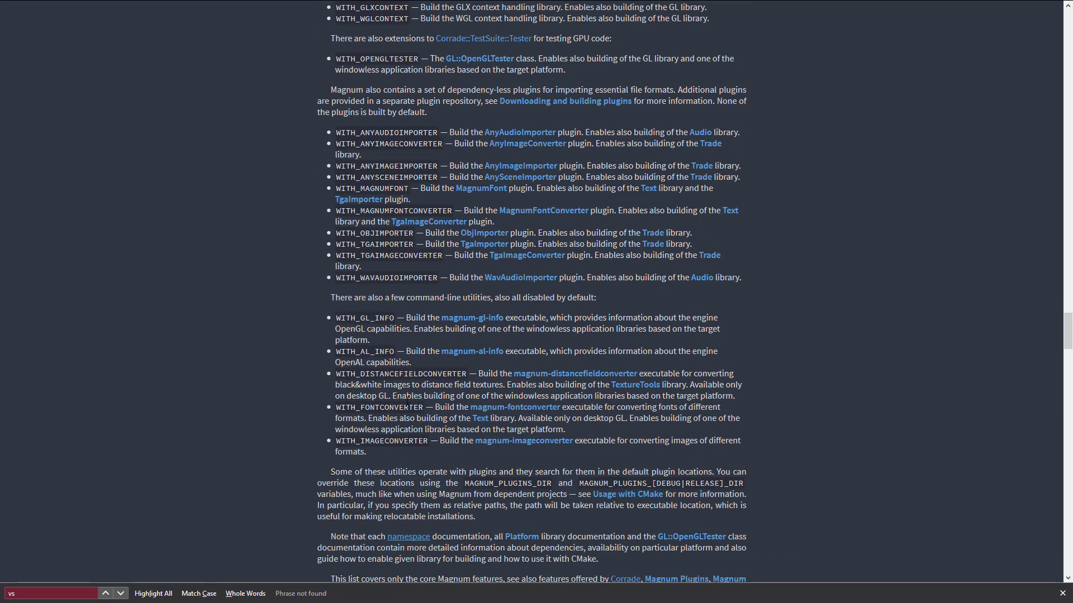
pyautogui.scroll(-3)
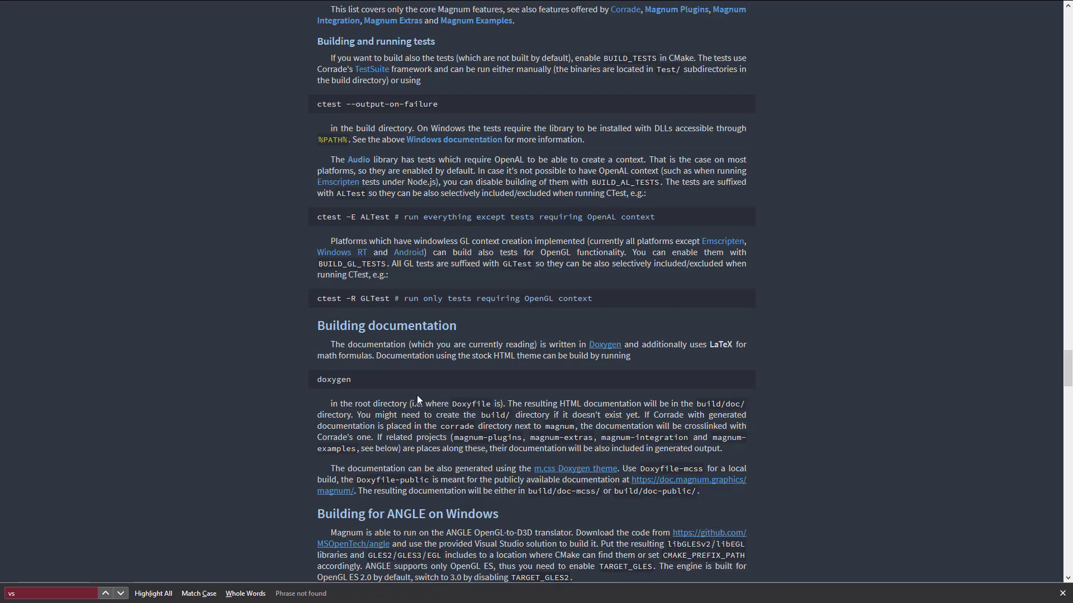
pyautogui.scroll(-3)
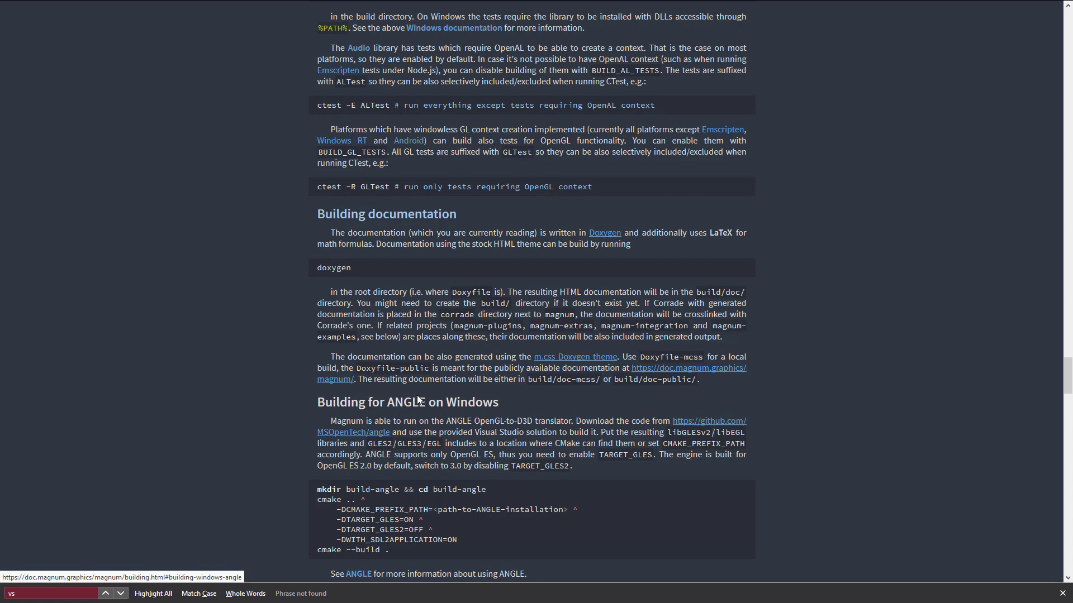
pyautogui.scroll(3)
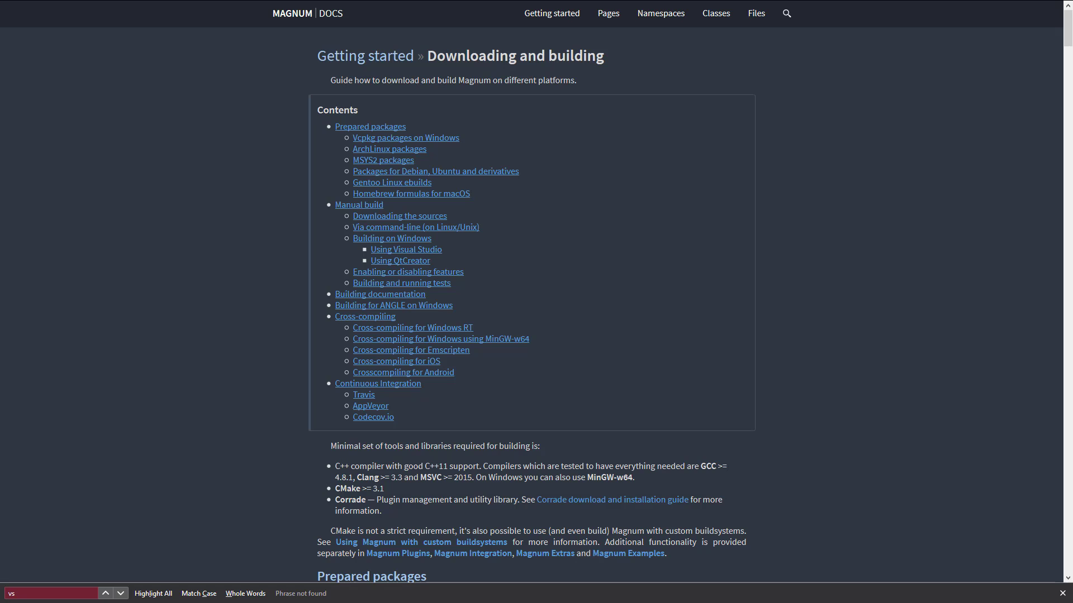
pyautogui.moveTo(661, 338)
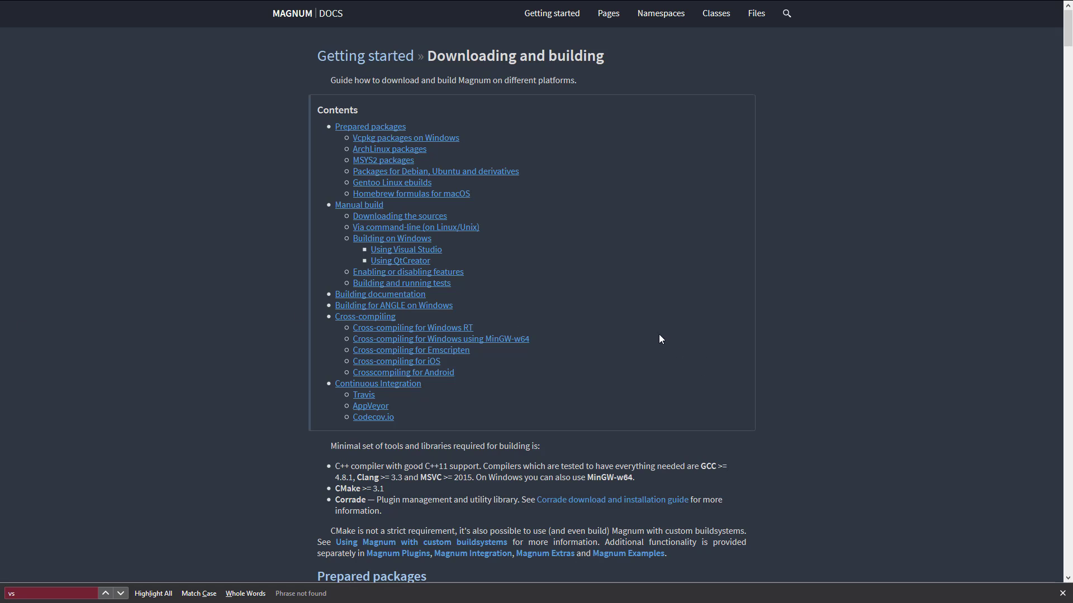